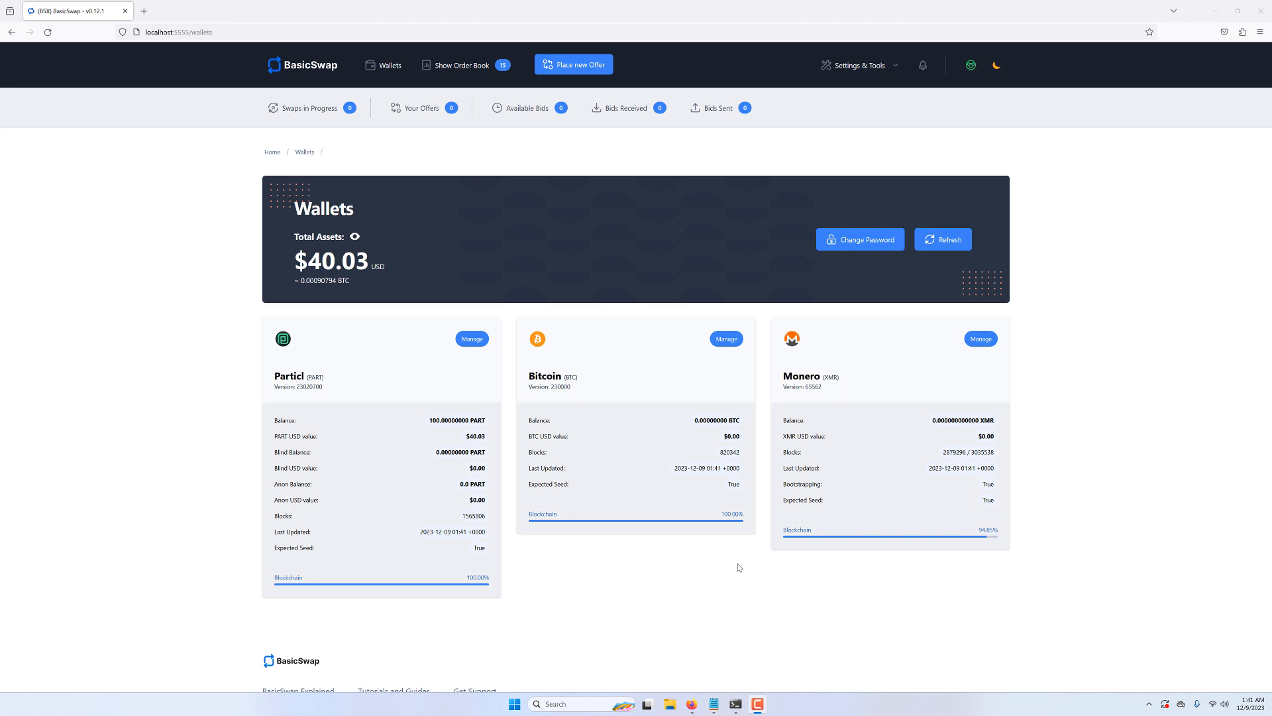
pyautogui.moveTo(785, 523)
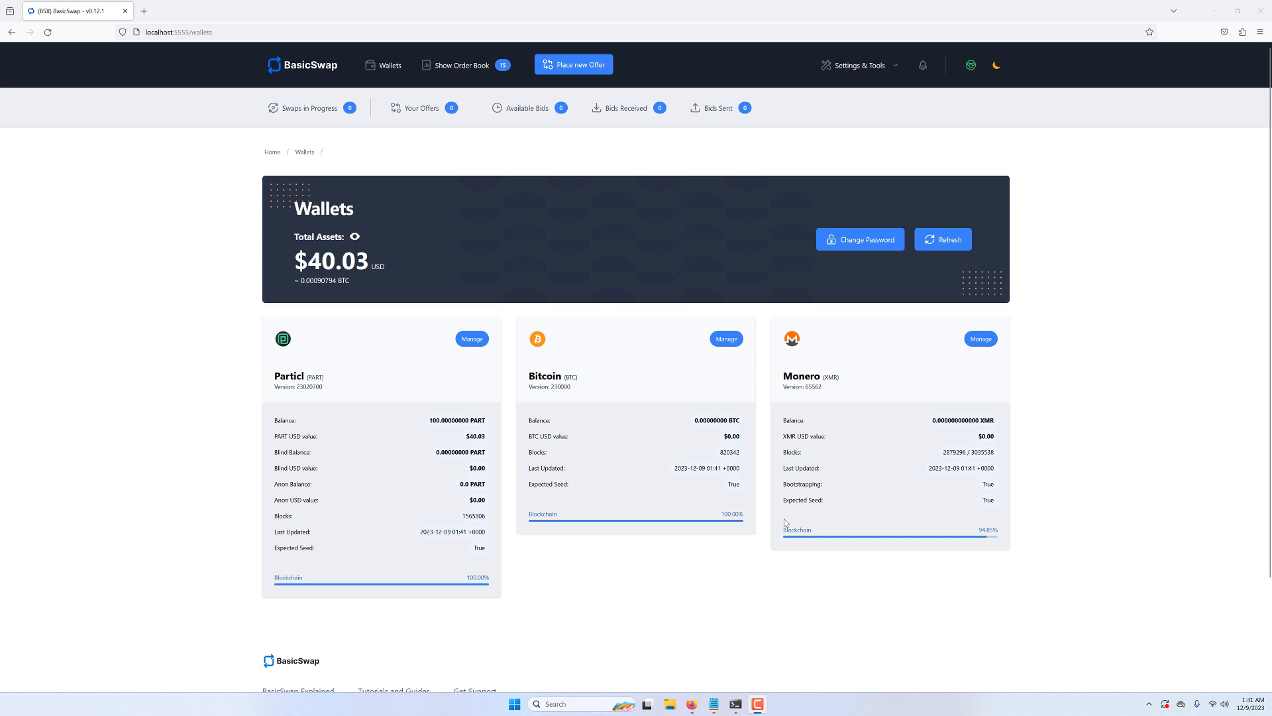
pyautogui.moveTo(502, 291)
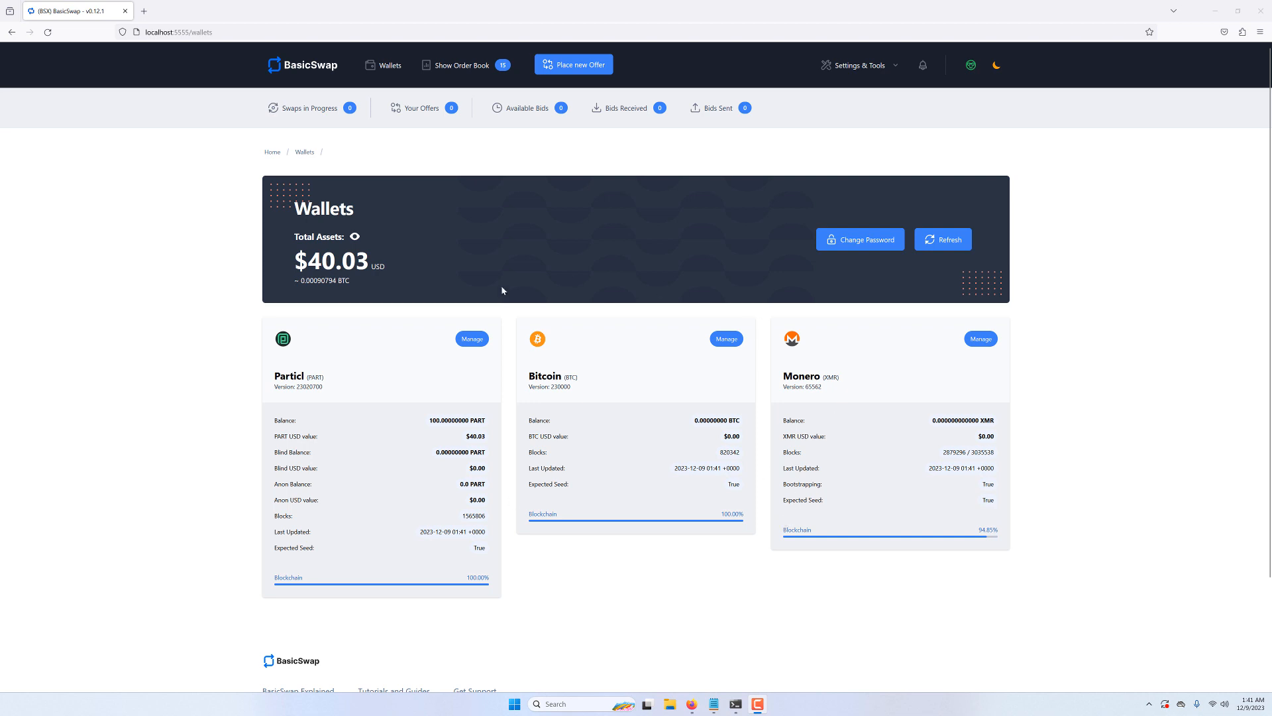
pyautogui.moveTo(456, 581)
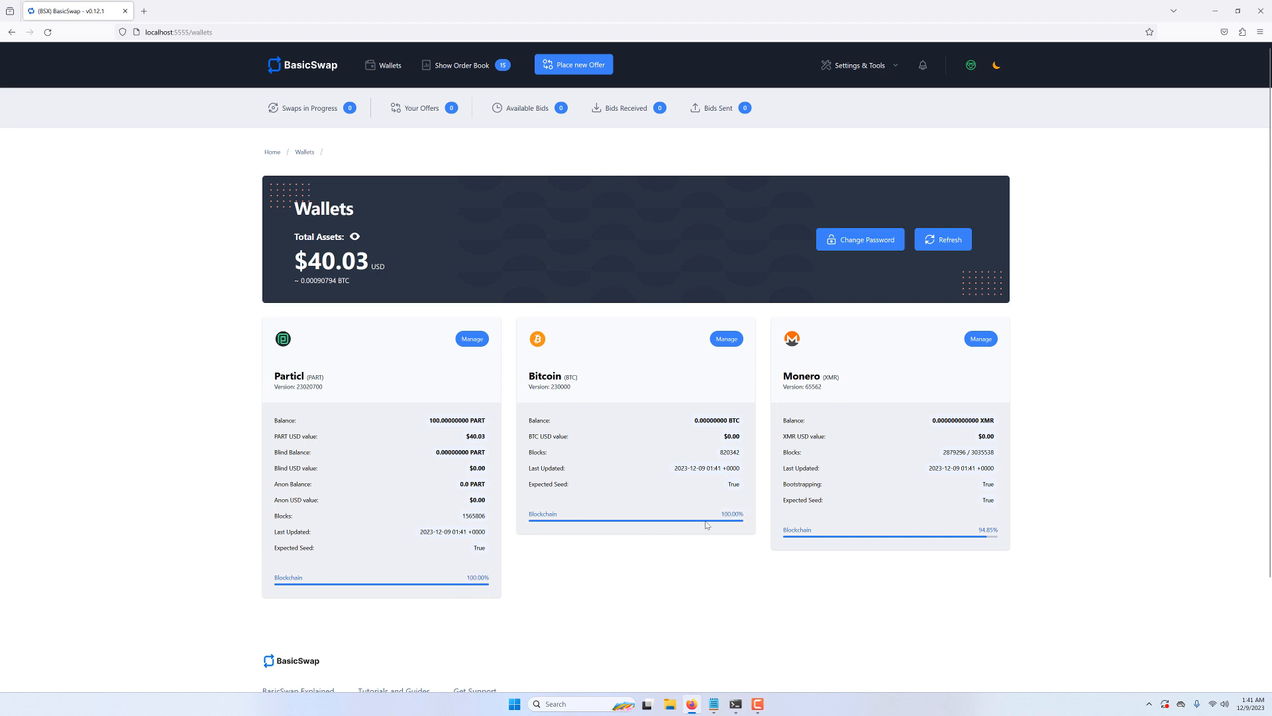
pyautogui.moveTo(983, 552)
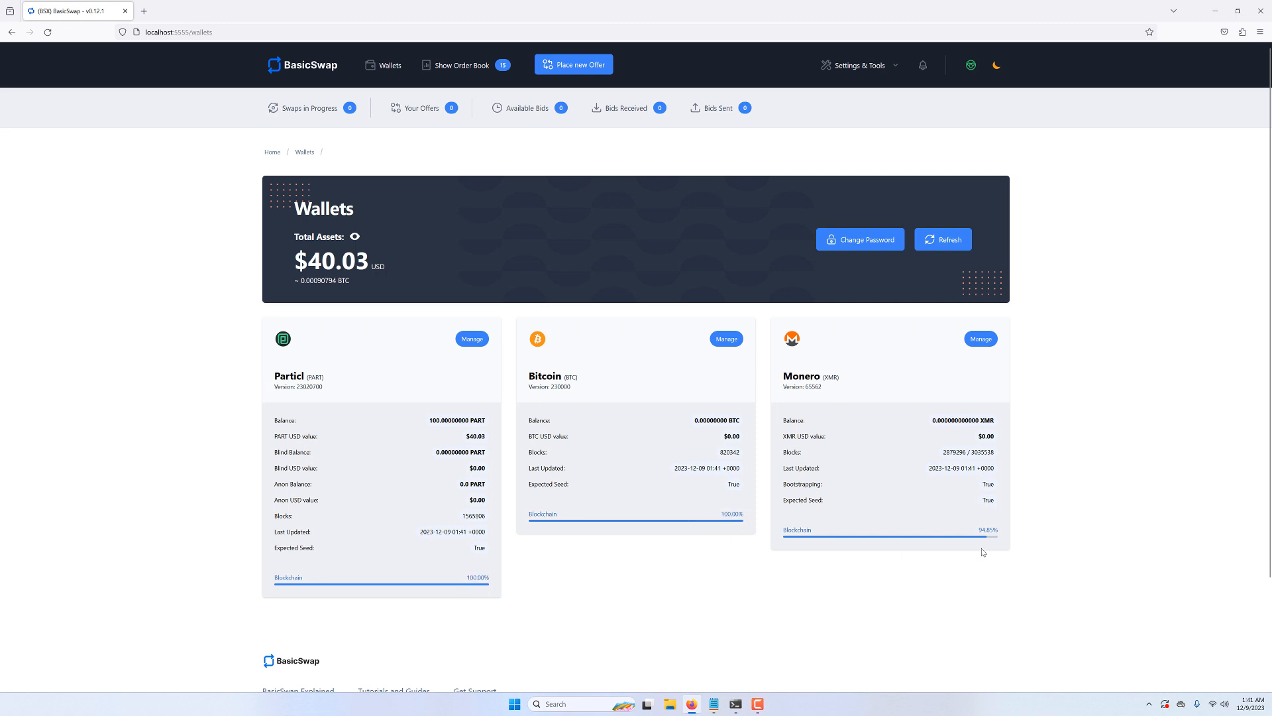
pyautogui.moveTo(878, 531)
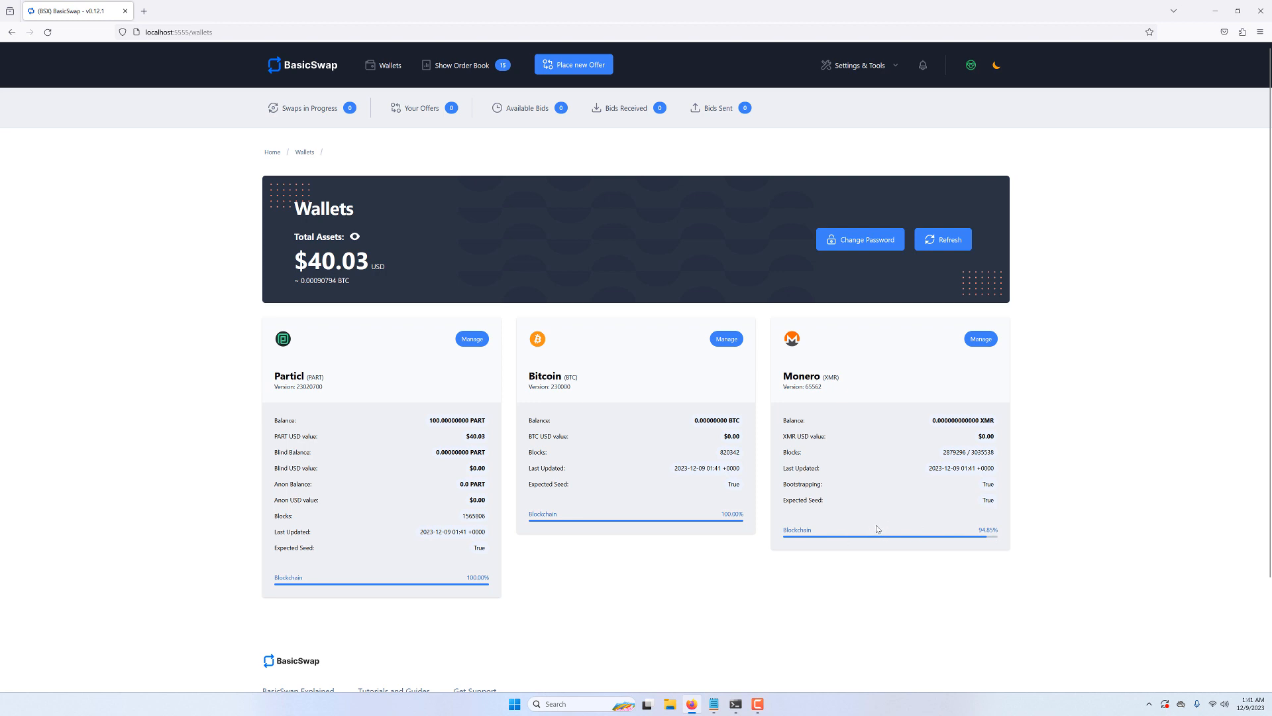
pyautogui.moveTo(436, 422)
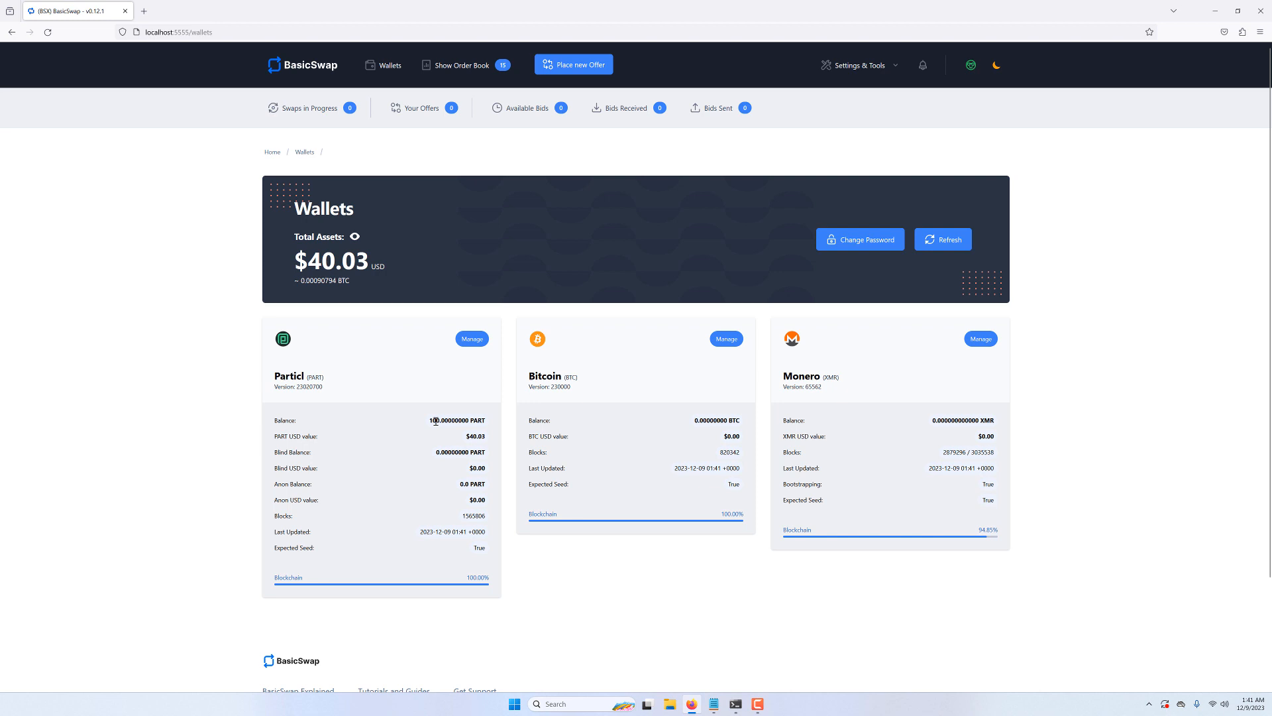
pyautogui.moveTo(488, 431)
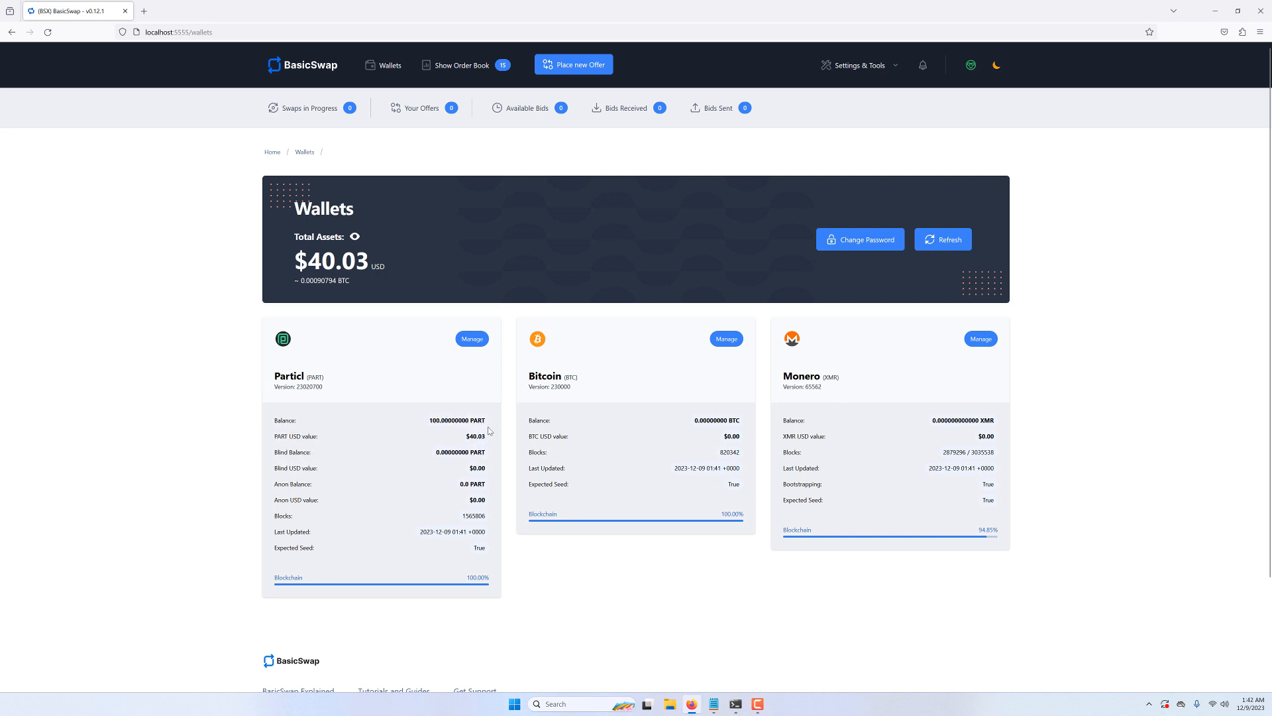
pyautogui.moveTo(366, 437)
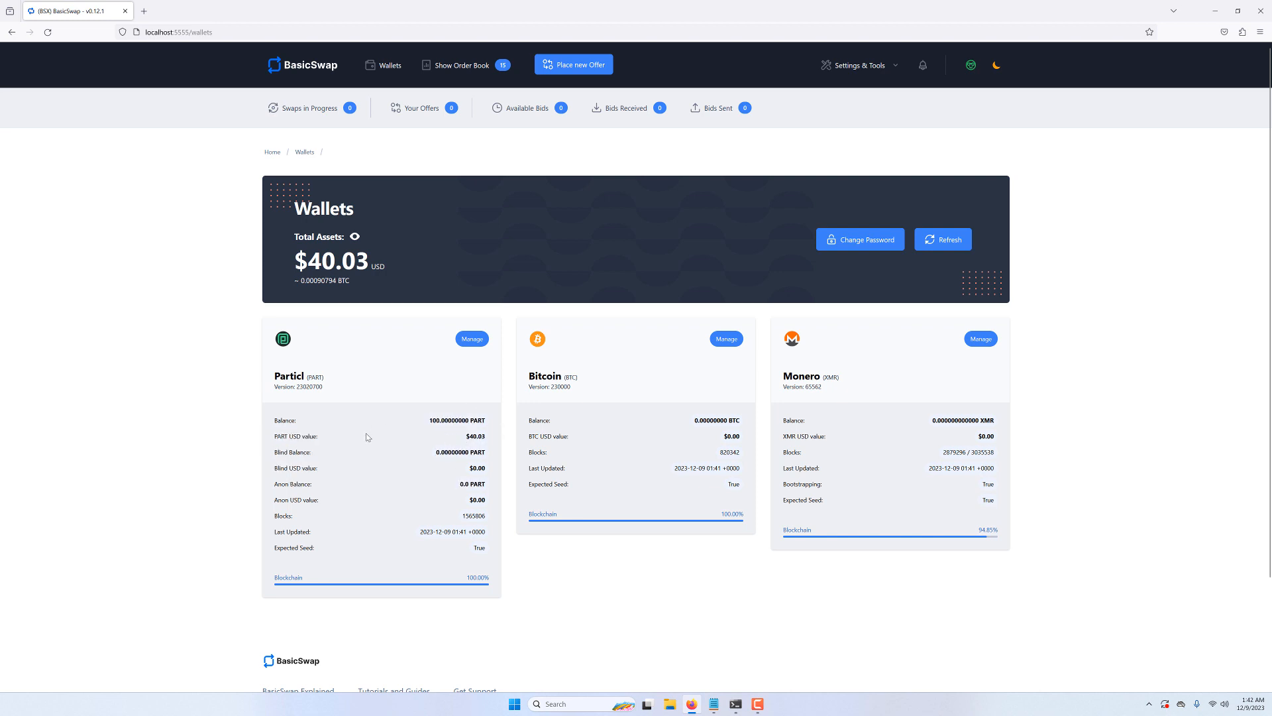
# Open the Network Order Book and scroll through the listed Particl, Bitcoin and Monero offers.
pyautogui.click(461, 65)
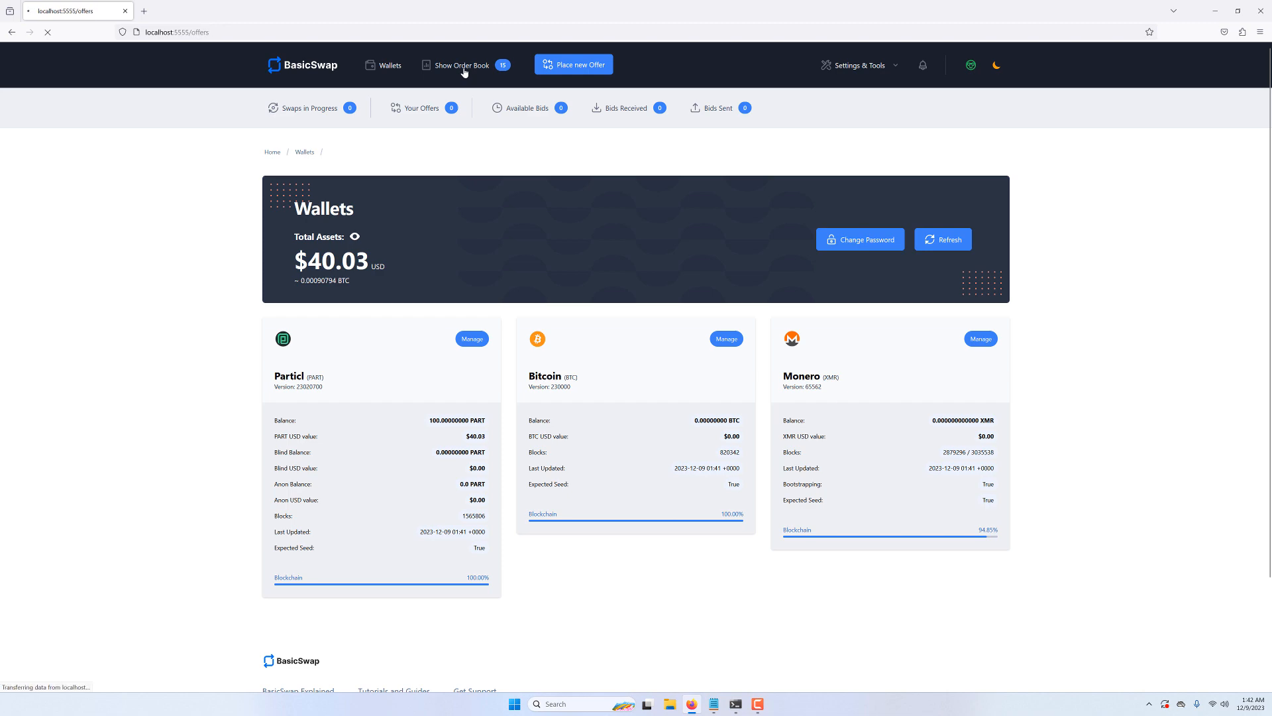
pyautogui.click(459, 65)
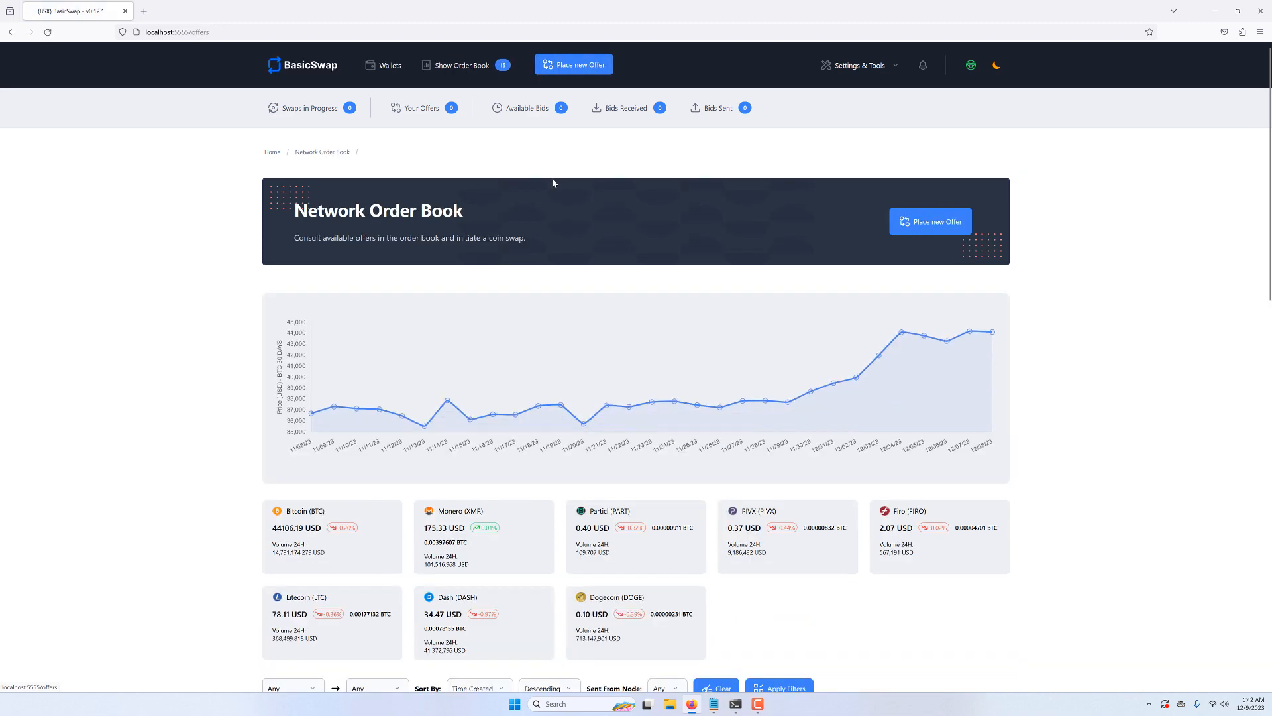
pyautogui.scroll(-3)
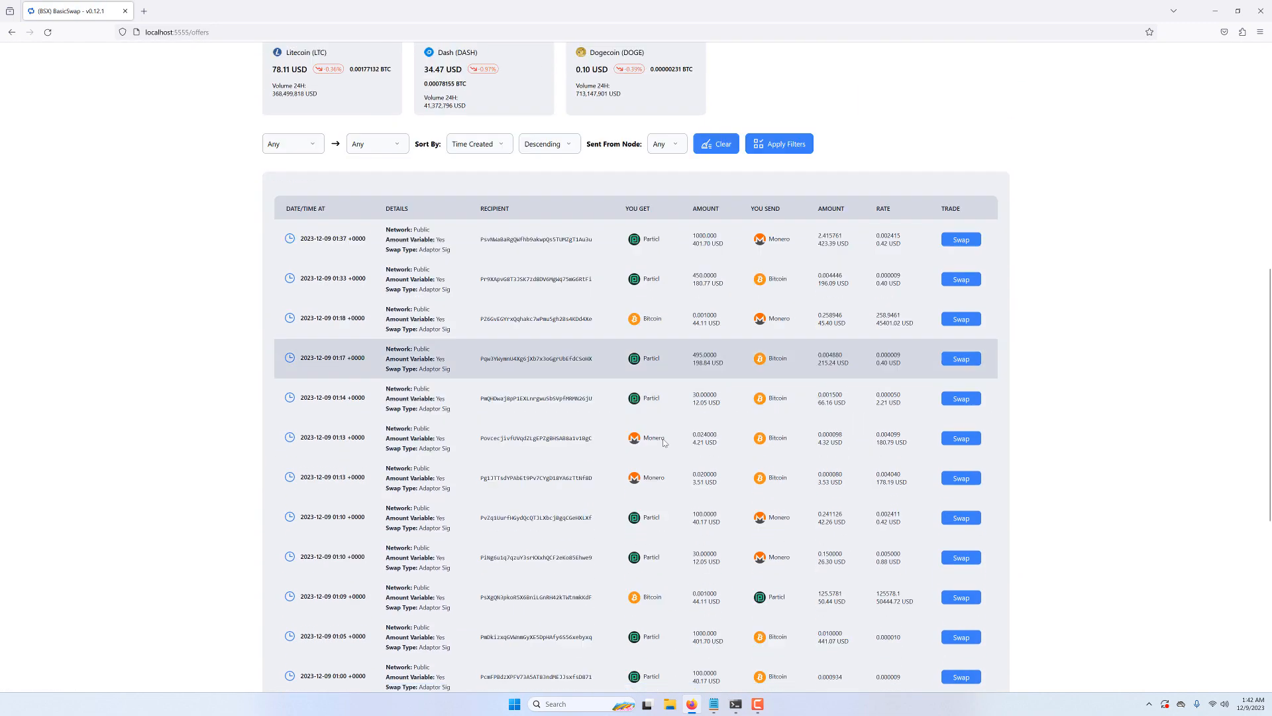
pyautogui.scroll(-3)
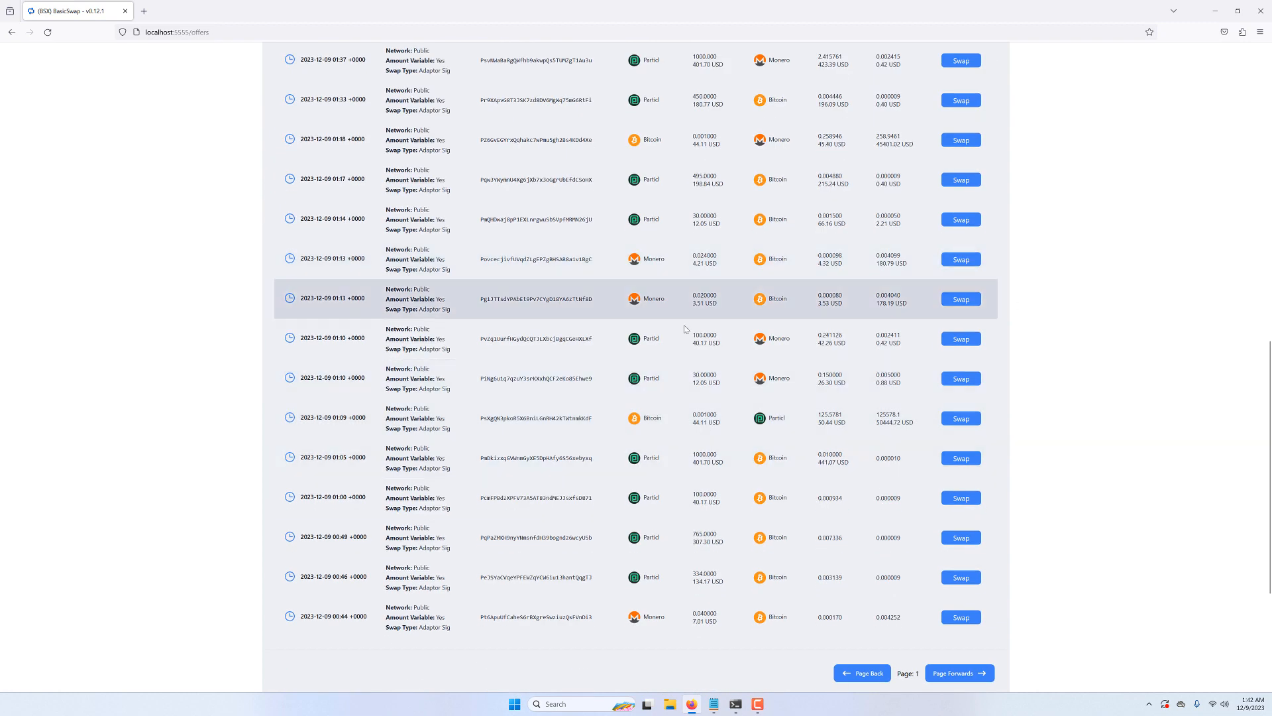
pyautogui.scroll(3)
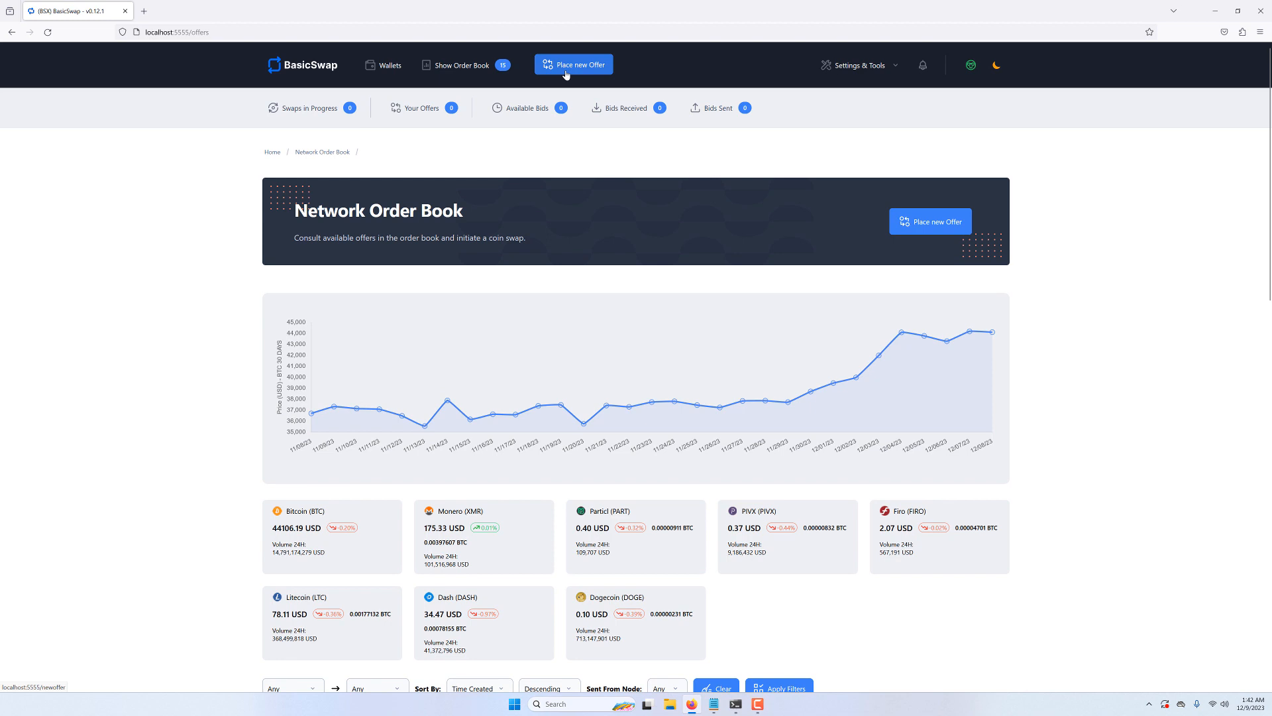
# Open the Place new Offer form and scroll through its Step 1 fields.
pyautogui.click(572, 65)
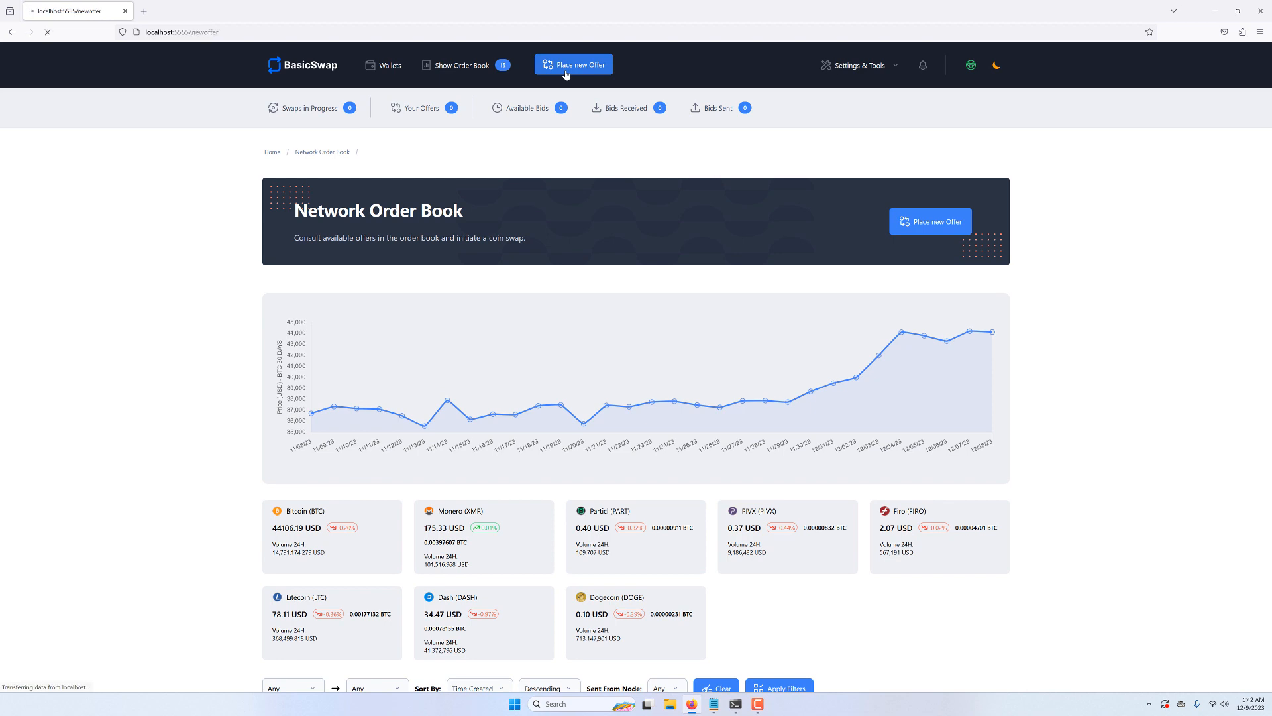
pyautogui.click(573, 65)
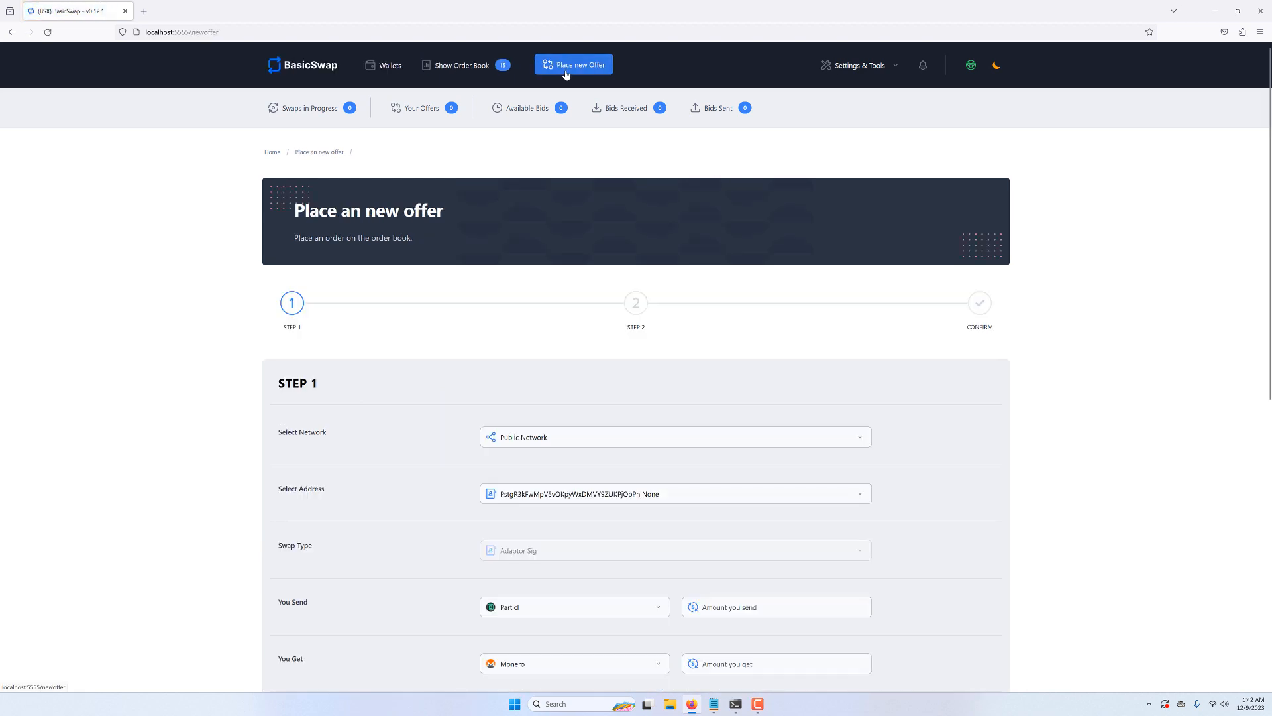
pyautogui.scroll(-3)
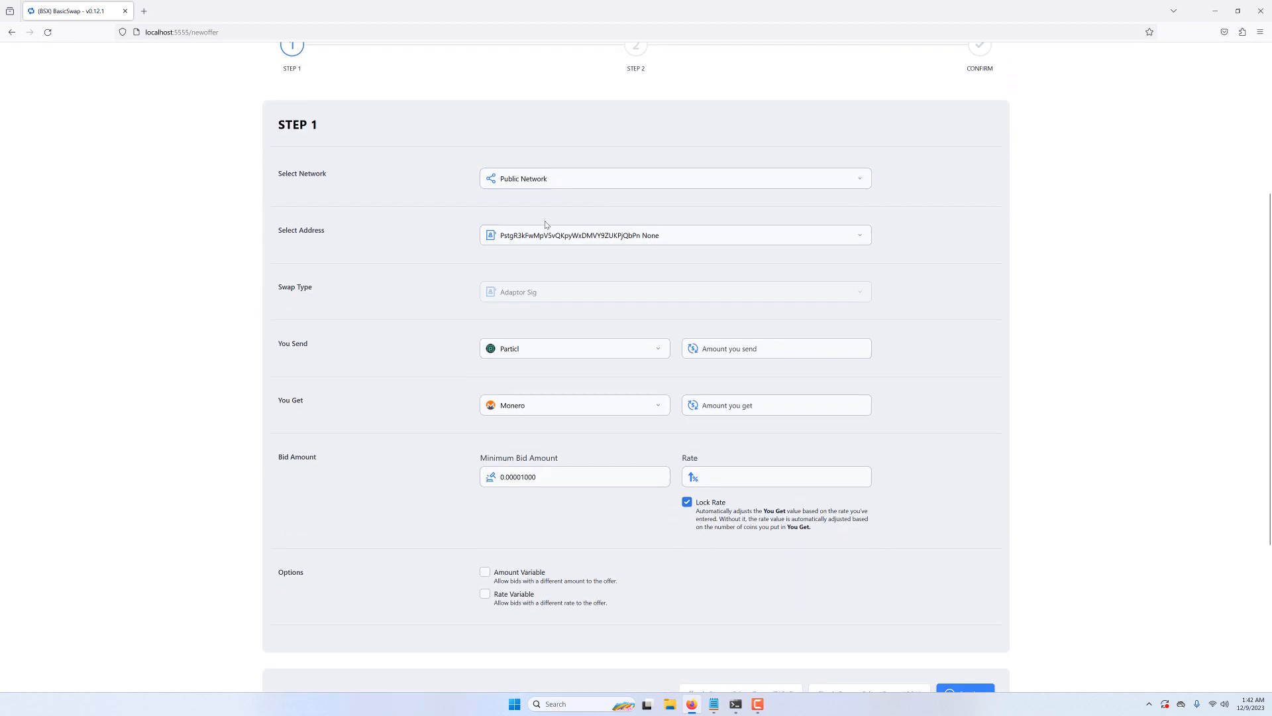
pyautogui.scroll(-3)
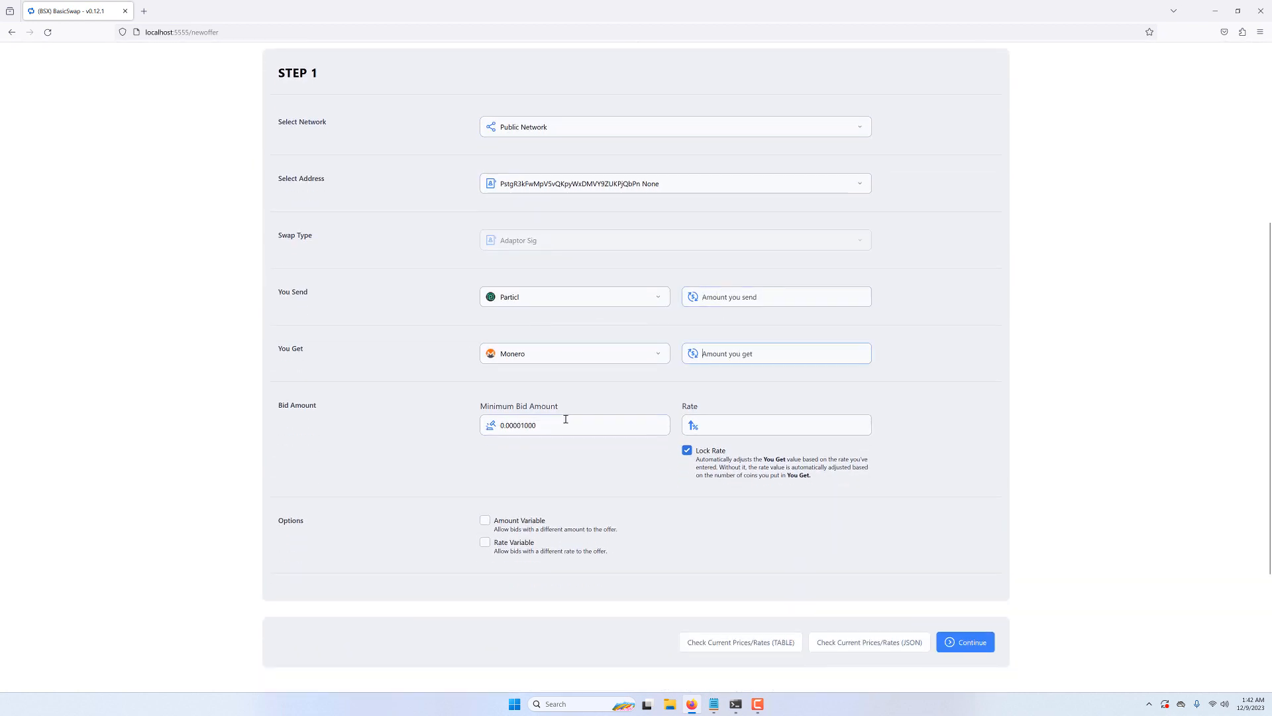
pyautogui.scroll(3)
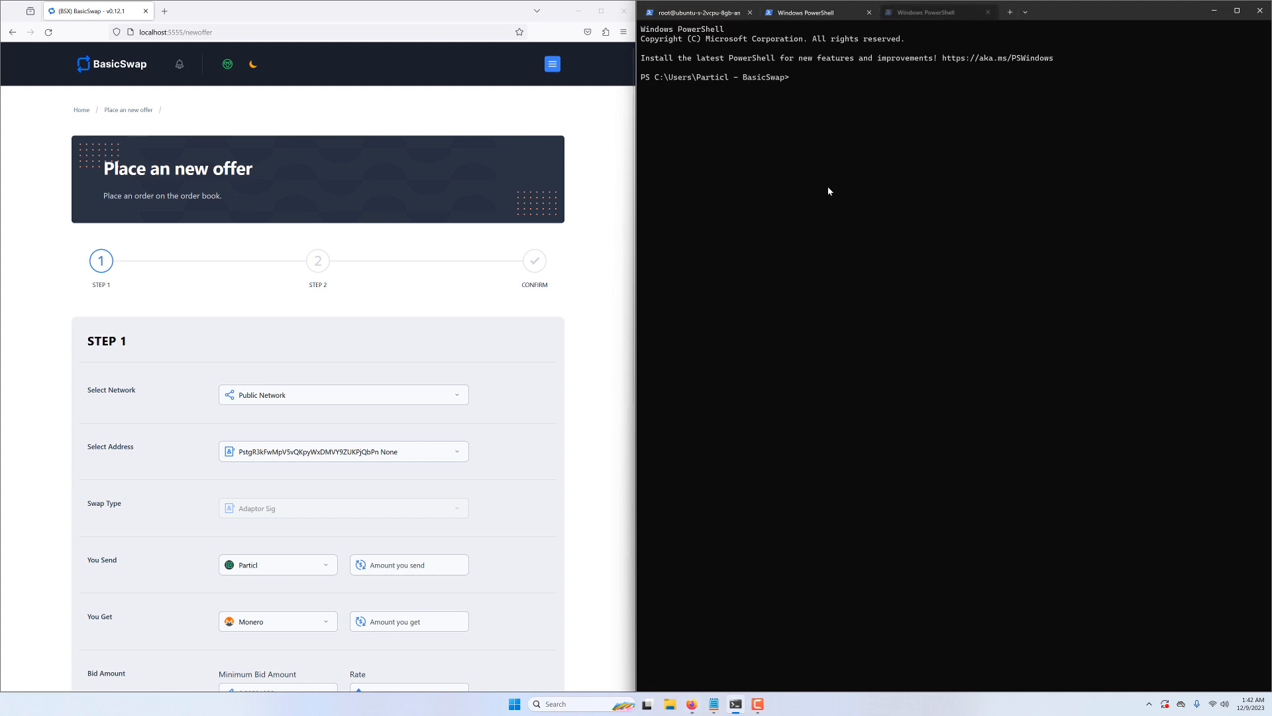
# Start the ssh login to the remote Ubuntu server.
pyautogui.write('ssh root@64.225.18.144')
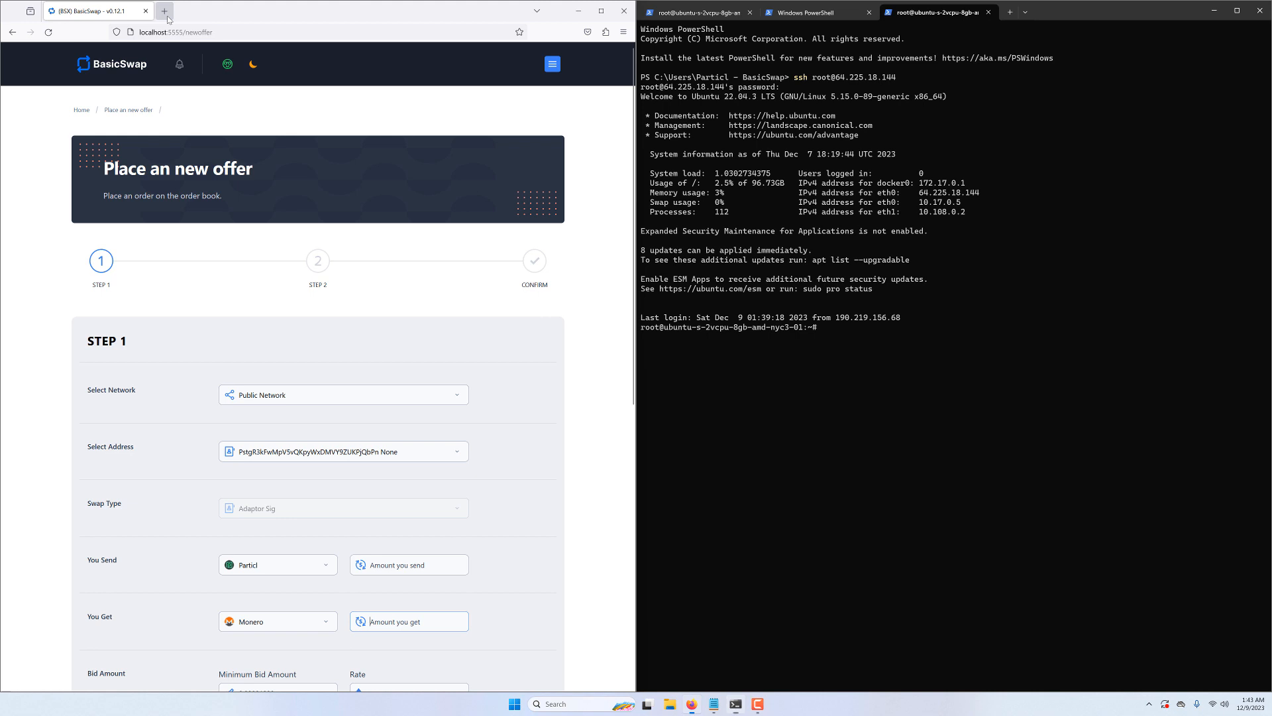
# Load academy.particl.io in a new browser tab.
pyautogui.click(164, 11)
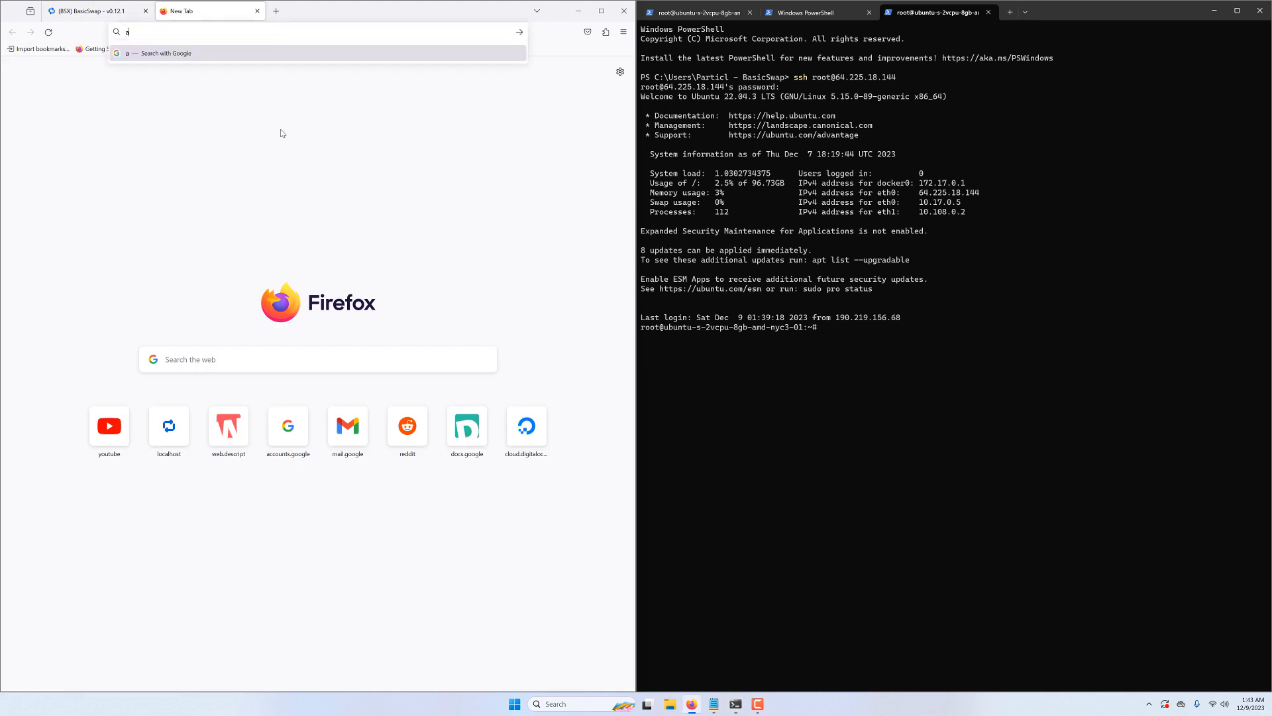
pyautogui.write('cademy.particl.io')
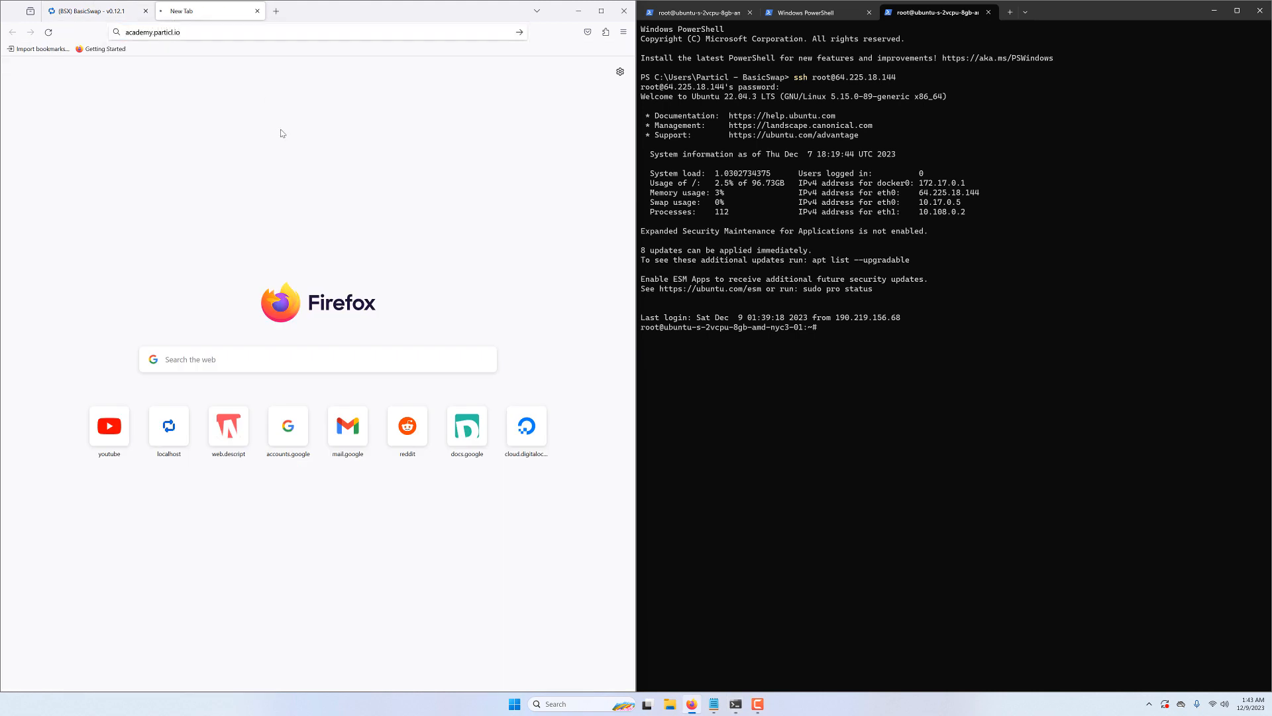
pyautogui.press('Return')
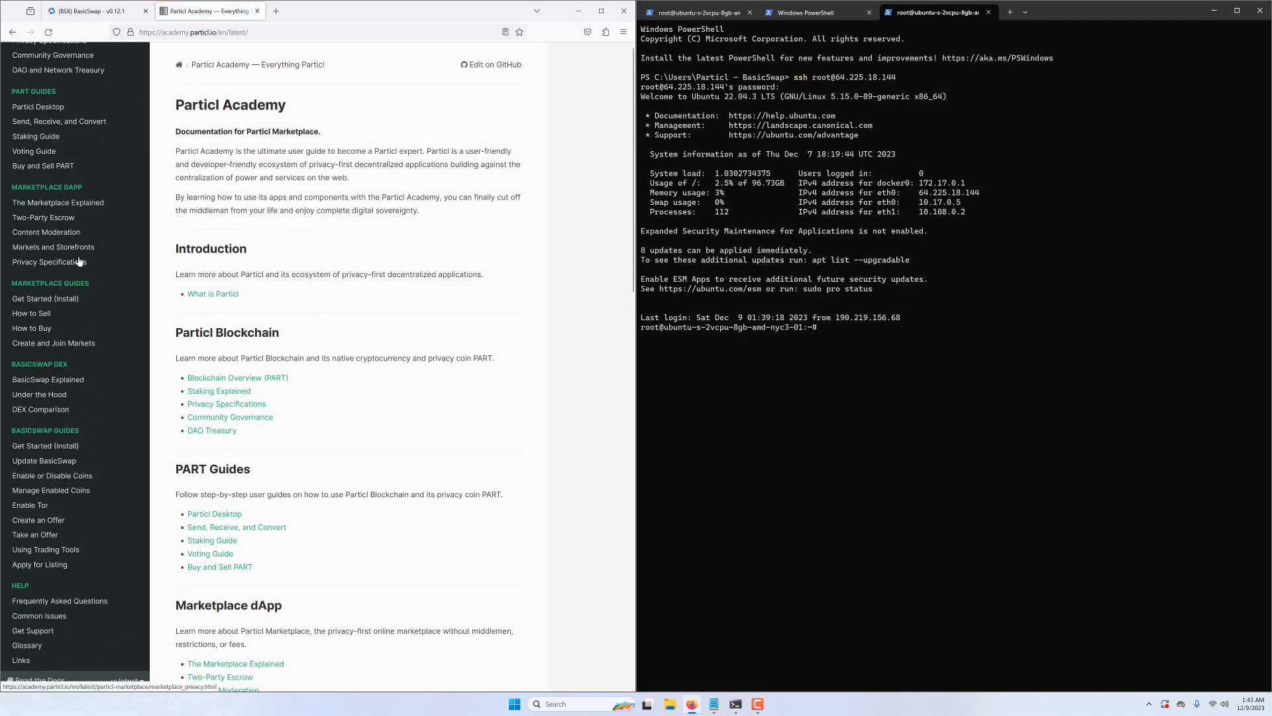
# Open the Offer Management trading tools guide and scroll to the republishing steps.
pyautogui.scroll(3)
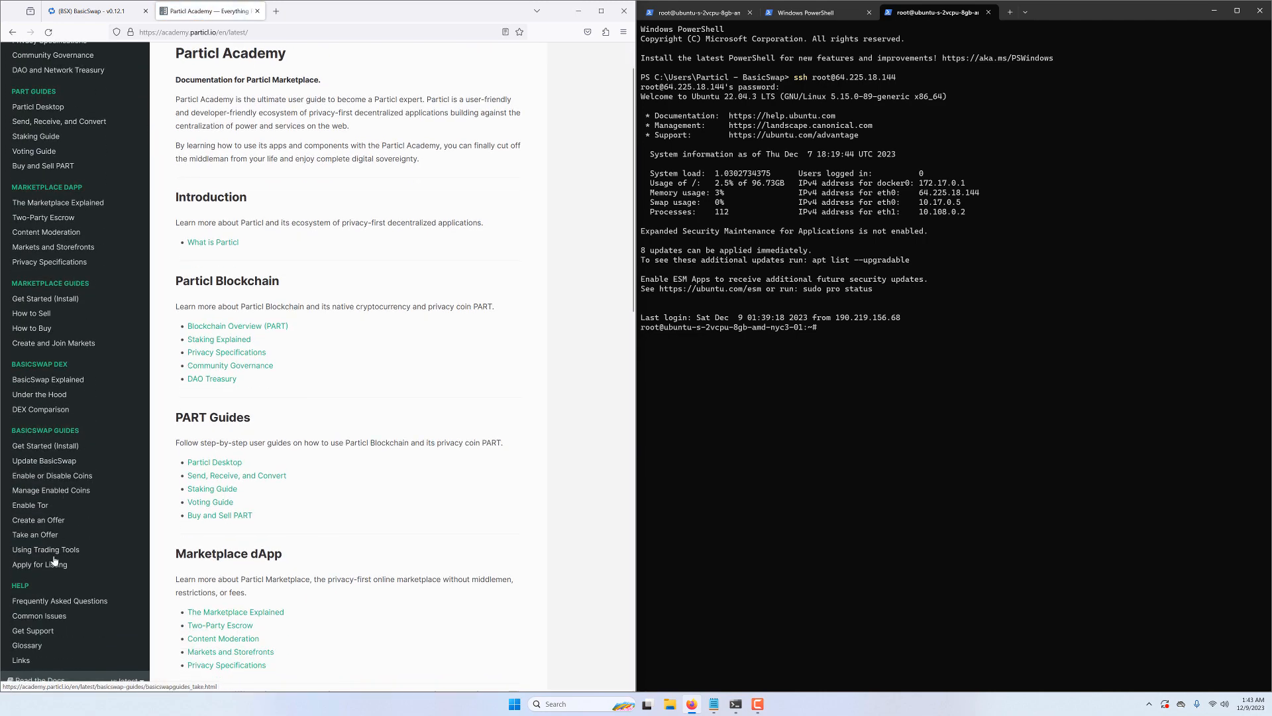
pyautogui.click(46, 548)
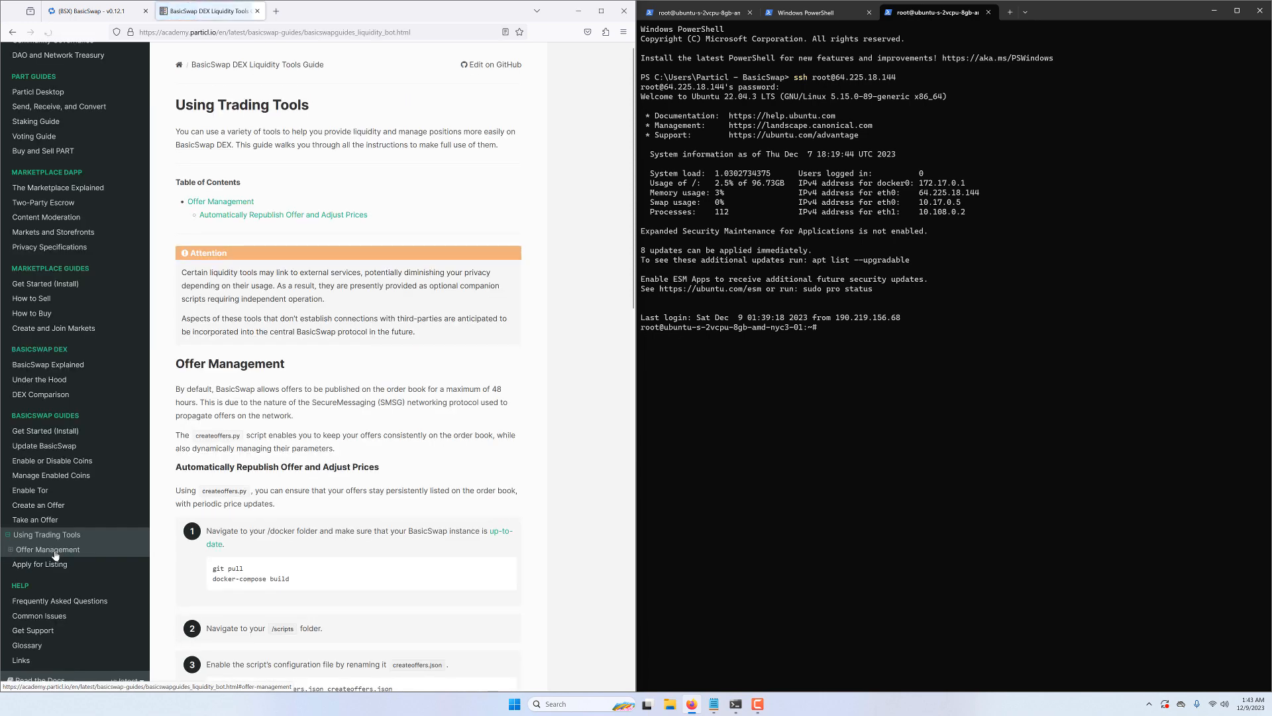
pyautogui.scroll(-3)
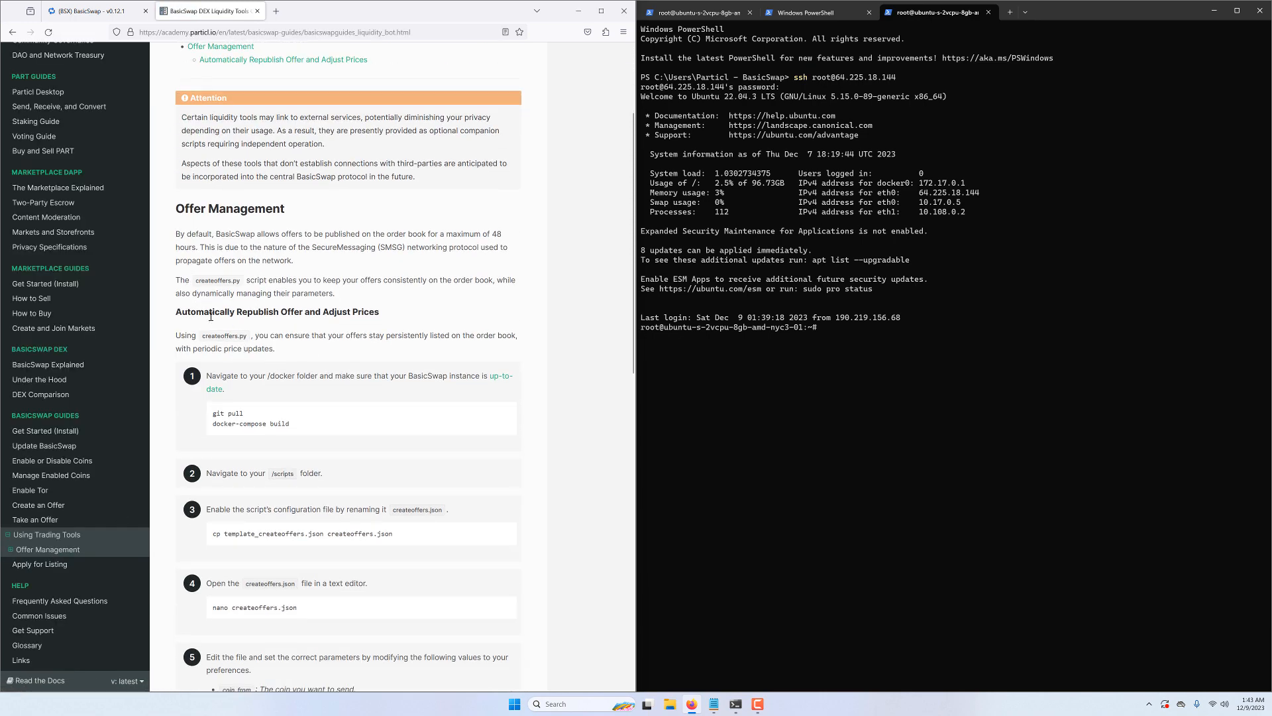
pyautogui.doubleClick(277, 311)
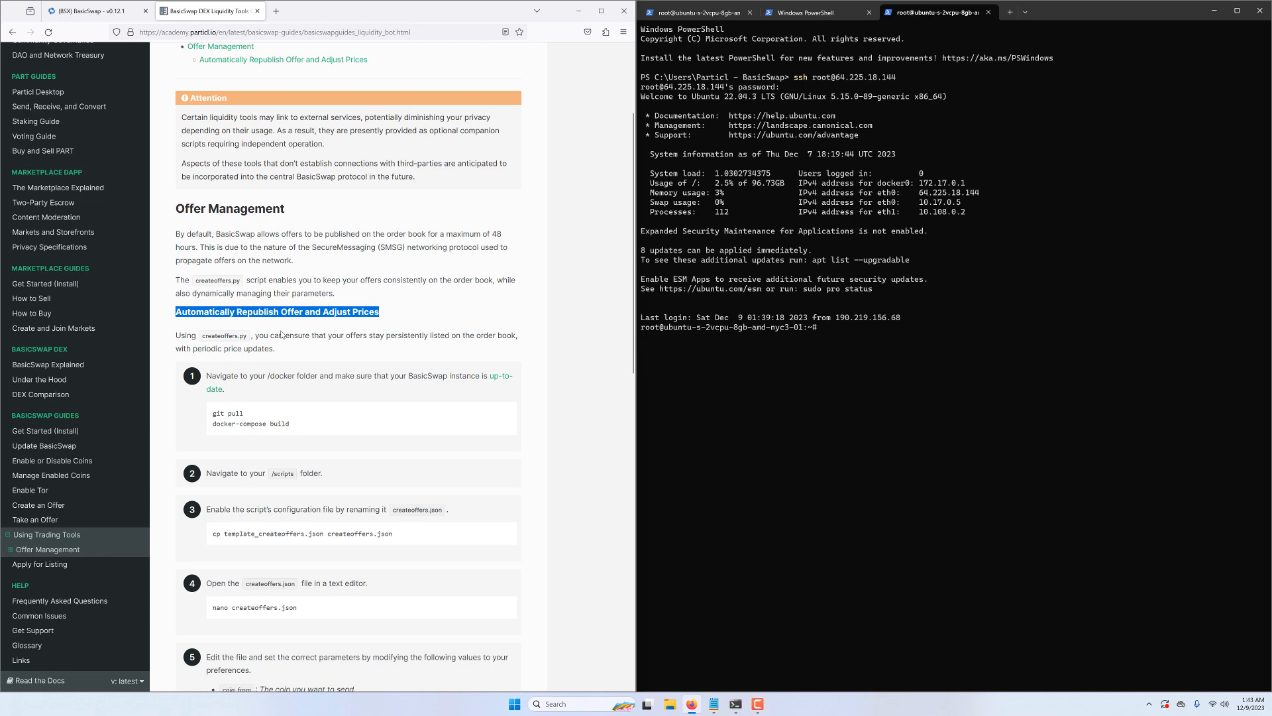
pyautogui.scroll(-3)
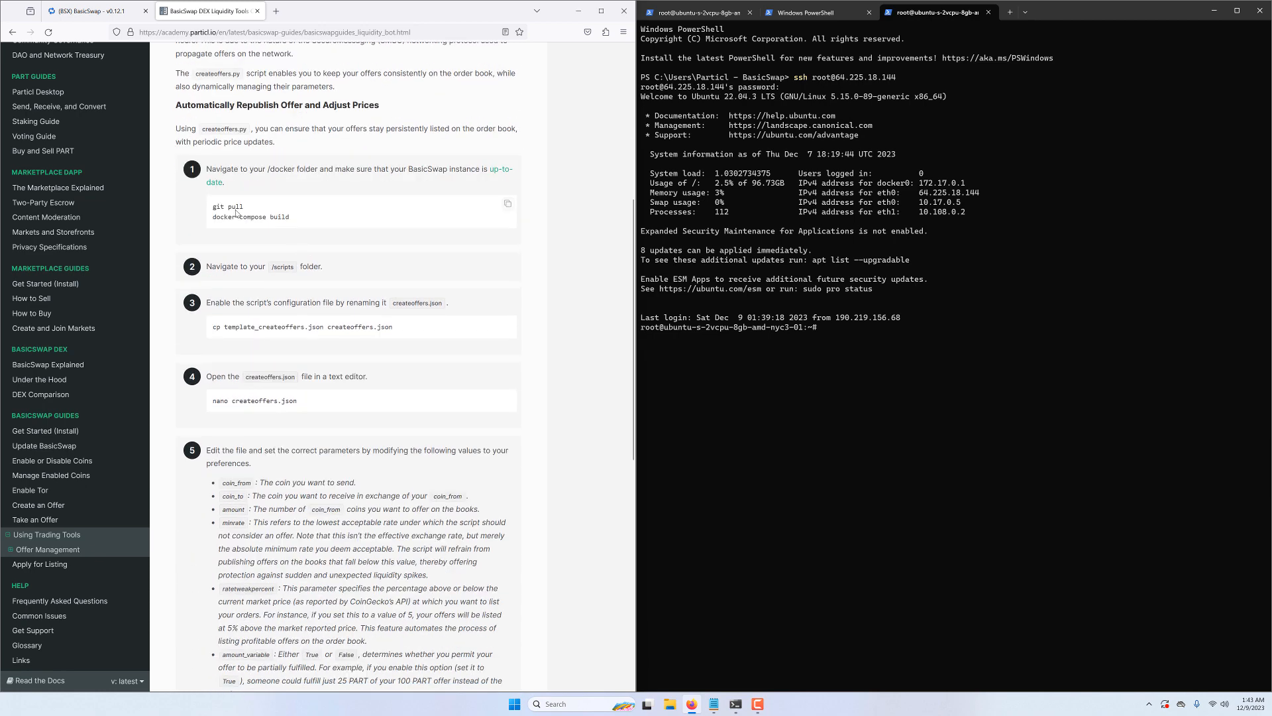
pyautogui.moveTo(940, 390)
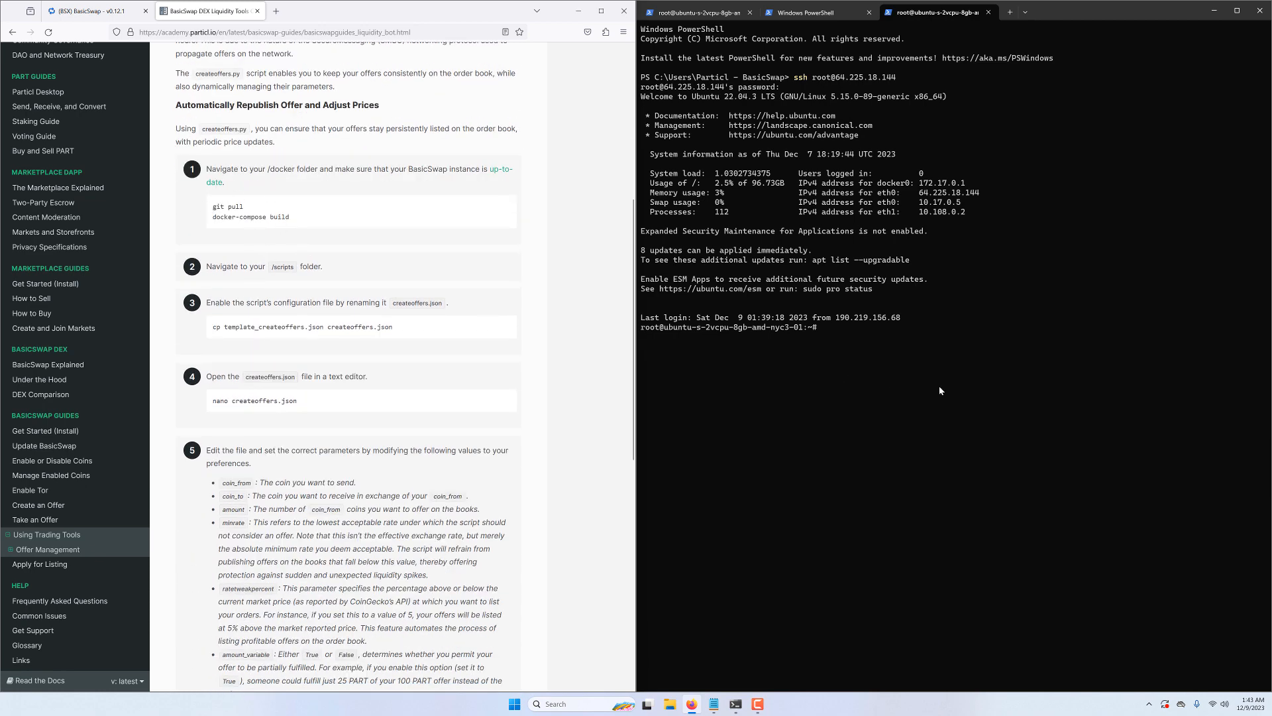
# In basicswap/docker, stop the container and run 'docker compose build'.
pyautogui.write('cd basicswap')
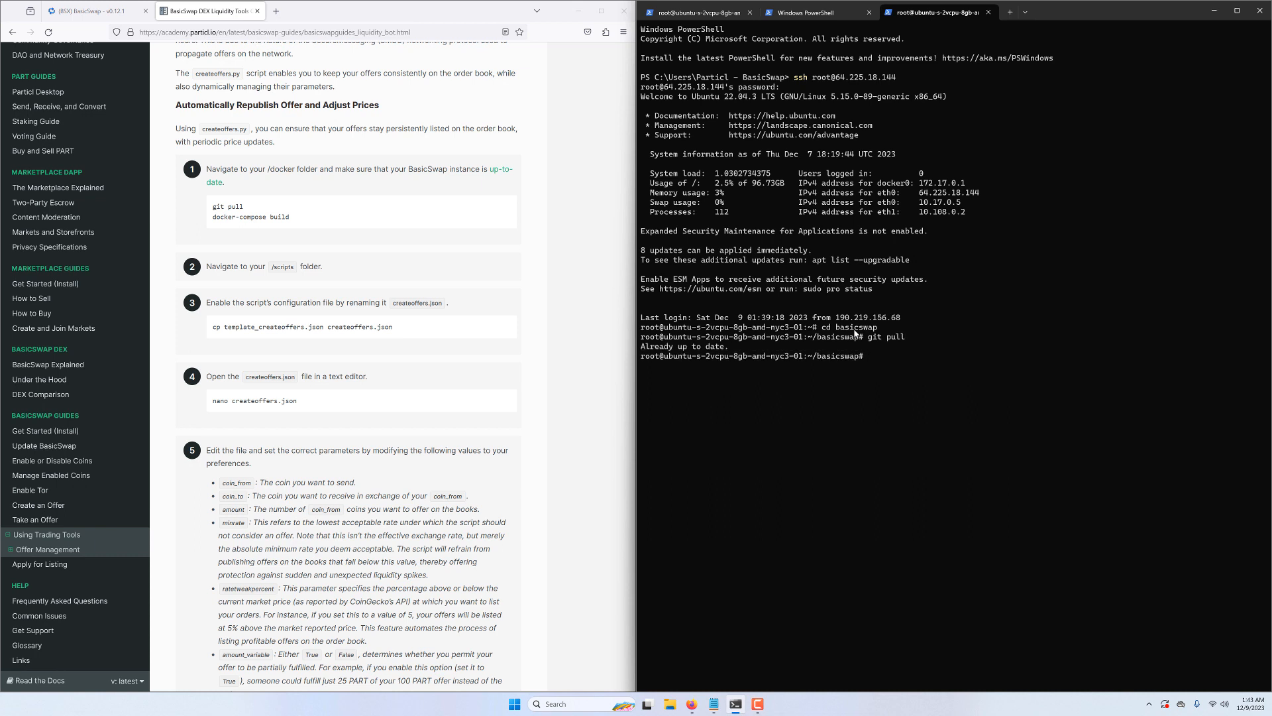
pyautogui.write('cd docker')
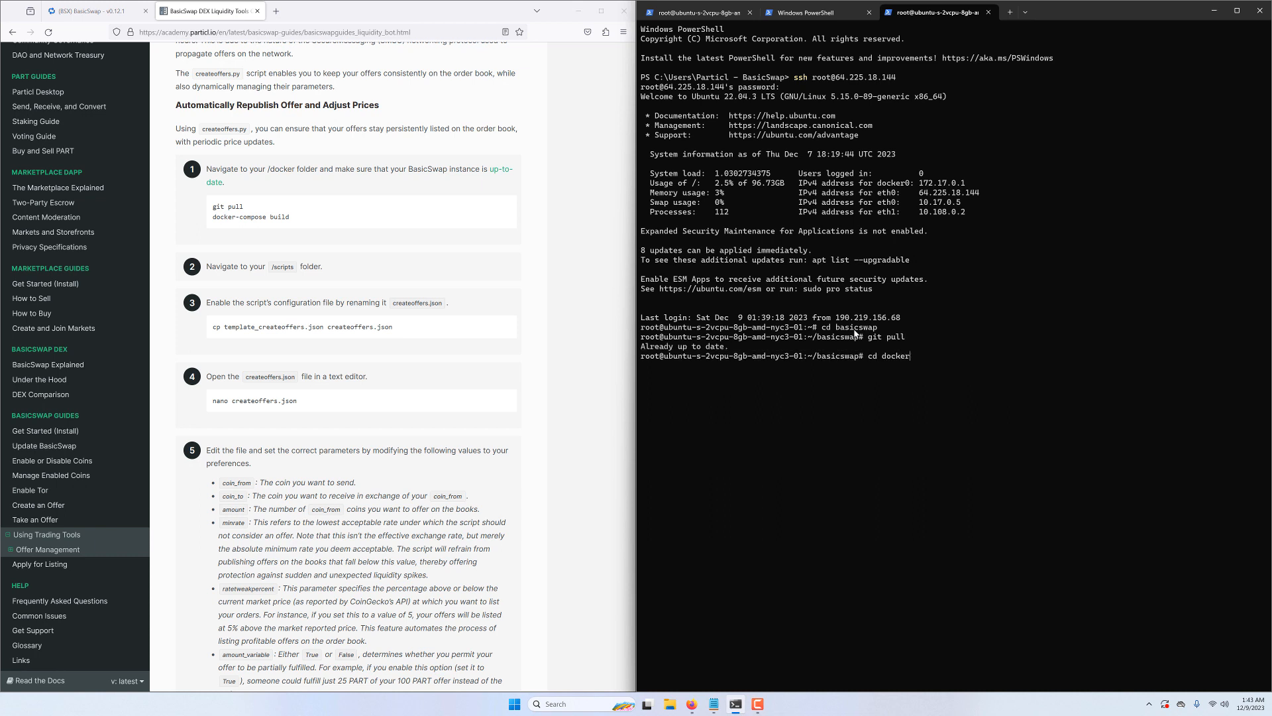
pyautogui.press('Return')
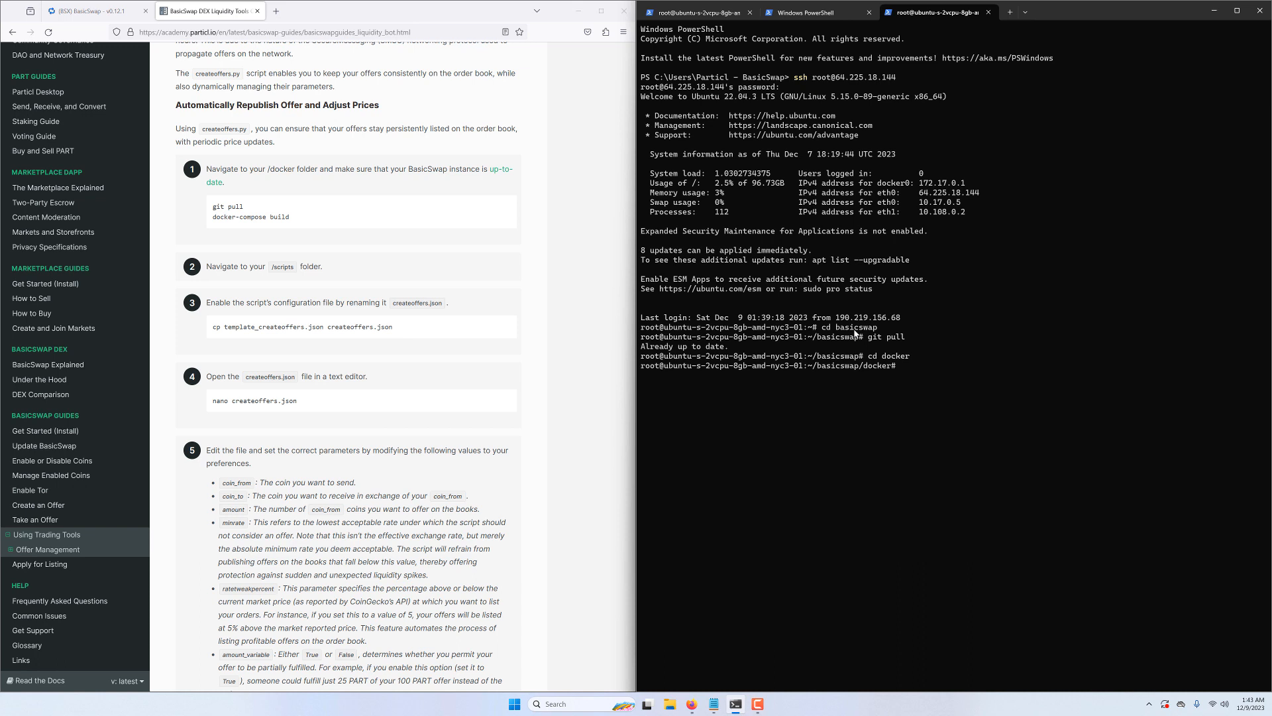
pyautogui.write('docker compose stop')
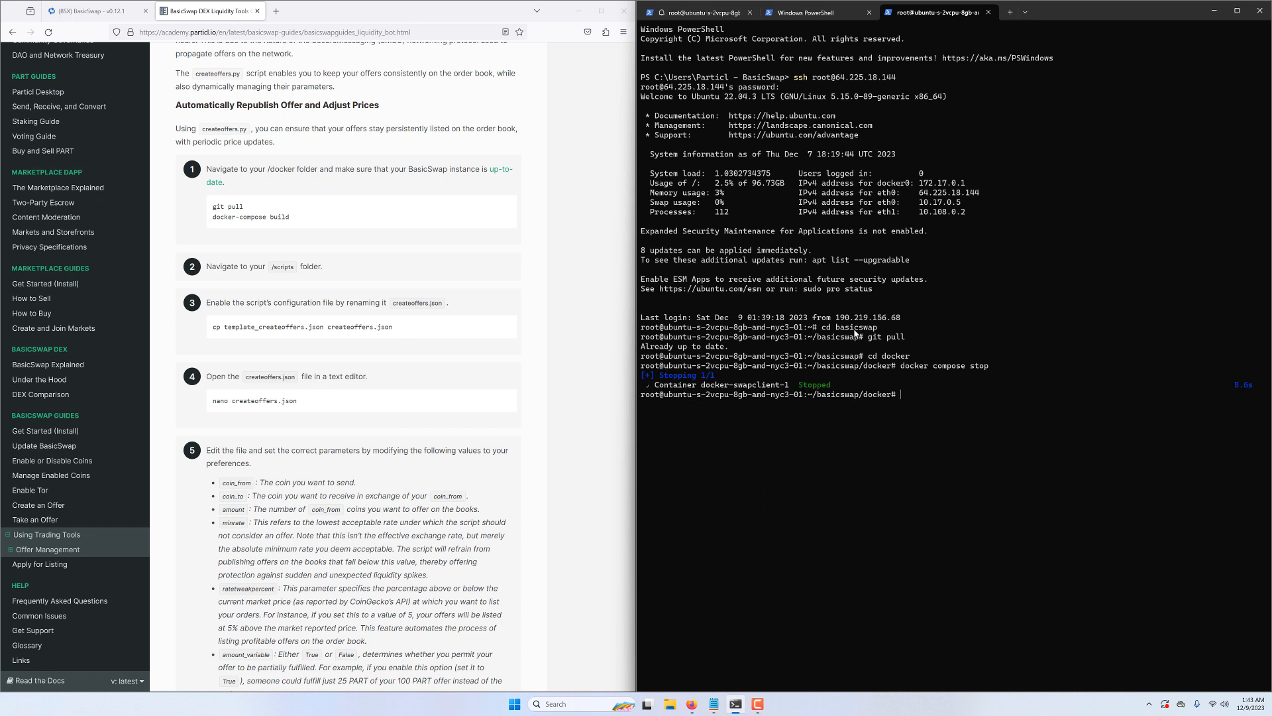
pyautogui.write('d')
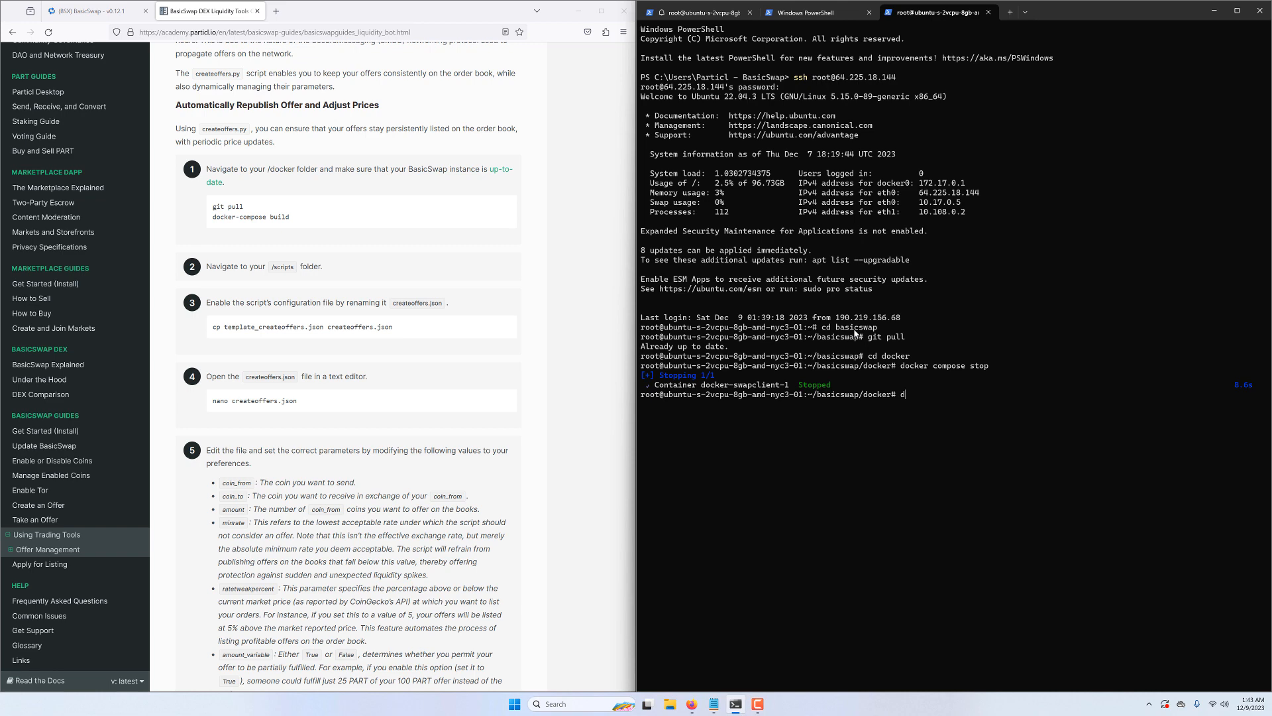
pyautogui.write('ocker compose build')
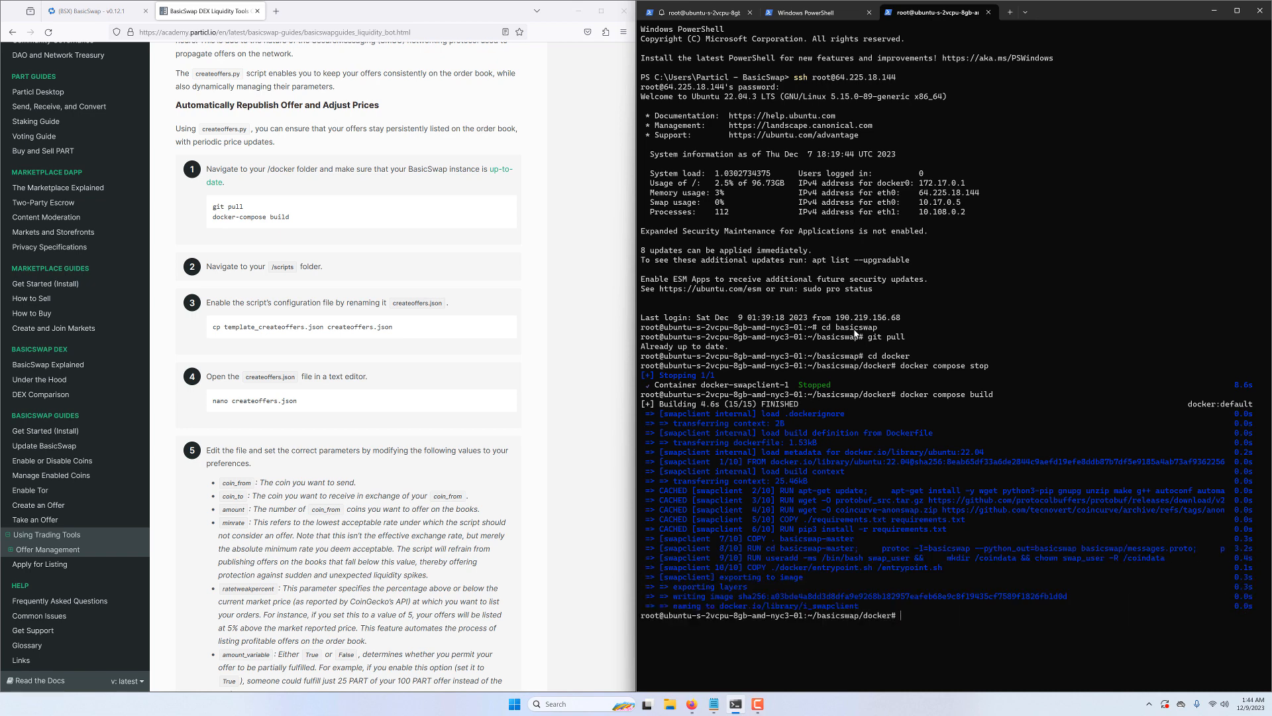
# Run 'docker compose up' and scroll through the BasicSwap startup log.
pyautogui.write('docker co')
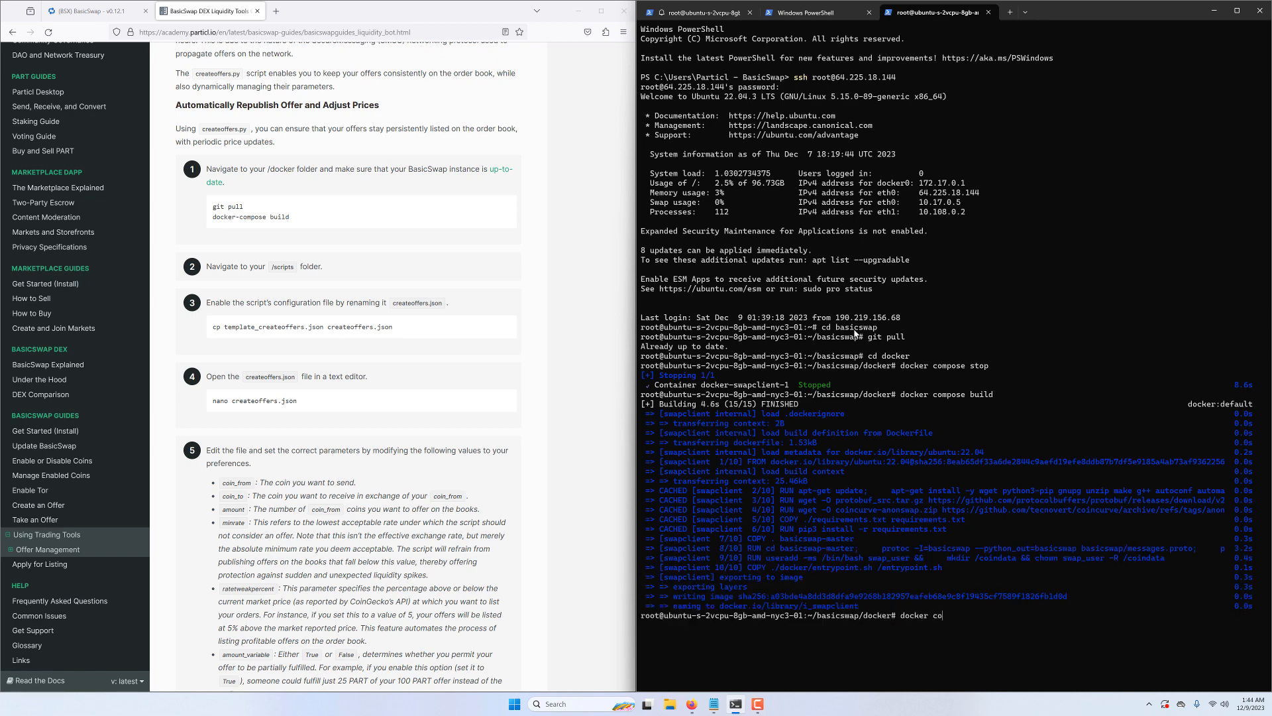
pyautogui.write('mpose up')
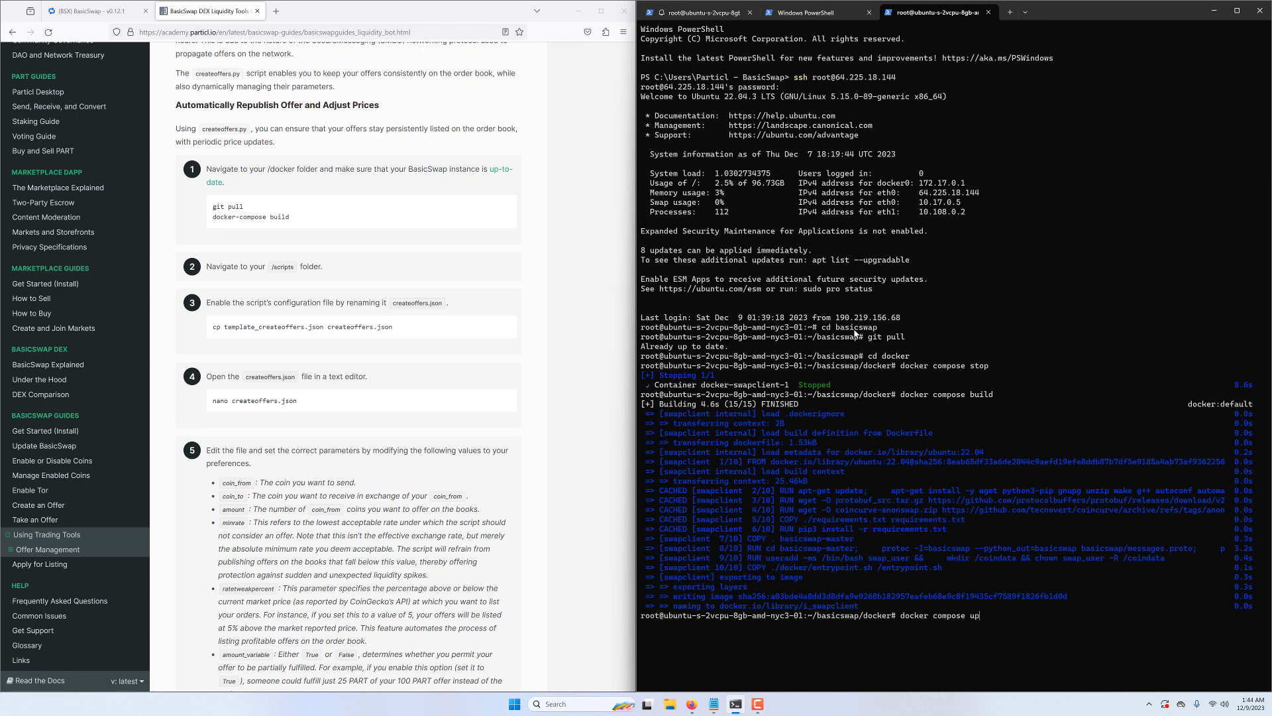
pyautogui.press('Return')
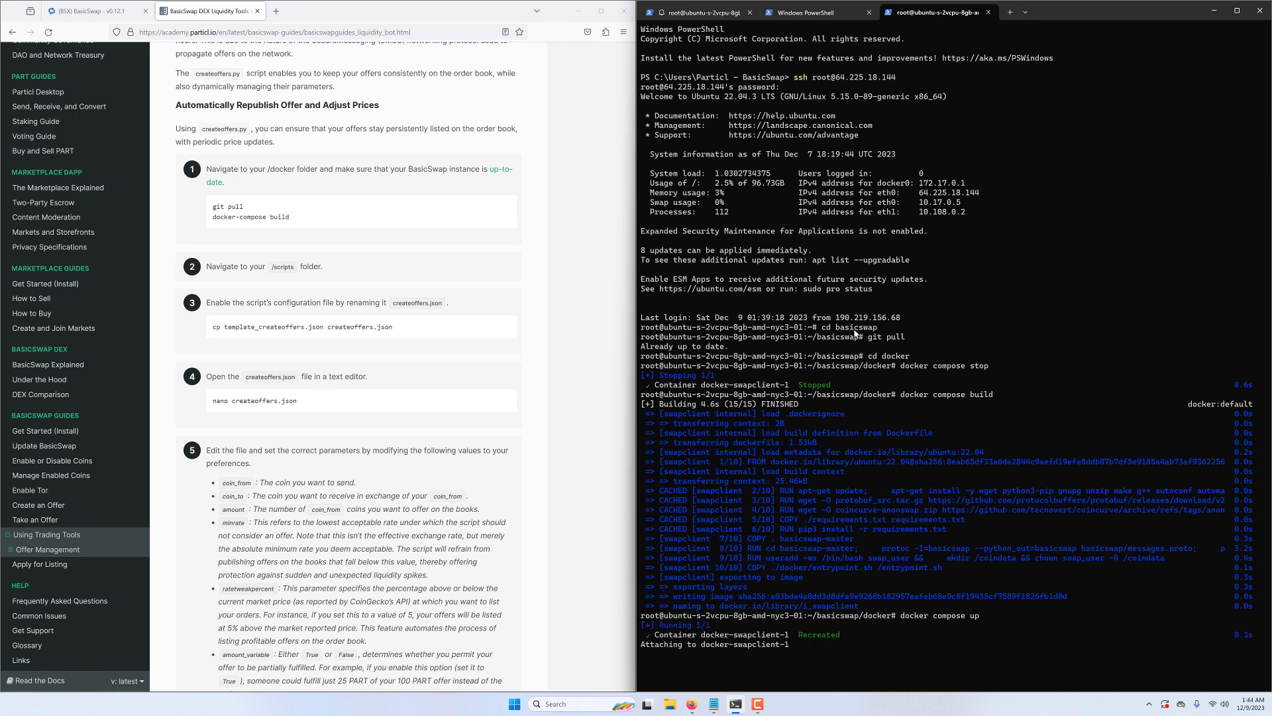
pyautogui.scroll(-3)
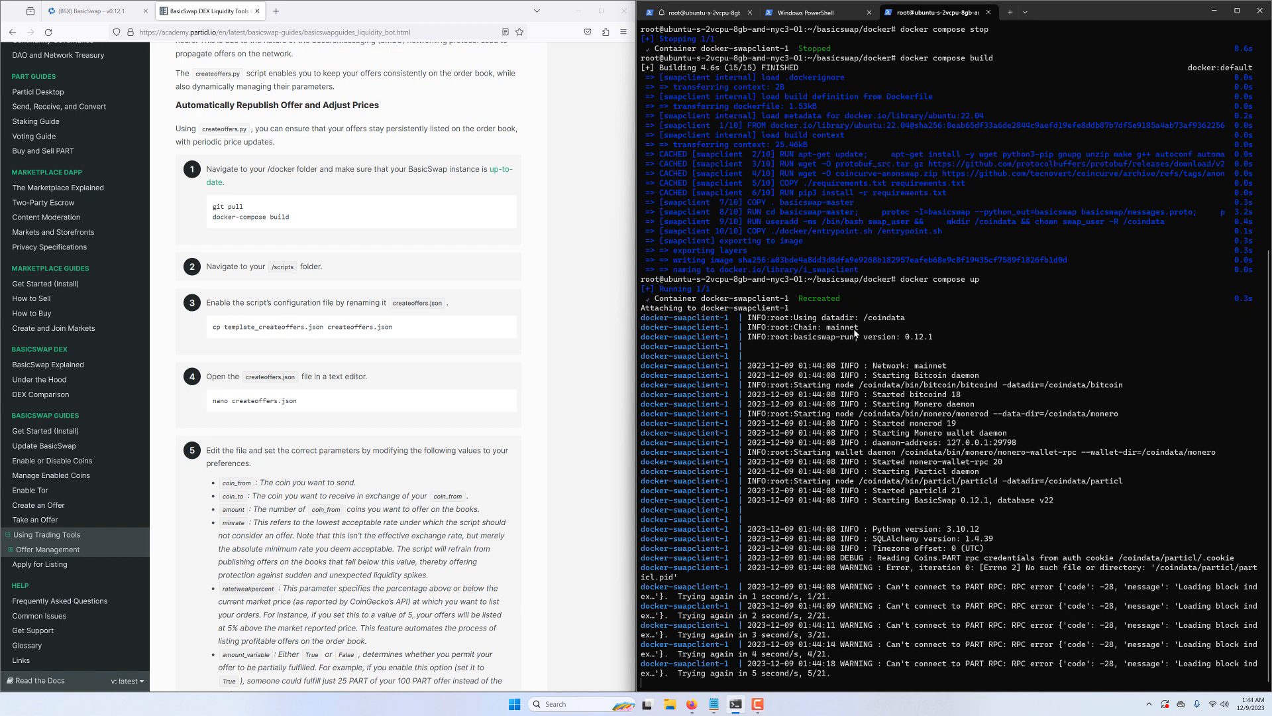
pyautogui.scroll(-3)
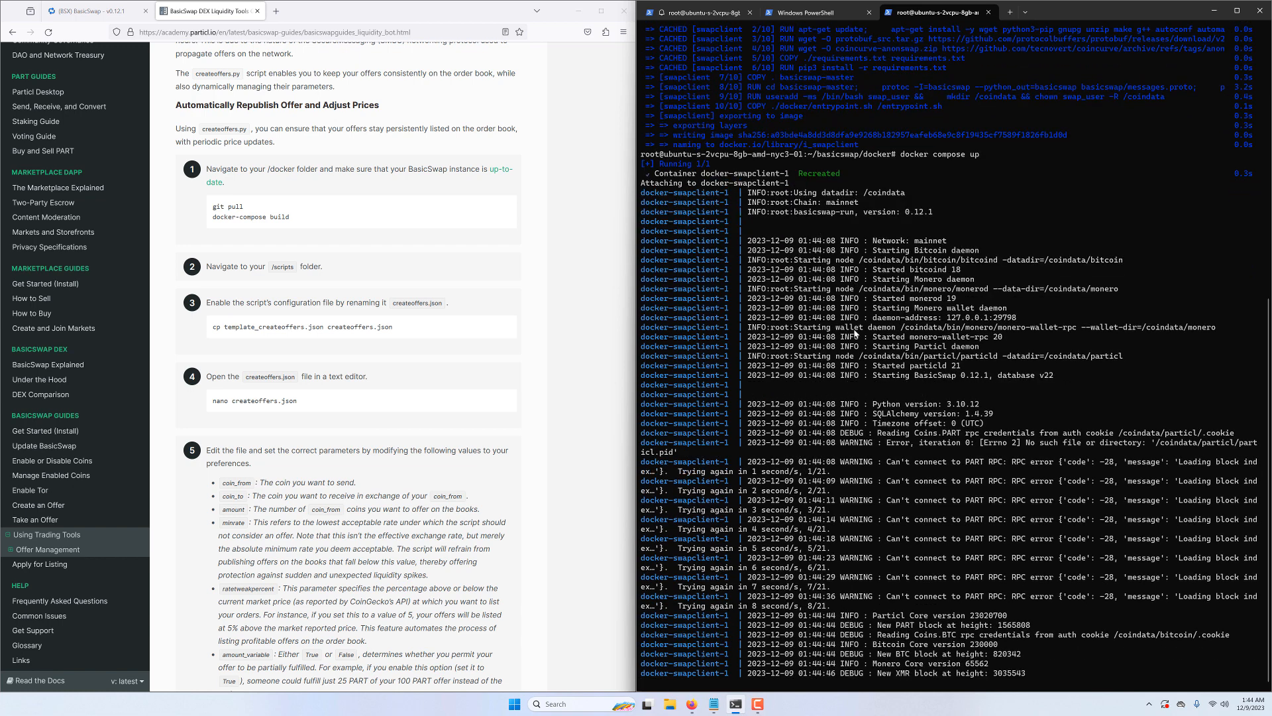
pyautogui.scroll(-3)
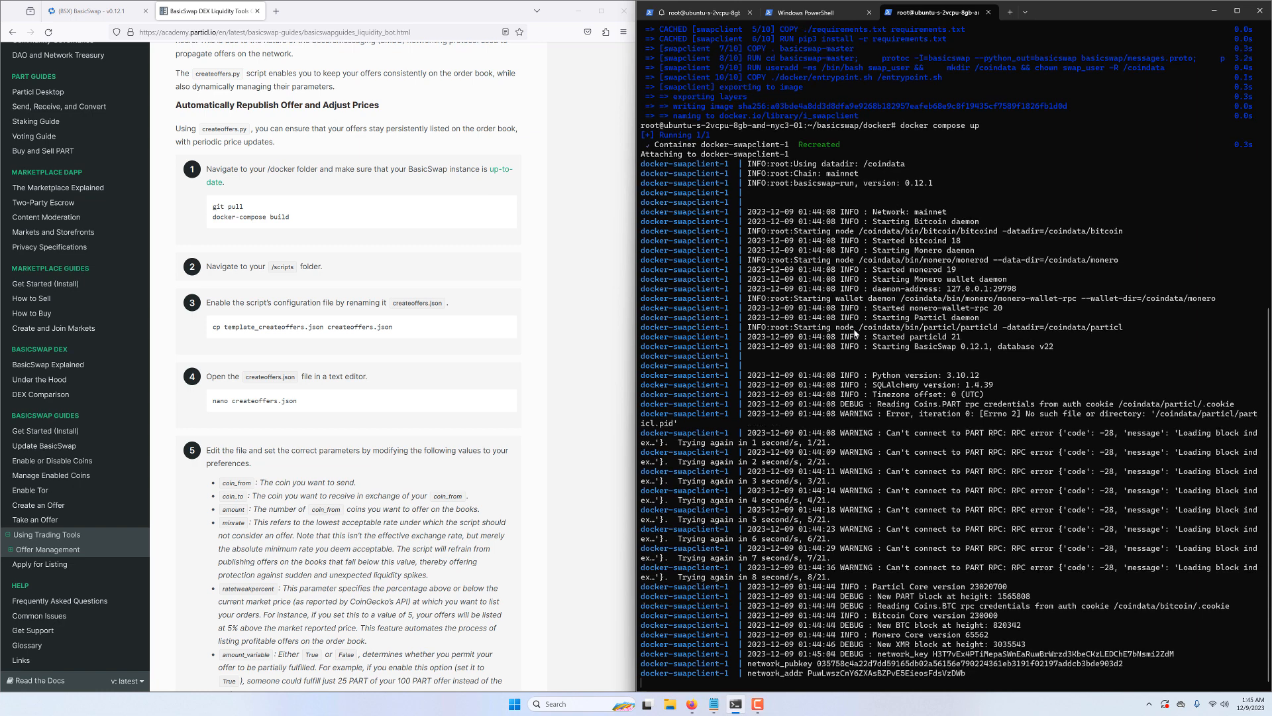
pyautogui.scroll(-3)
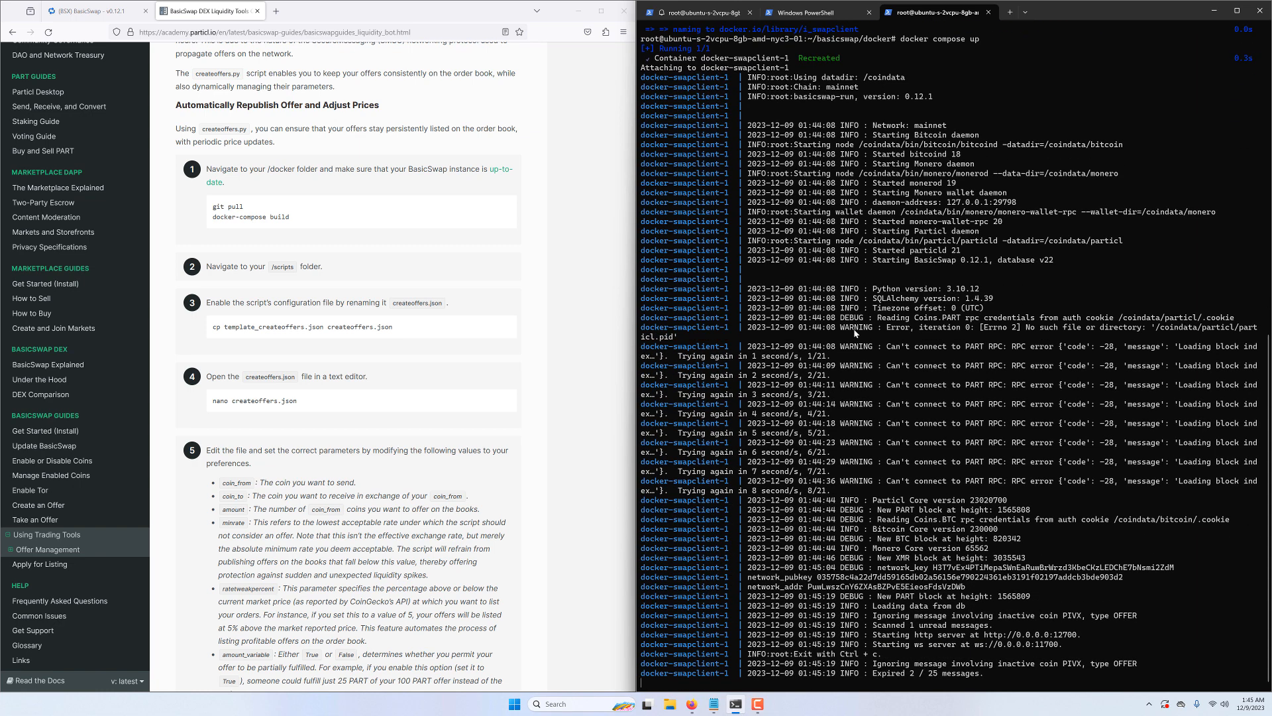
pyautogui.moveTo(745, 18)
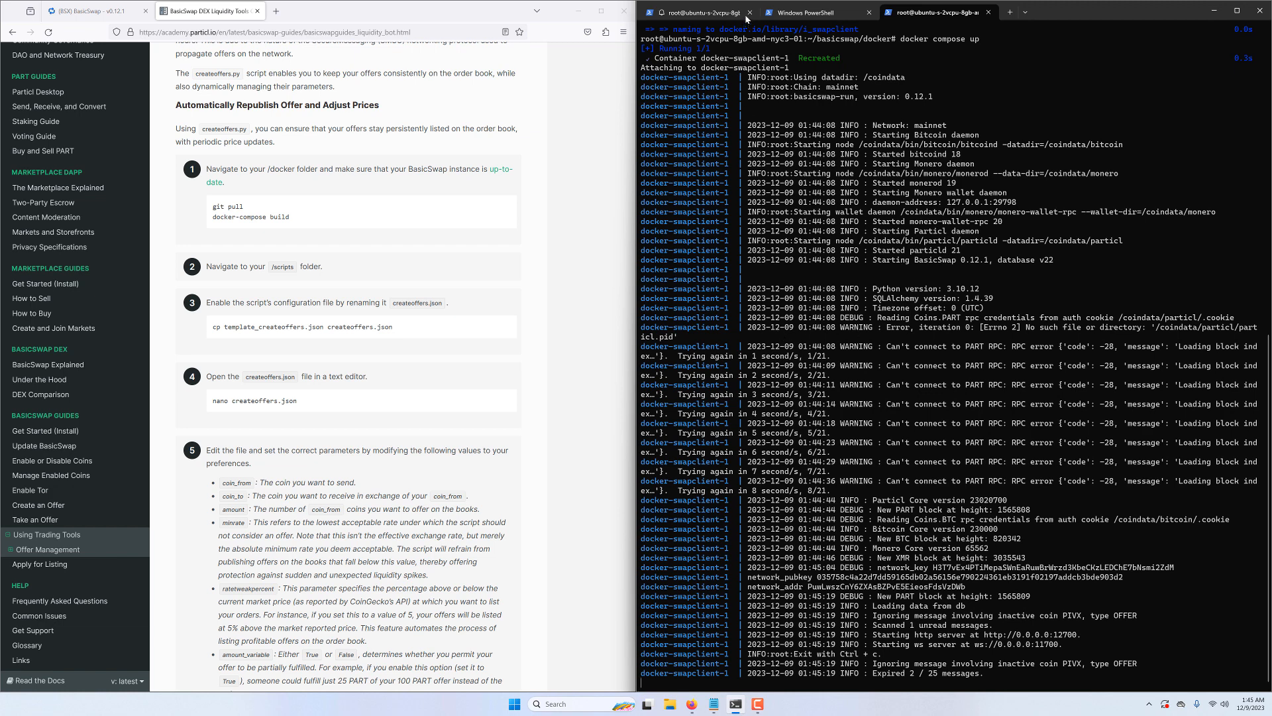
pyautogui.click(744, 12)
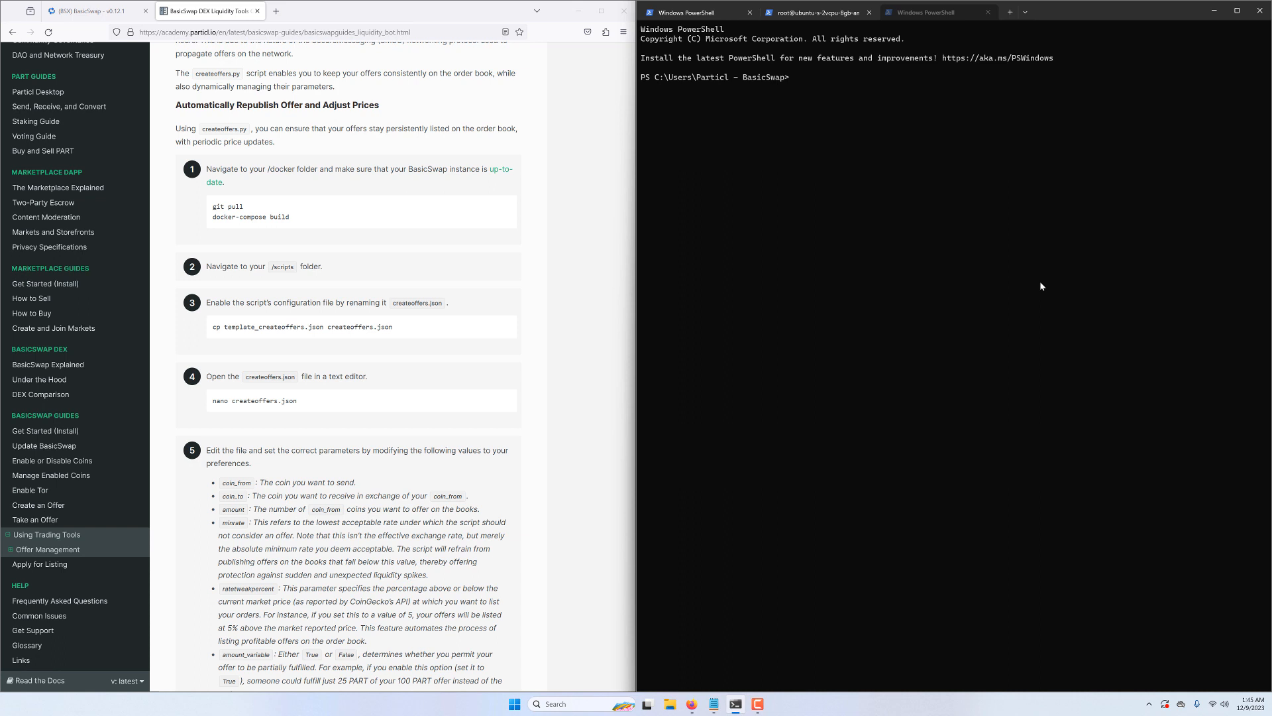
pyautogui.write('ssh root@64.225.18.144')
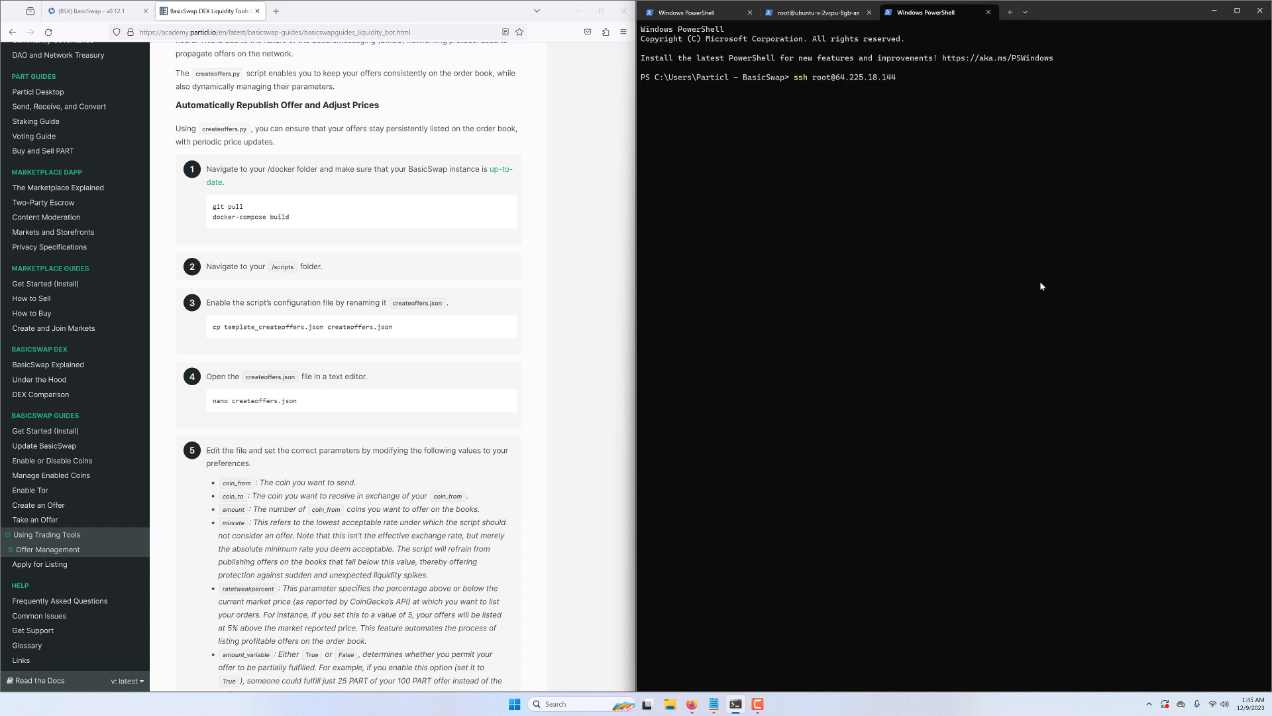
pyautogui.press('Return')
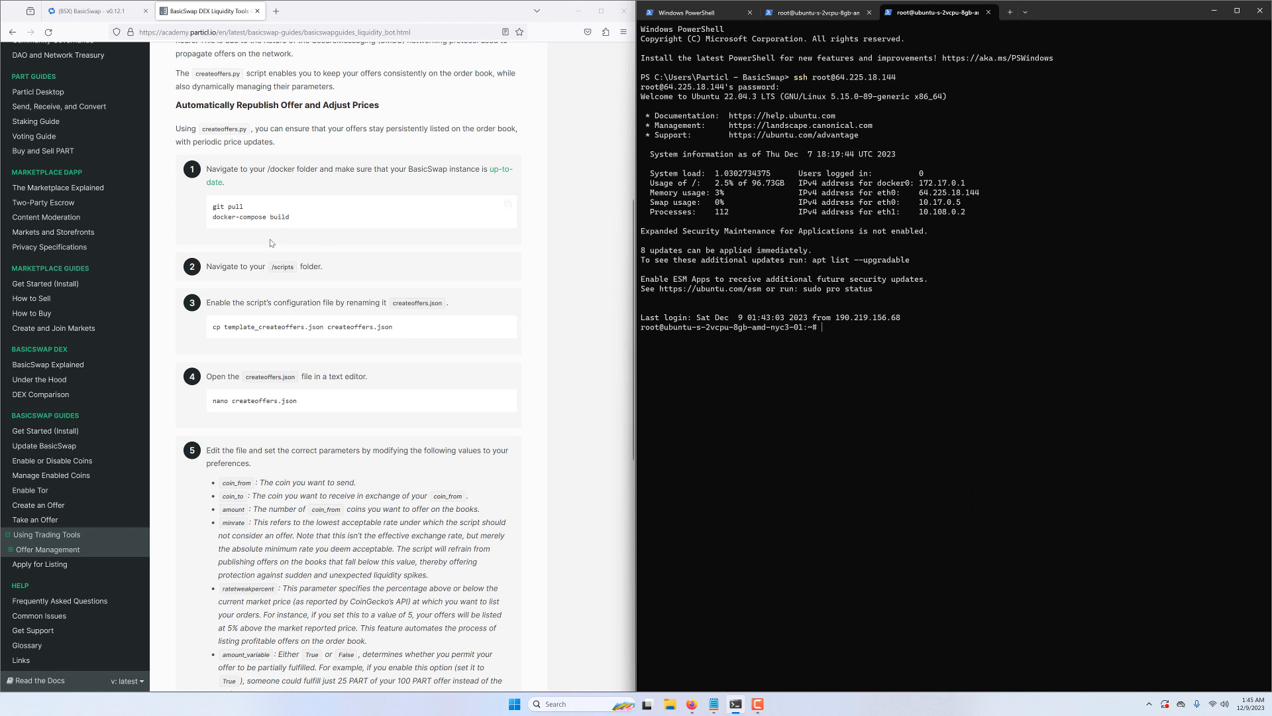
pyautogui.moveTo(918, 330)
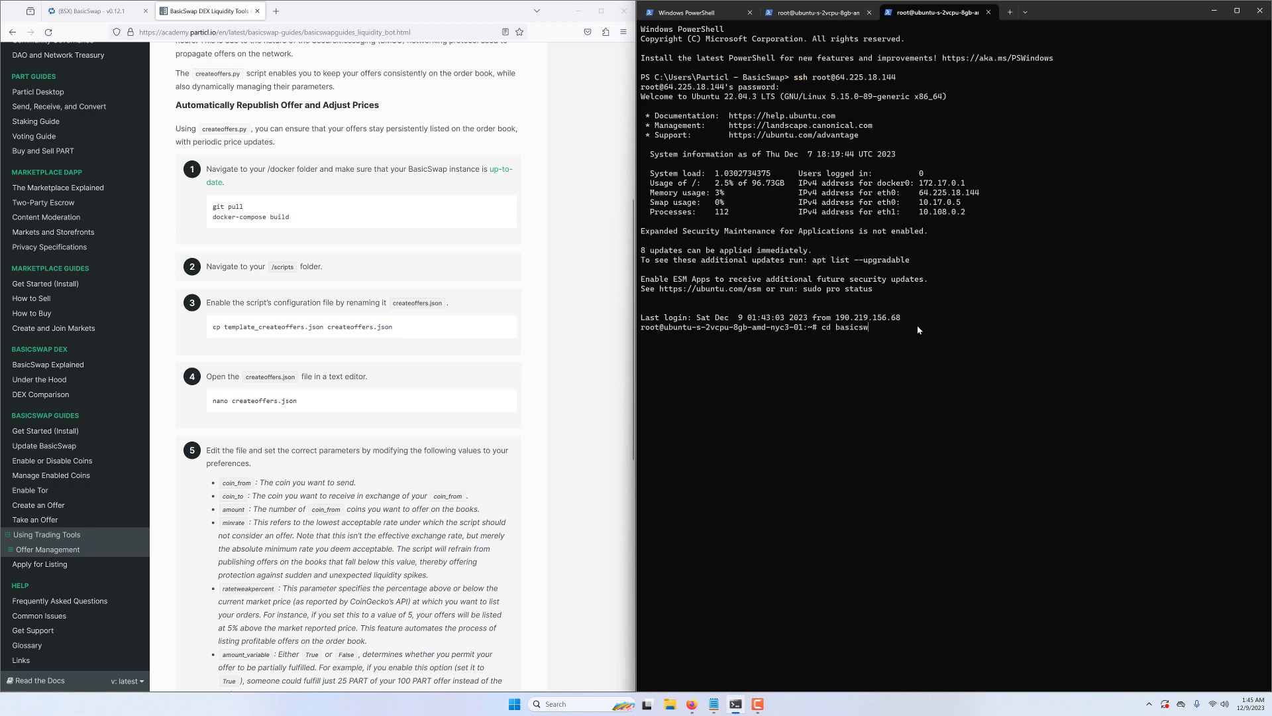
pyautogui.press('Return')
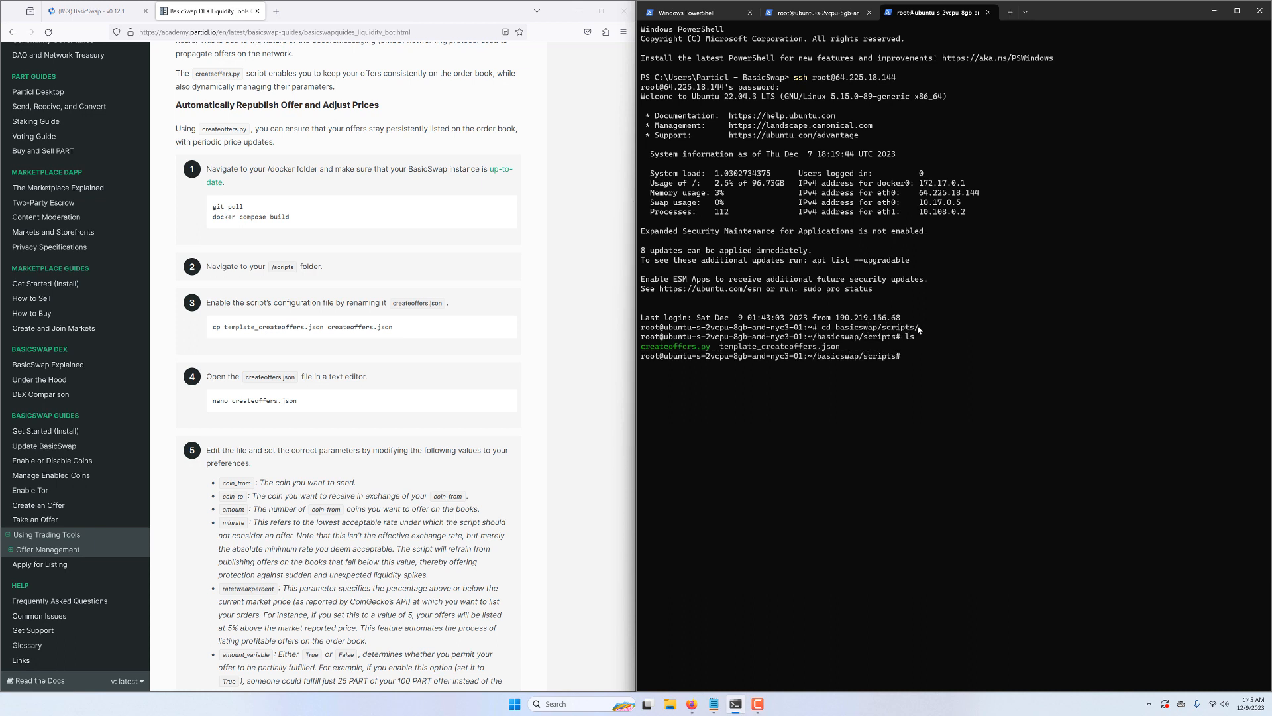
pyautogui.moveTo(752, 344)
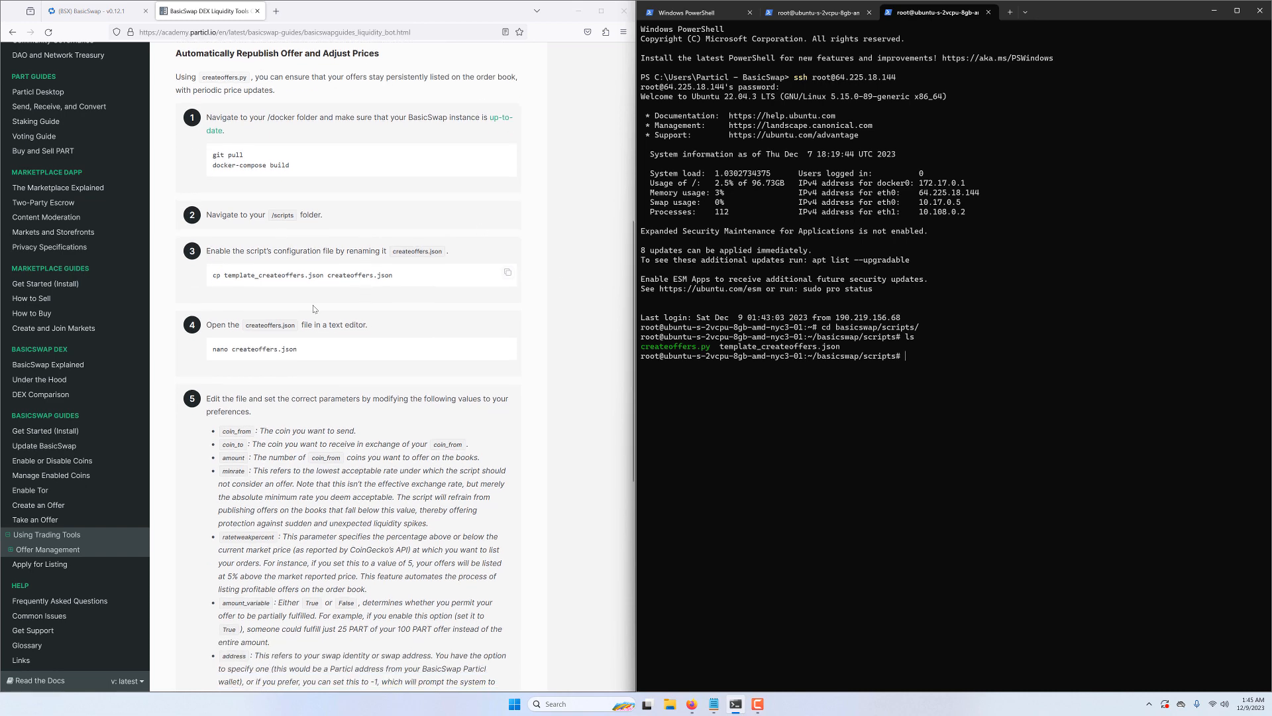
# Run 'cp template_createoffers.json createoffers.json' from the guide, then select the nano command.
pyautogui.doubleClick(220, 275)
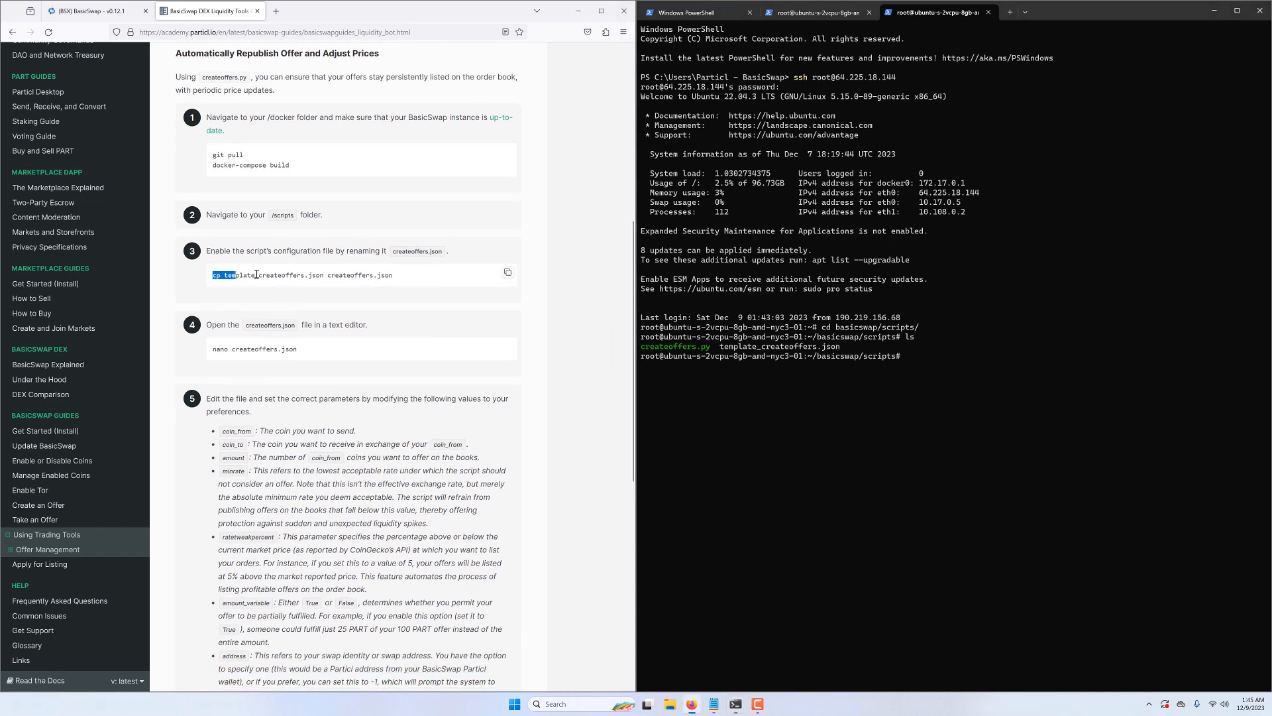
pyautogui.tripleClick(300, 274)
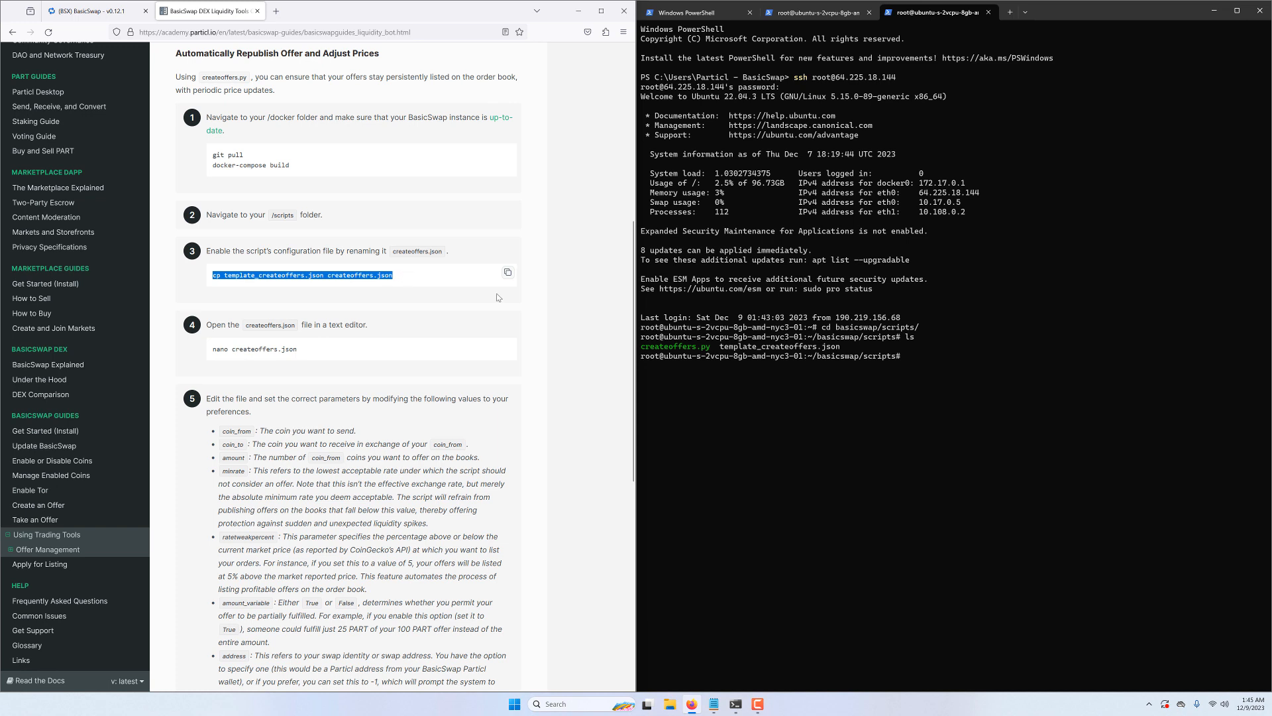
pyautogui.click(507, 272)
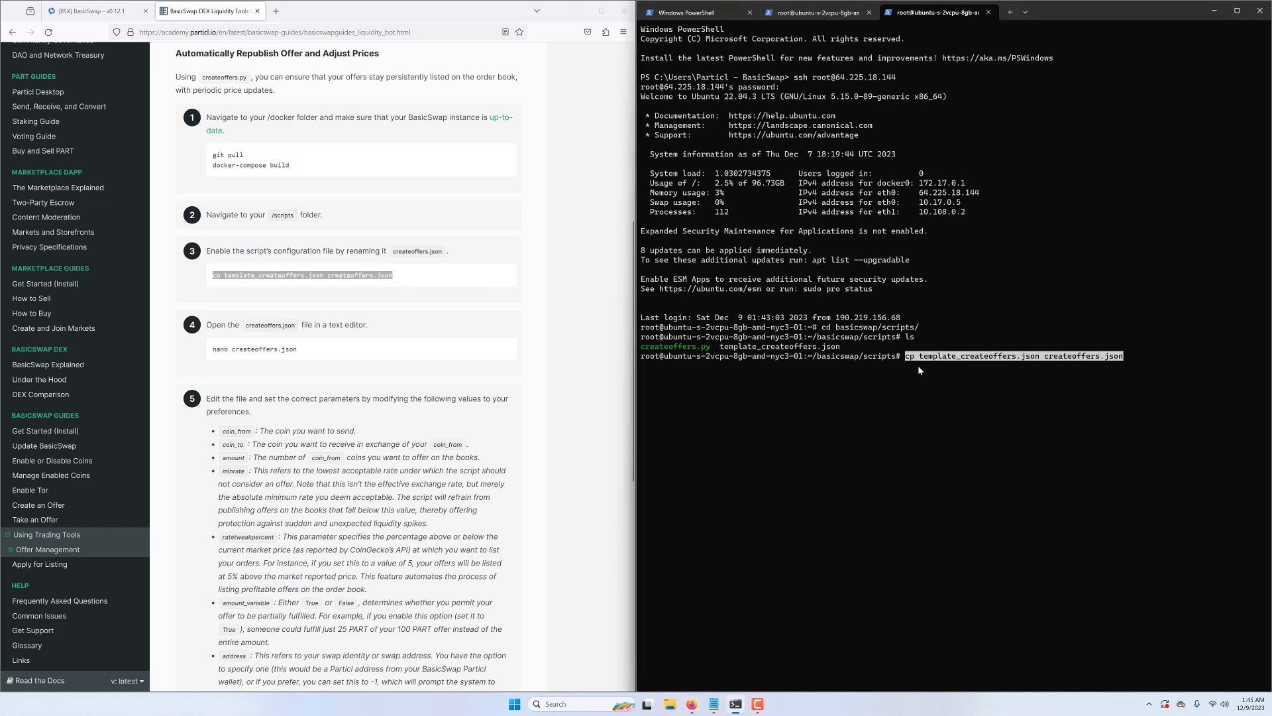
pyautogui.press('Return')
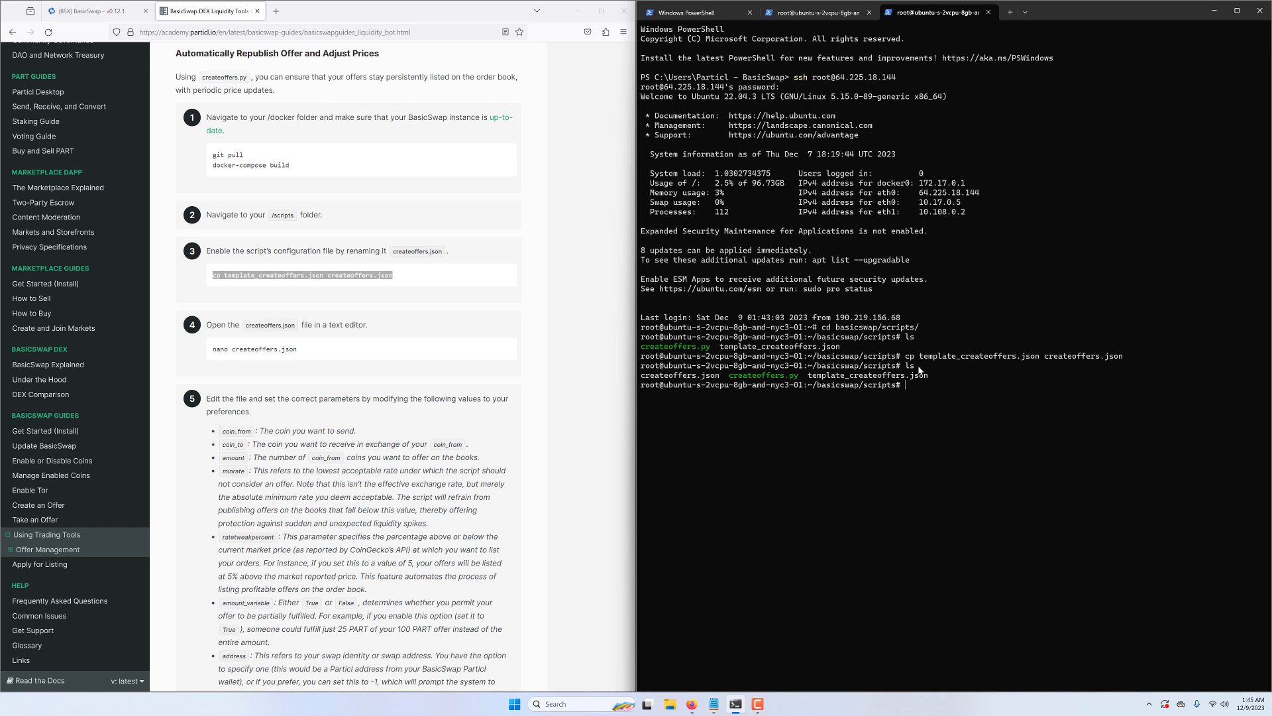
pyautogui.moveTo(319, 354)
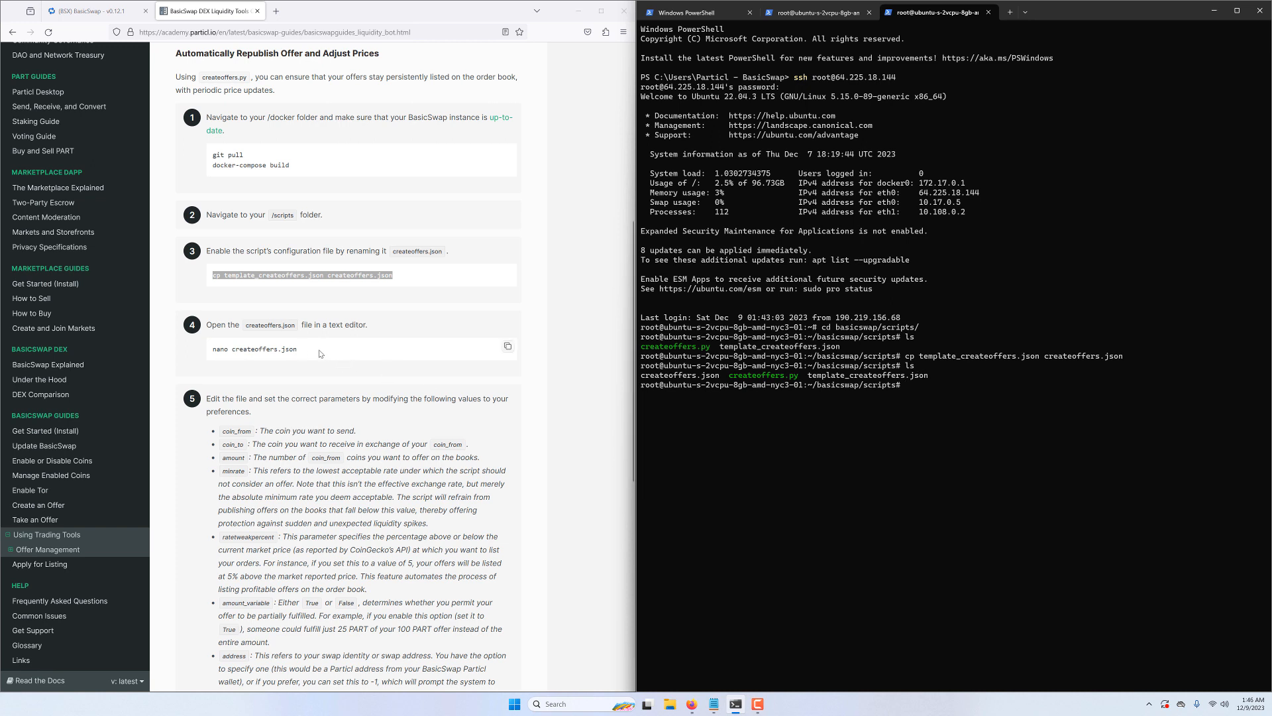
pyautogui.doubleClick(254, 349)
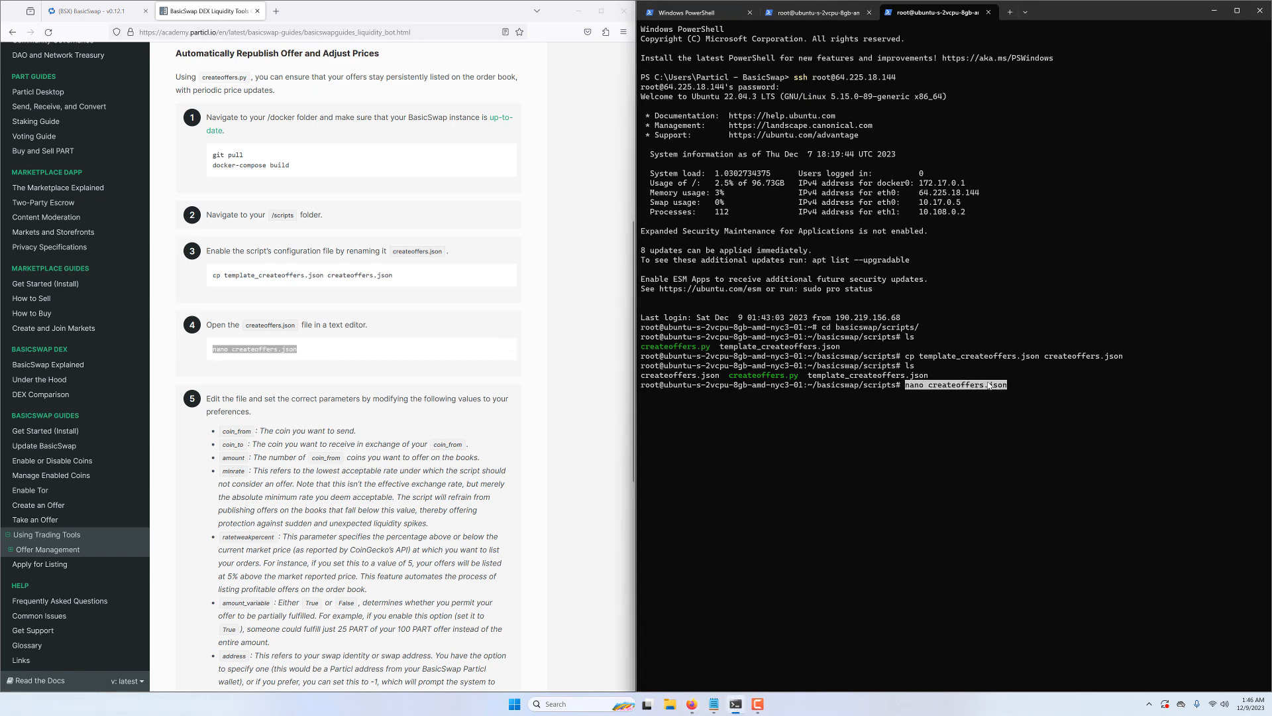
pyautogui.press('Return')
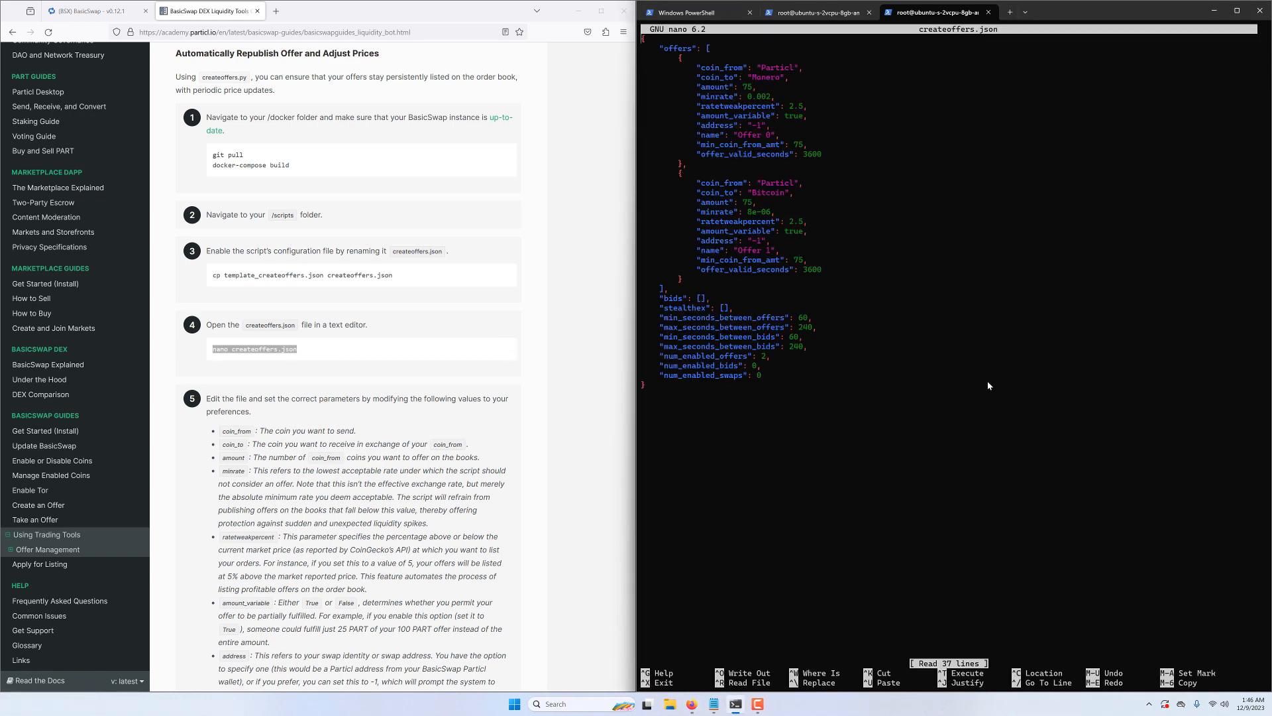
pyautogui.moveTo(974, 210)
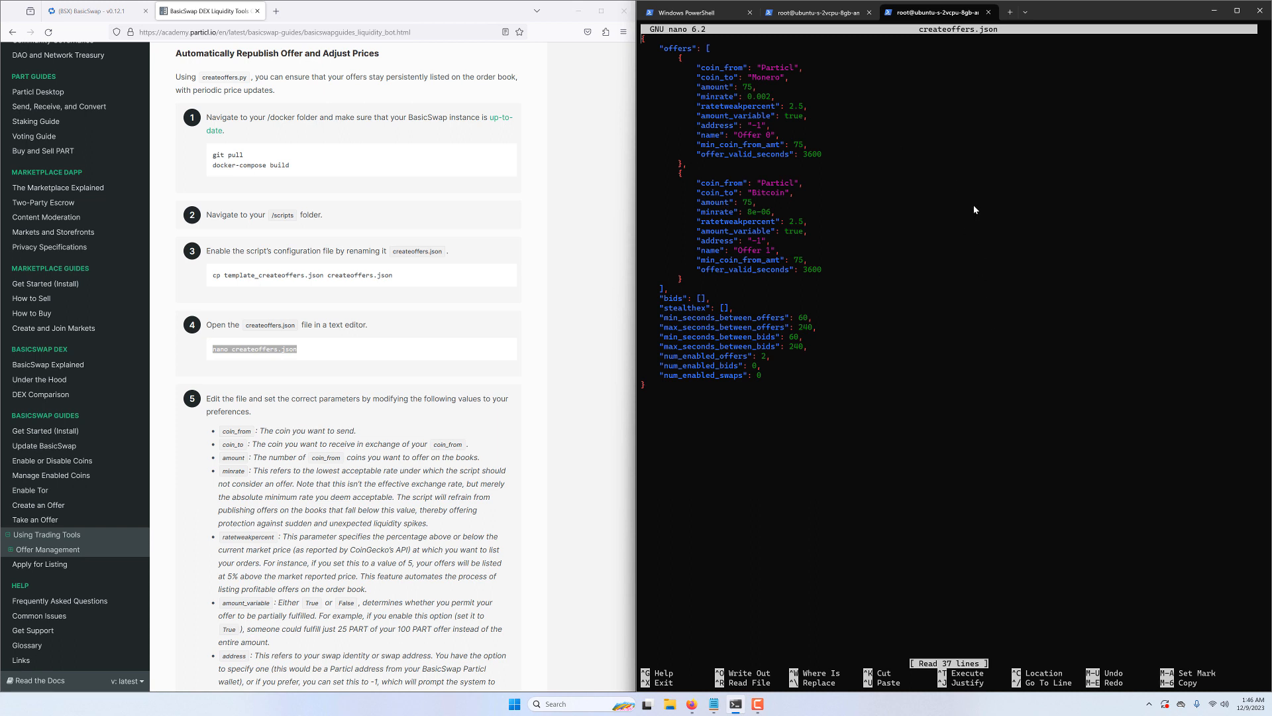
pyautogui.moveTo(878, 208)
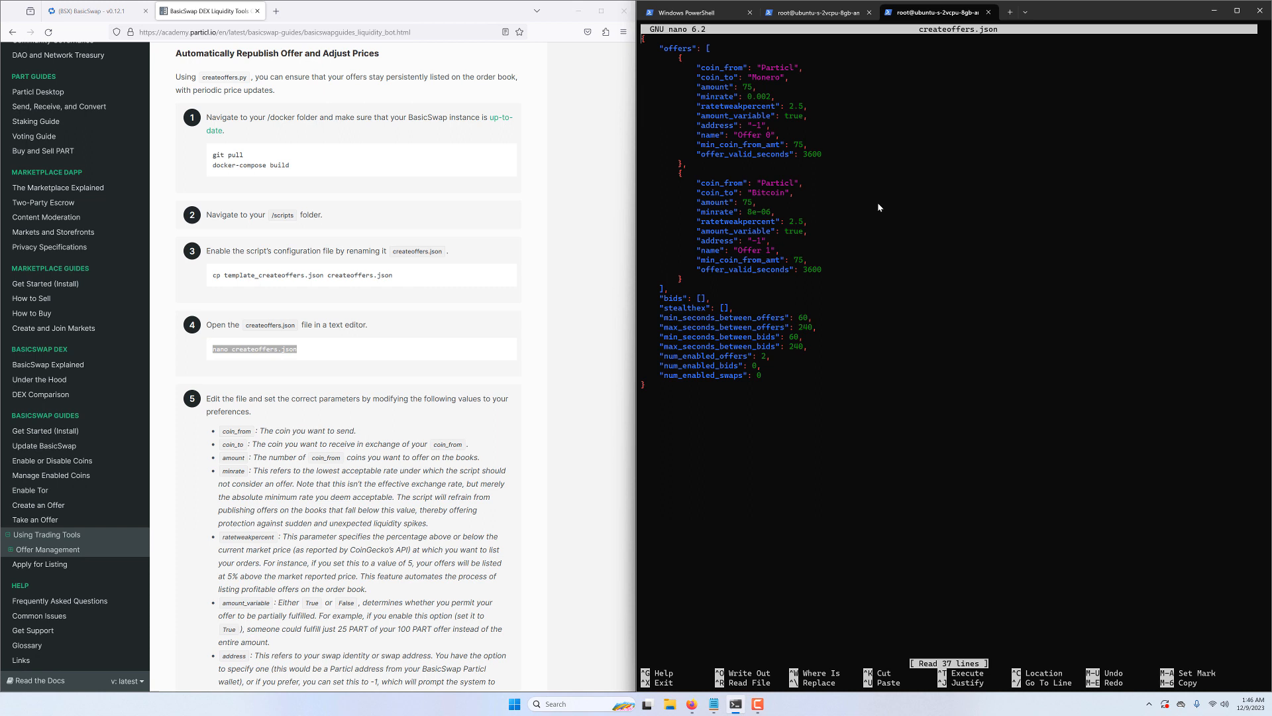
pyautogui.moveTo(870, 194)
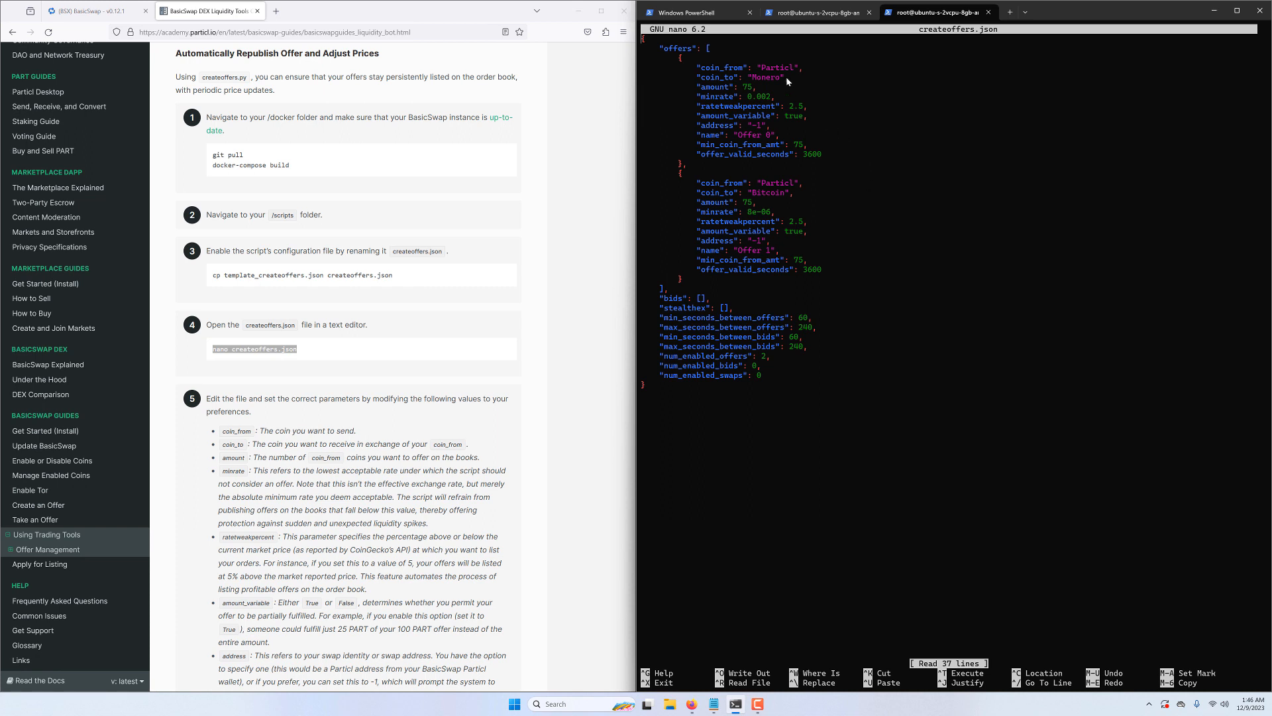
pyautogui.moveTo(710, 78)
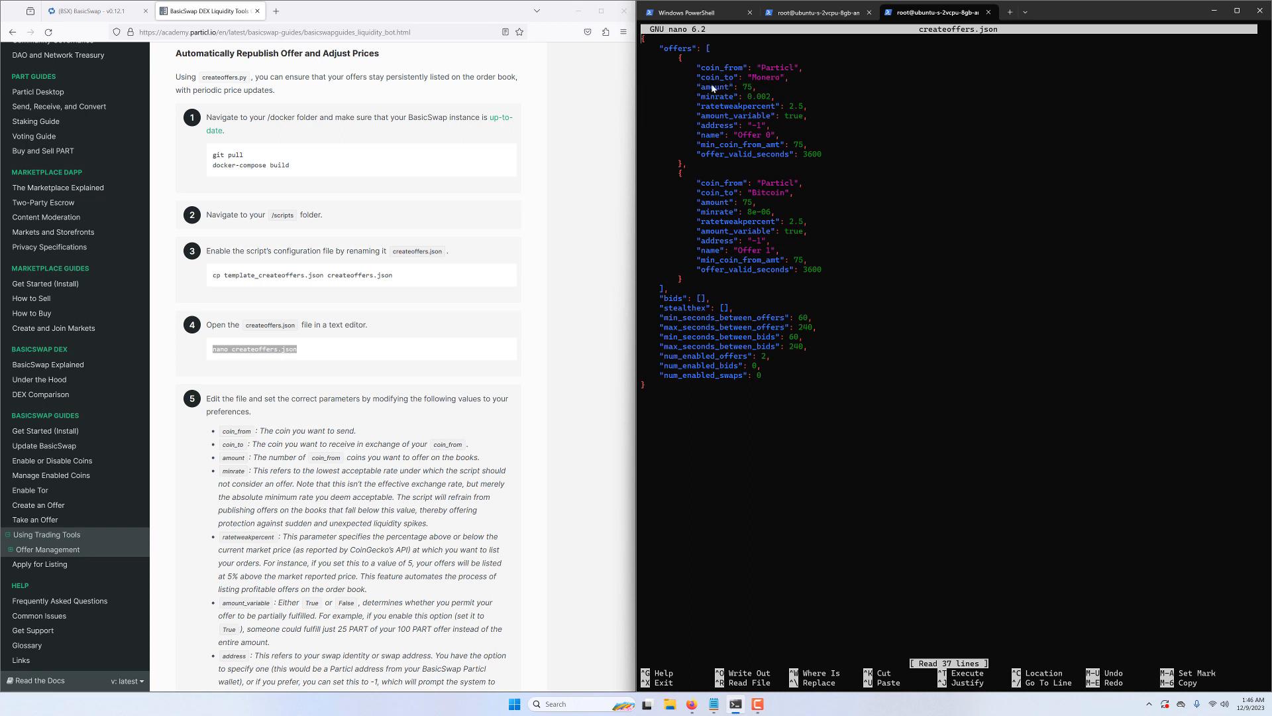
pyautogui.moveTo(755, 90)
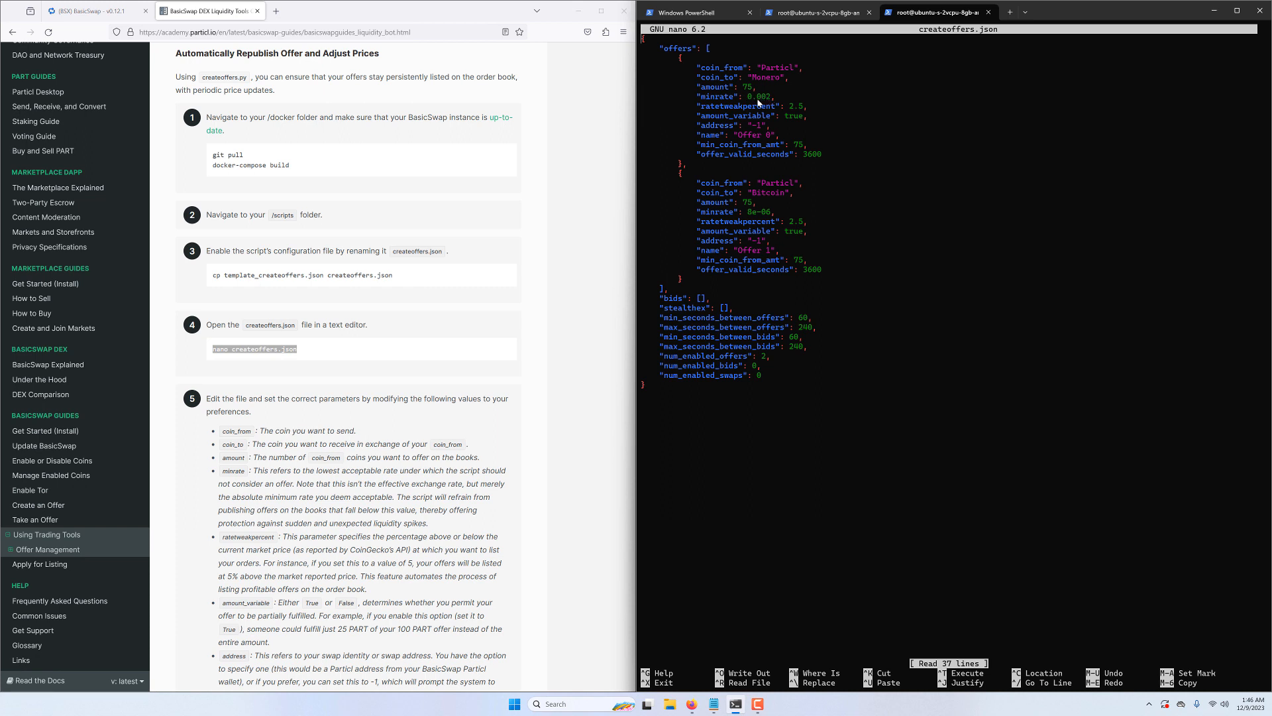
pyautogui.moveTo(798, 114)
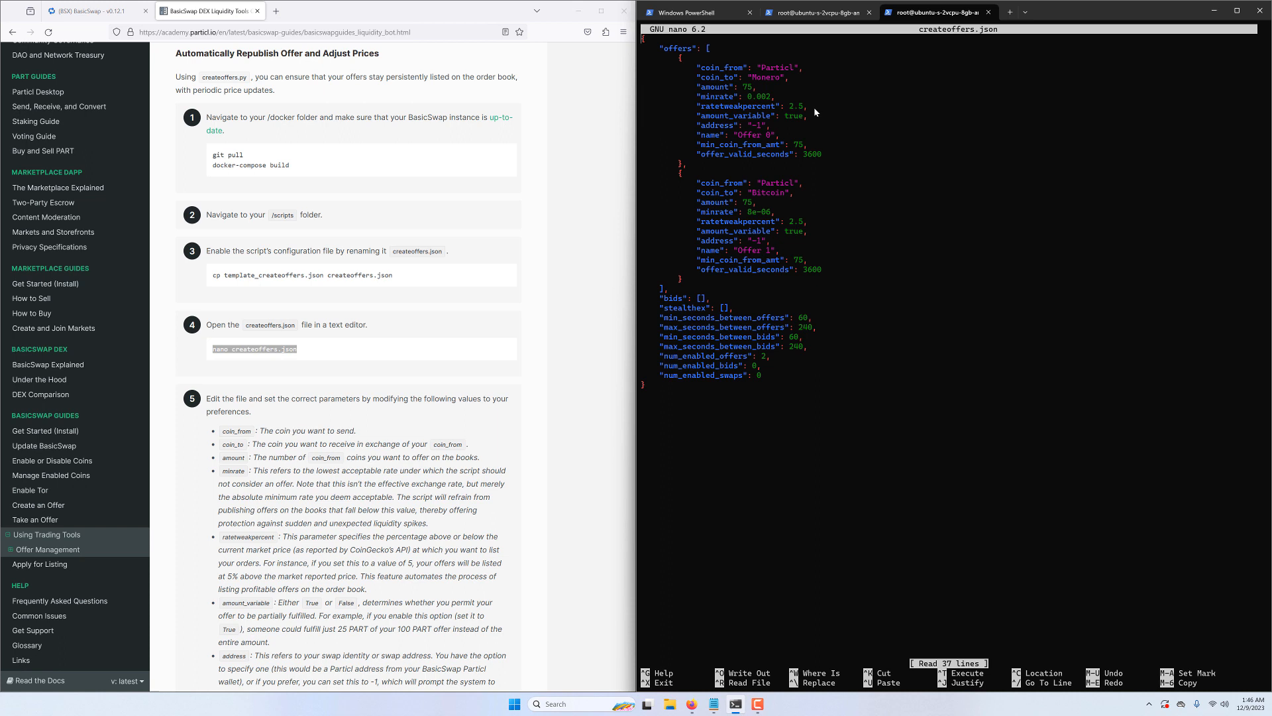
pyautogui.moveTo(795, 118)
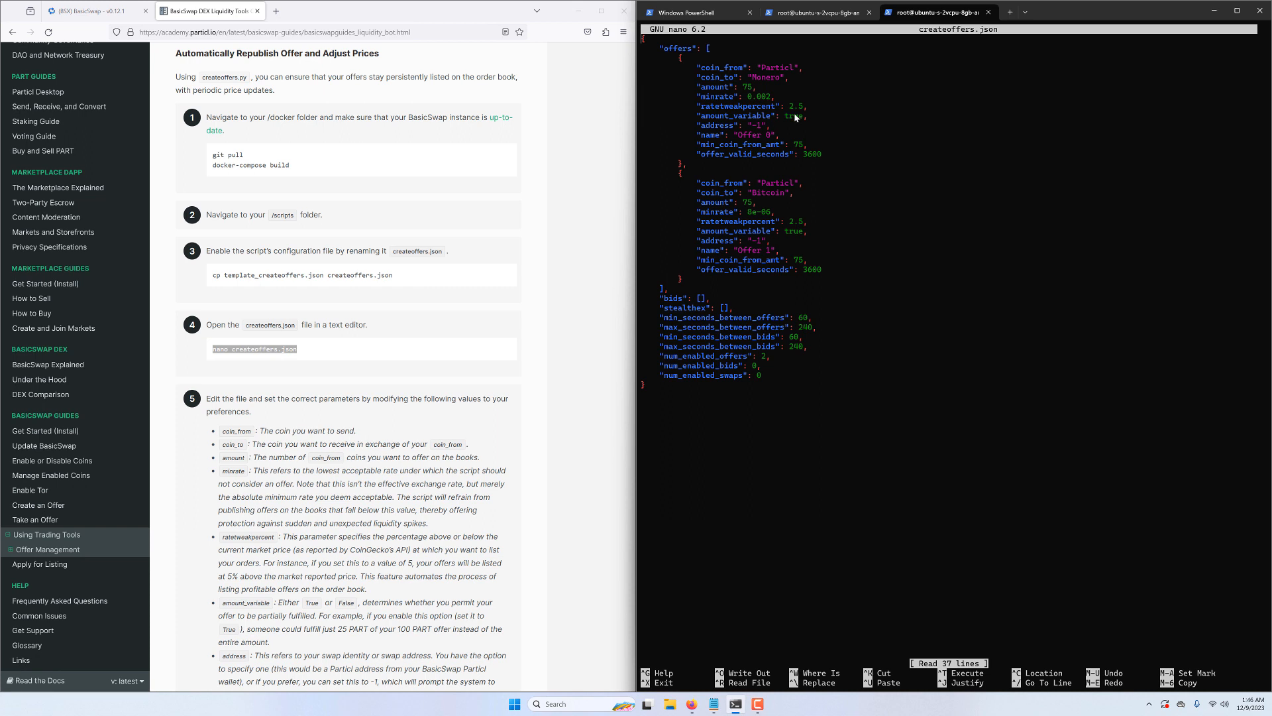
pyautogui.moveTo(726, 123)
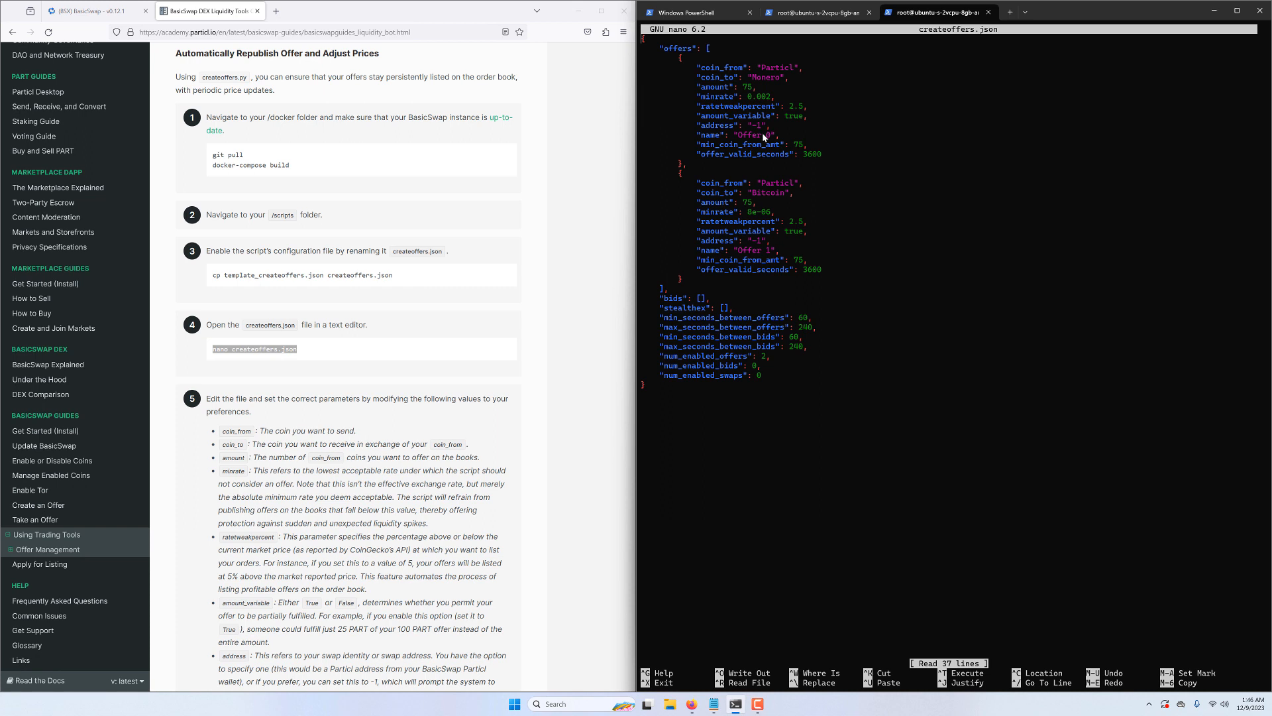
pyautogui.moveTo(794, 147)
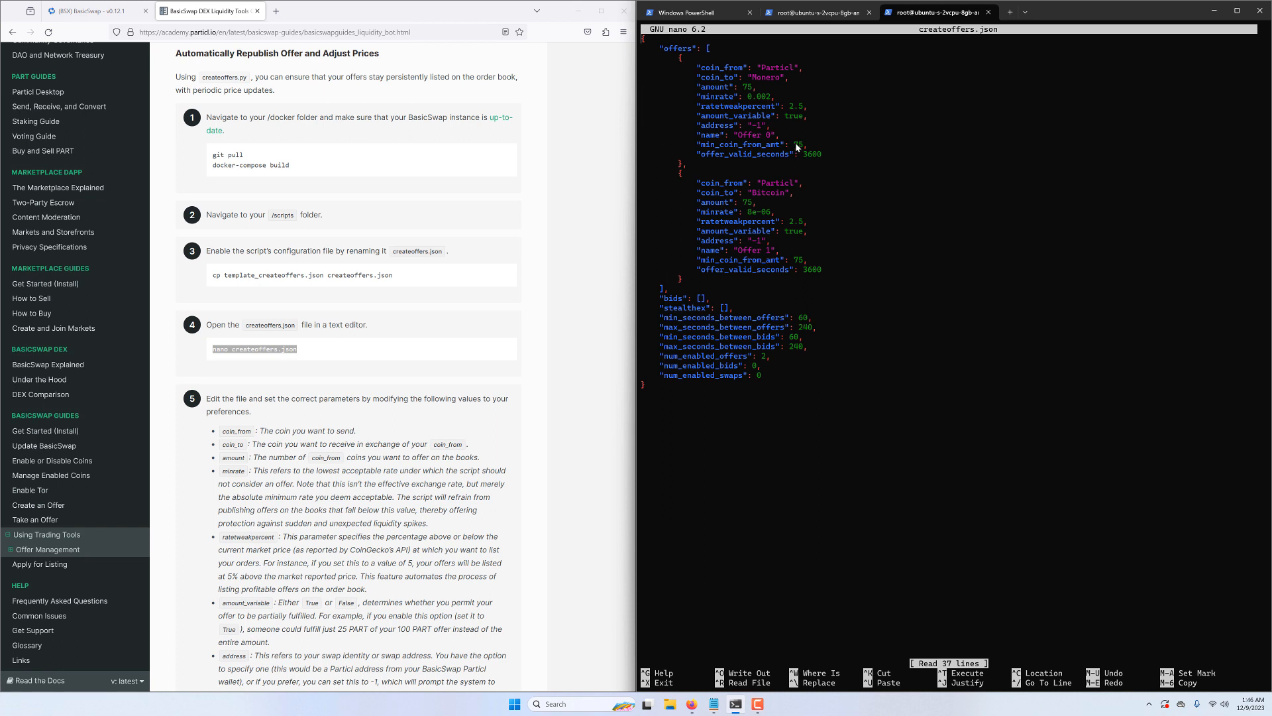
pyautogui.moveTo(813, 160)
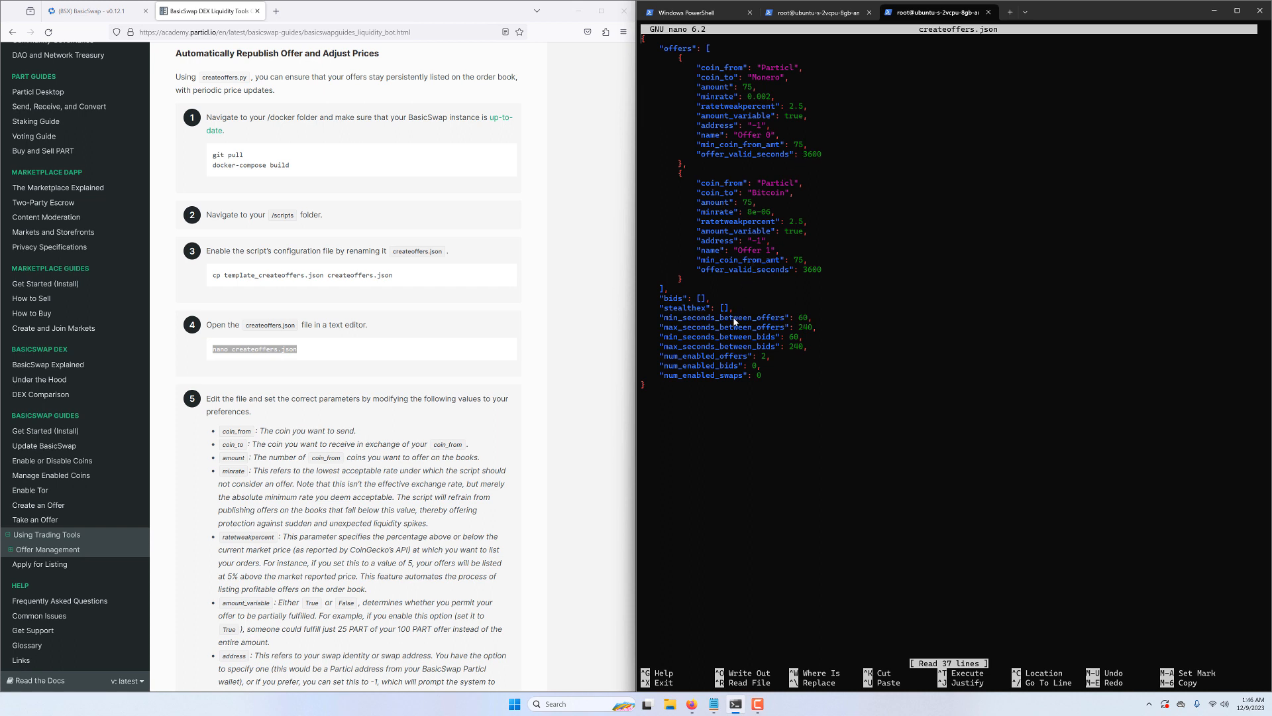
pyautogui.moveTo(743, 350)
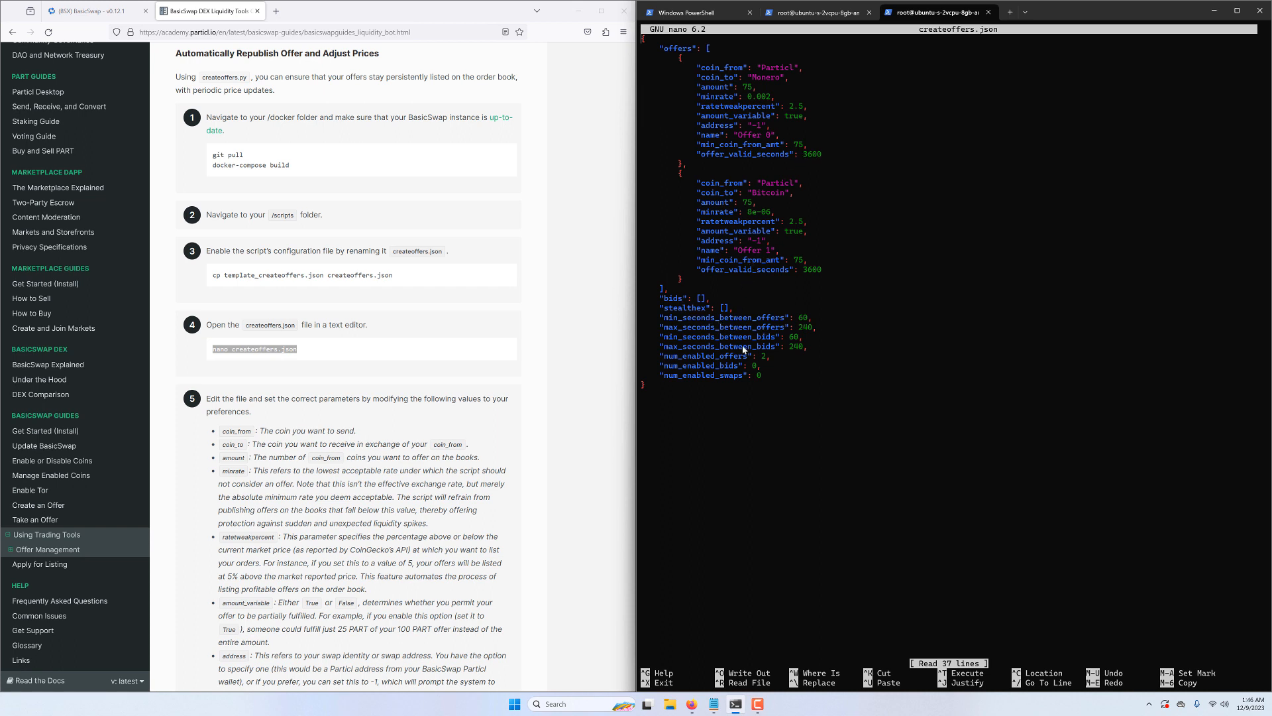
pyautogui.moveTo(889, 233)
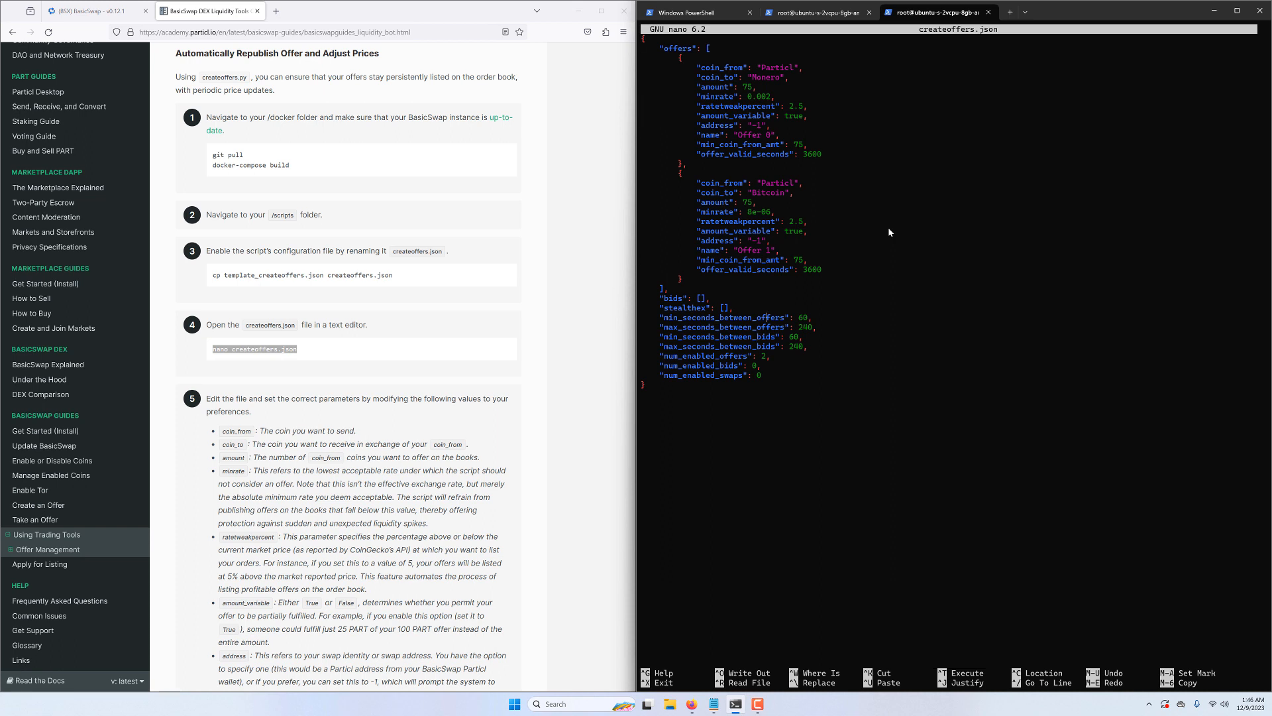
# Set min and max seconds between offers to 1 and 10, then save and exit nano.
pyautogui.write('1')
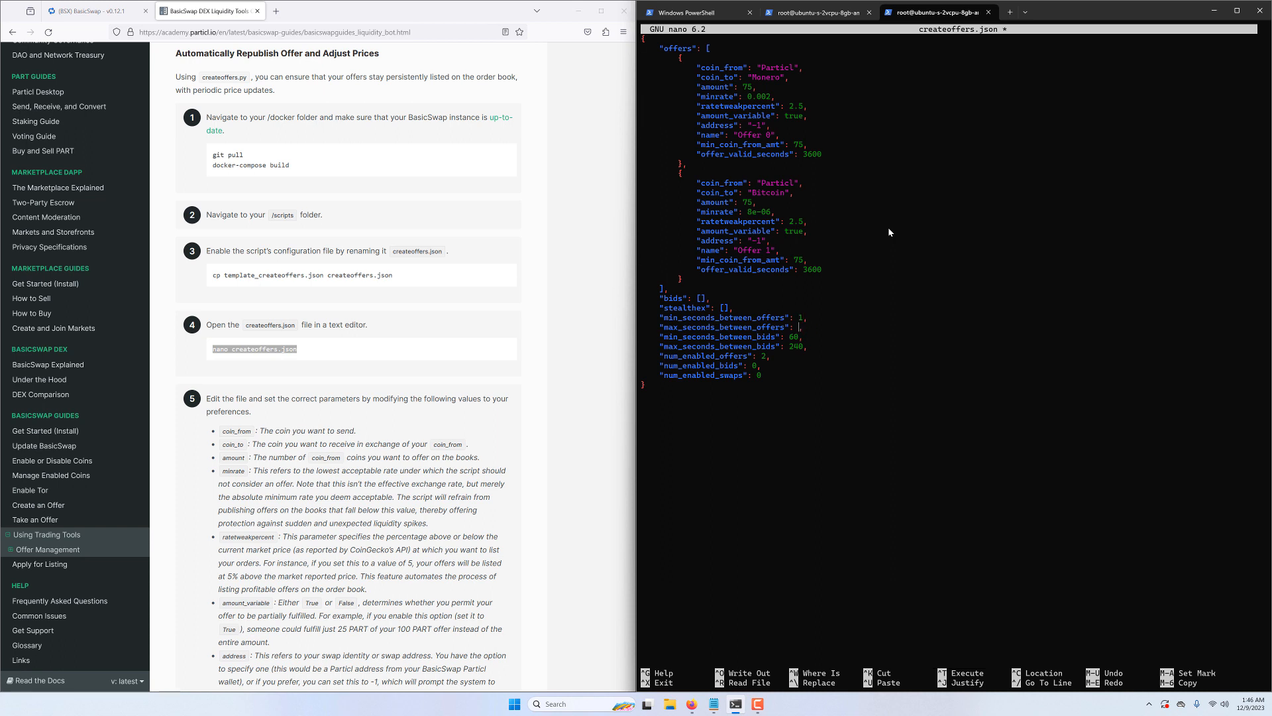
pyautogui.write('10')
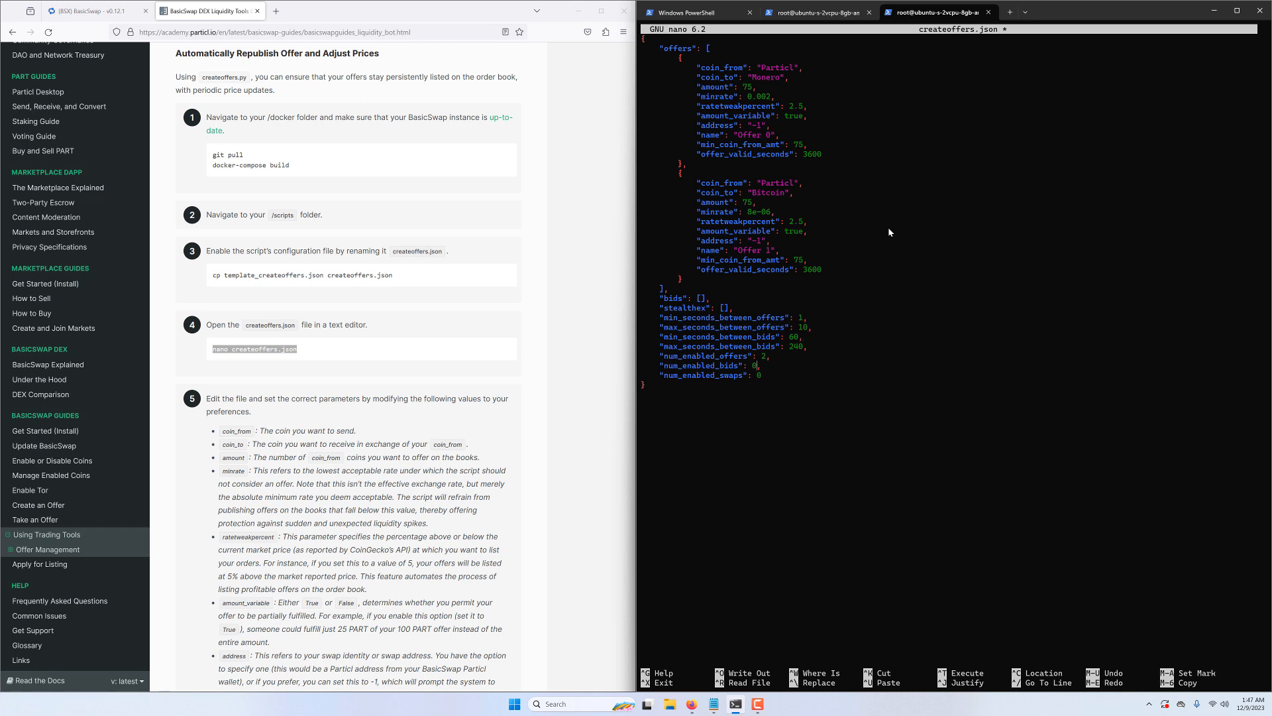
pyautogui.press('ctrl+x')
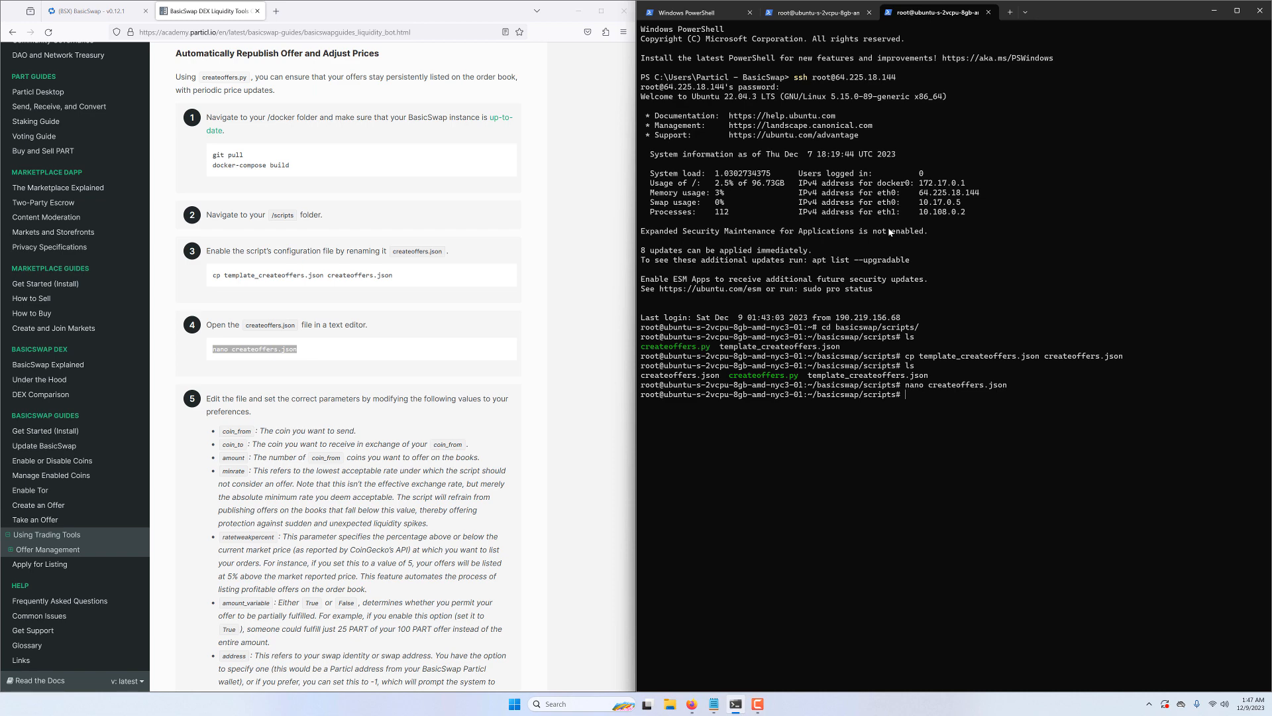
# Copy 'python createoffers.py' from the guide's step 6, then type 'python3 createoffers.py' in the terminal.
pyautogui.scroll(-3)
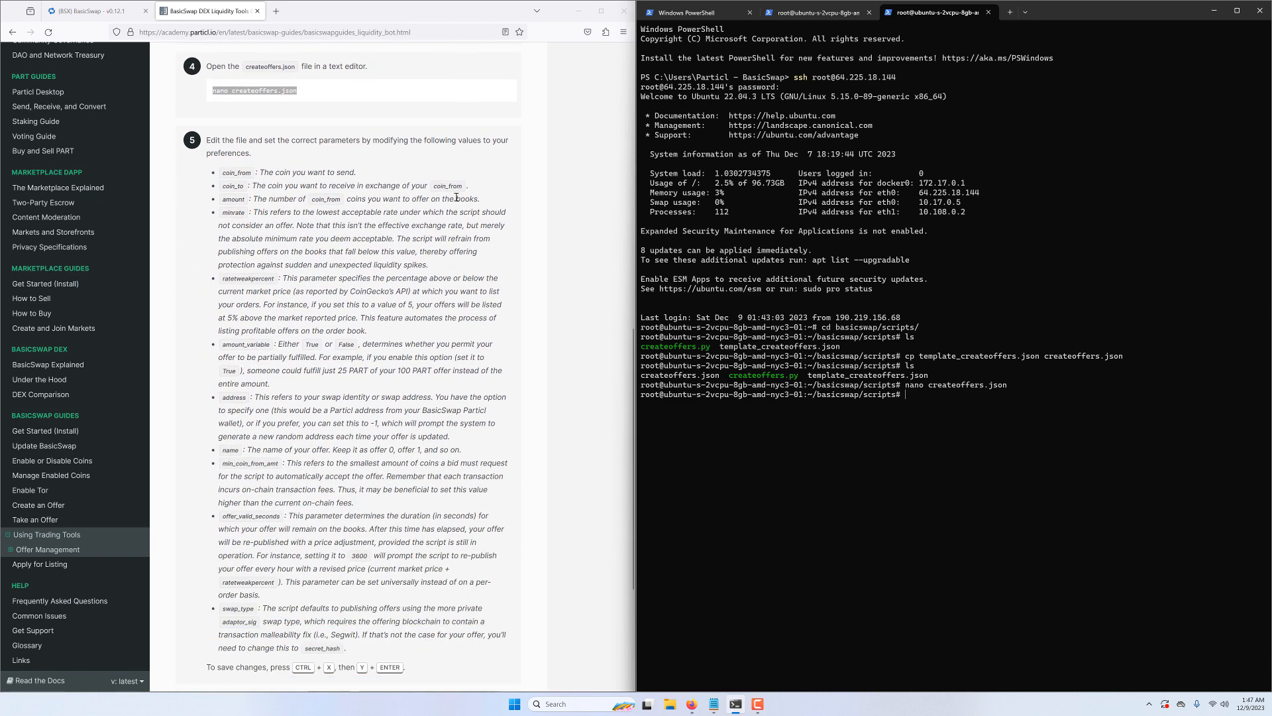
pyautogui.moveTo(314, 304)
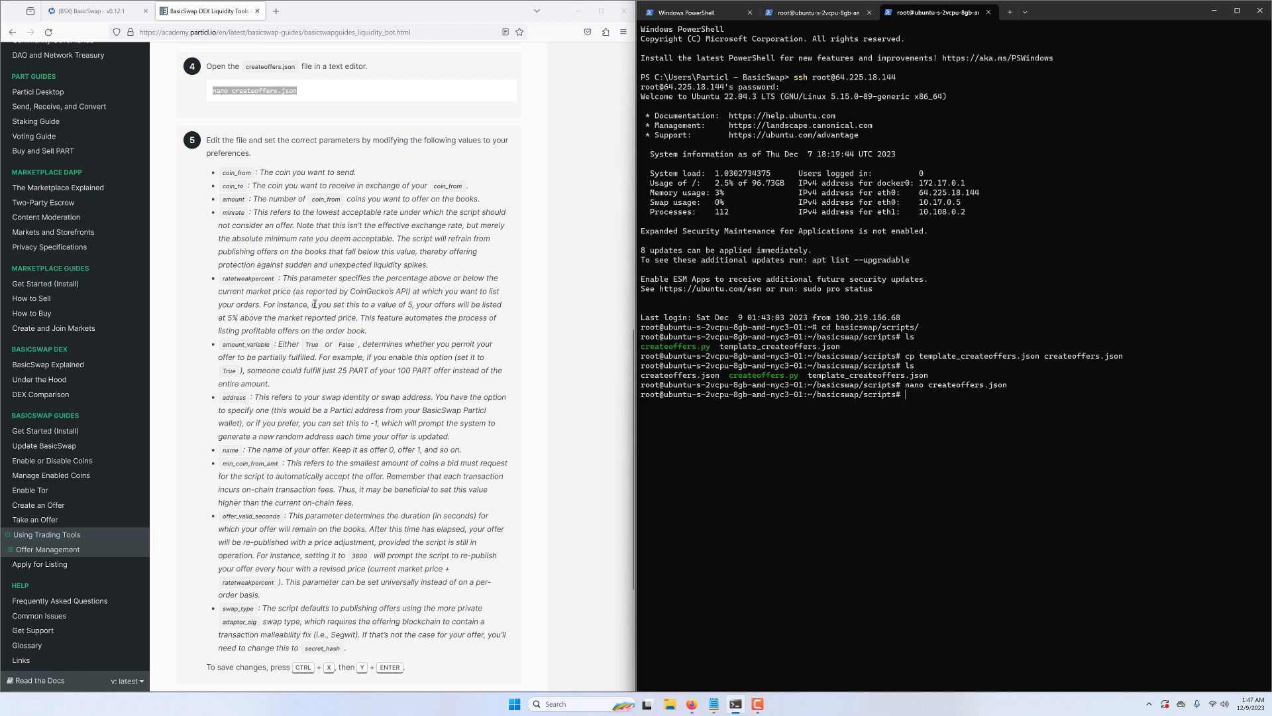
pyautogui.scroll(-3)
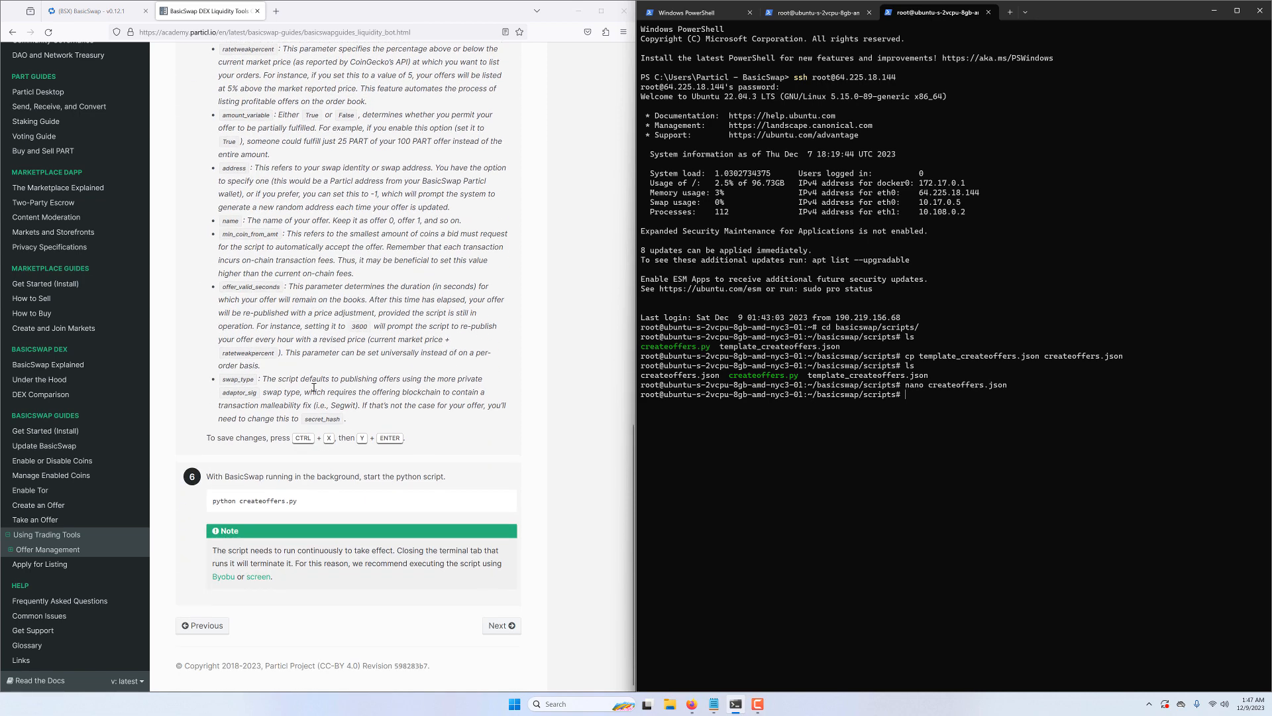
pyautogui.doubleClick(254, 501)
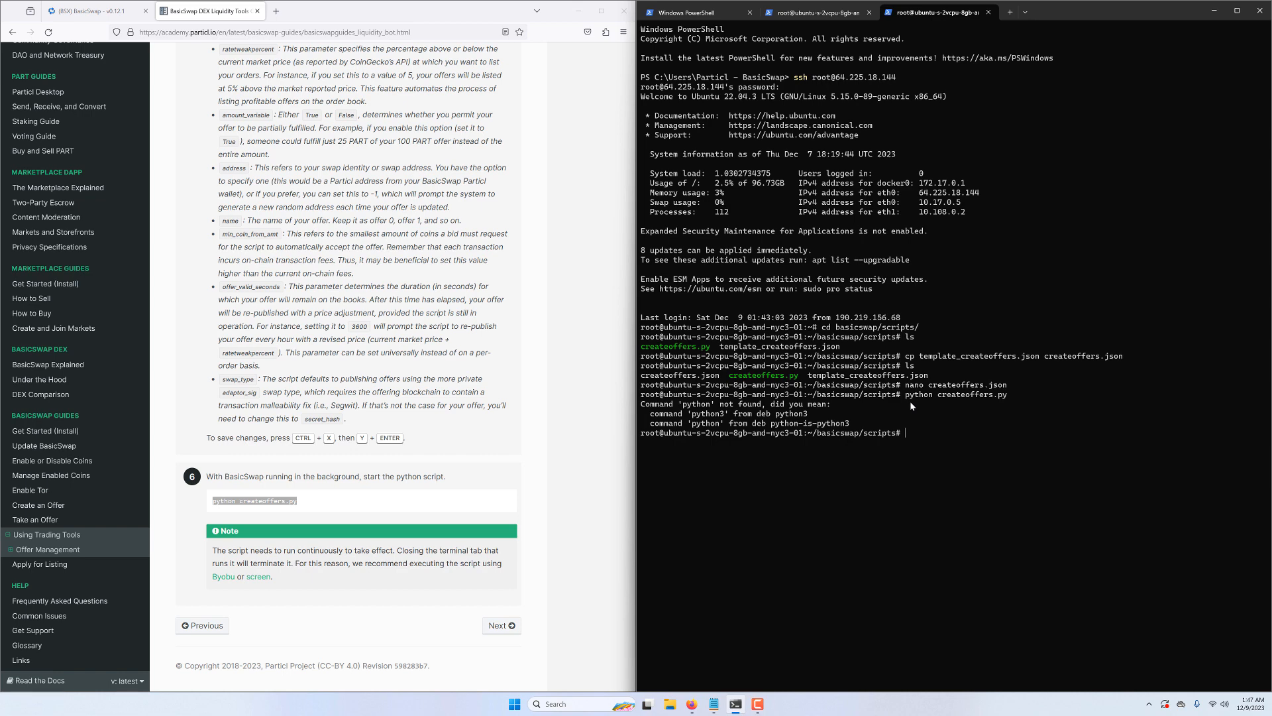
pyautogui.write('python createoffers.py')
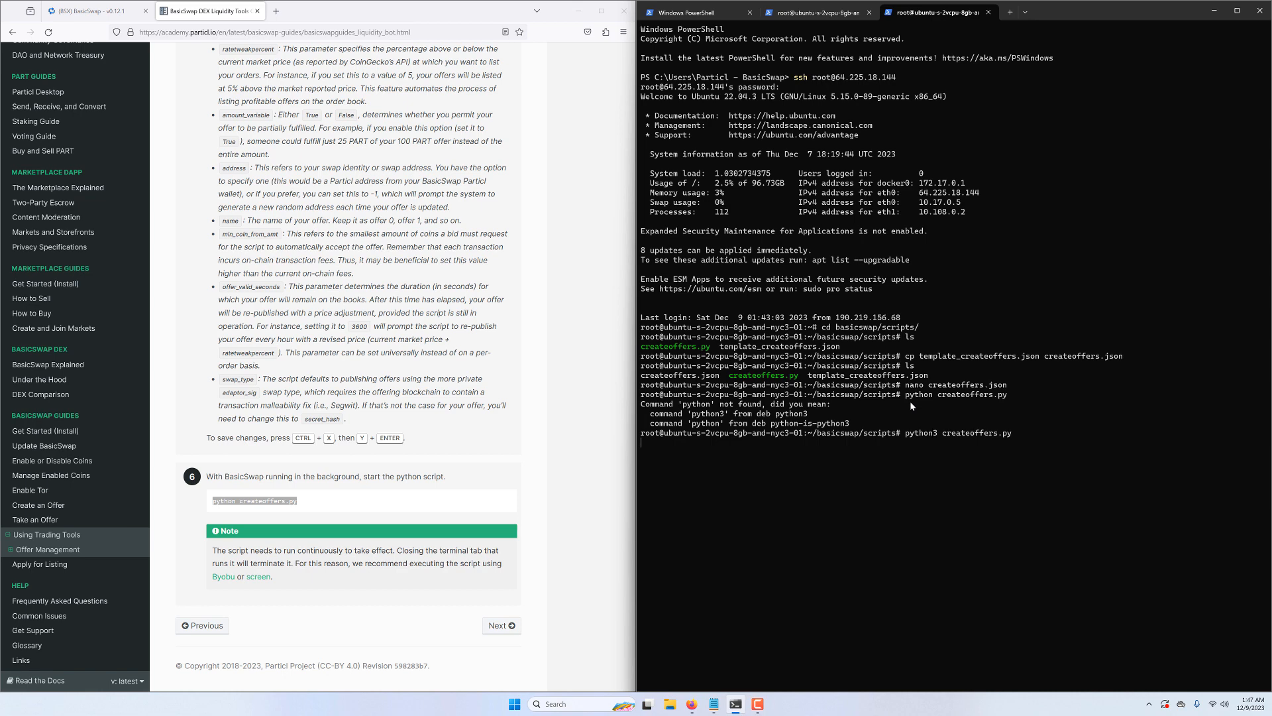
# Run createoffers.py with python3, creating Particl-to-Monero and Particl-to-Bitcoin offers while it loops.
pyautogui.press('Return')
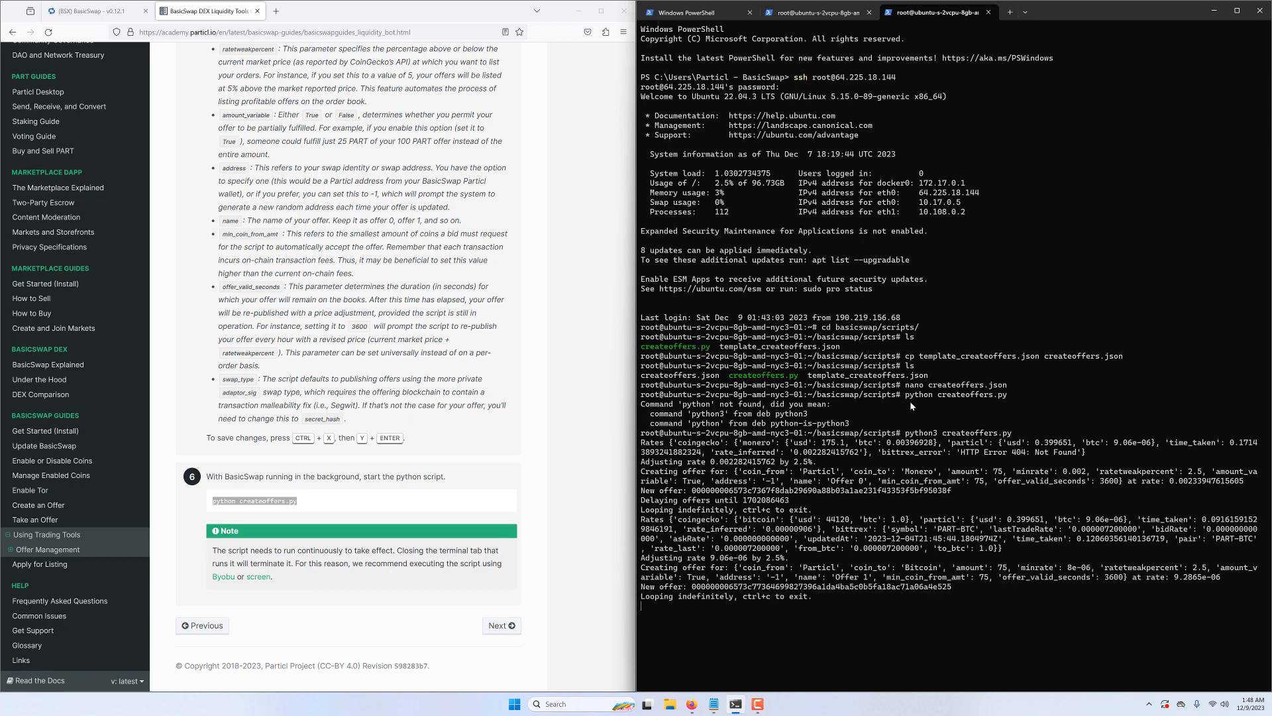
pyautogui.moveTo(696, 380)
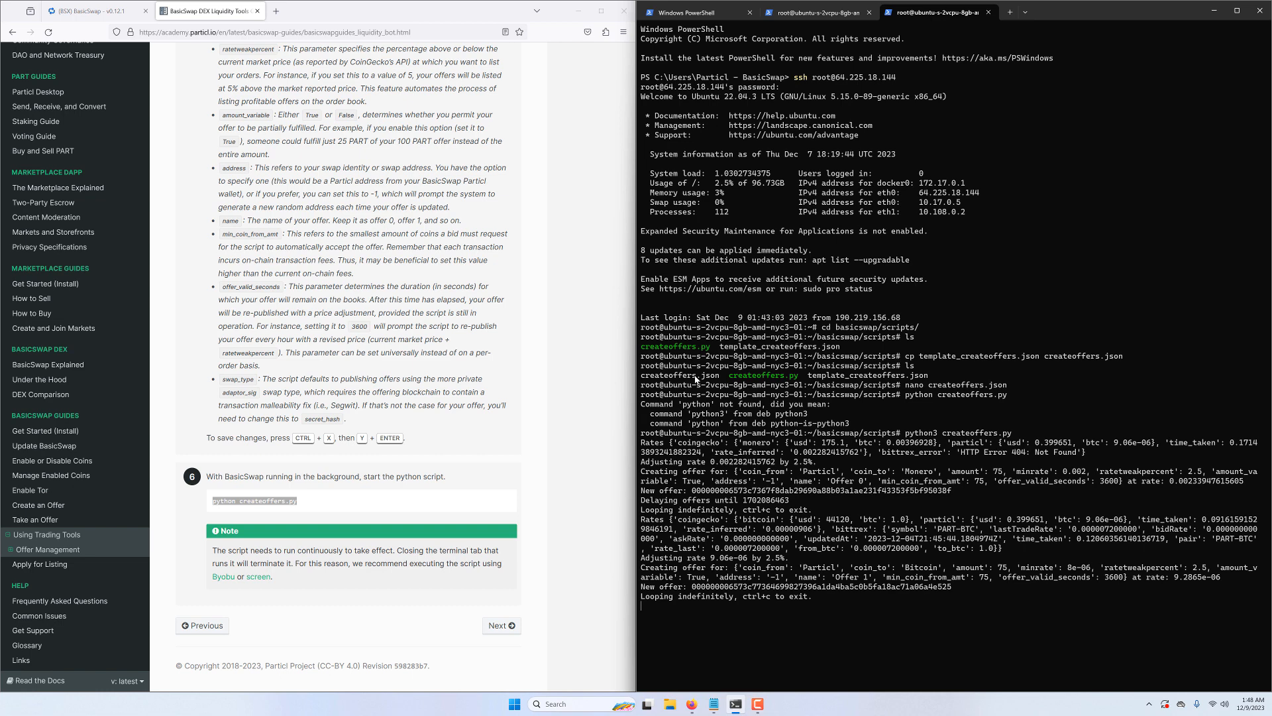
pyautogui.moveTo(815, 430)
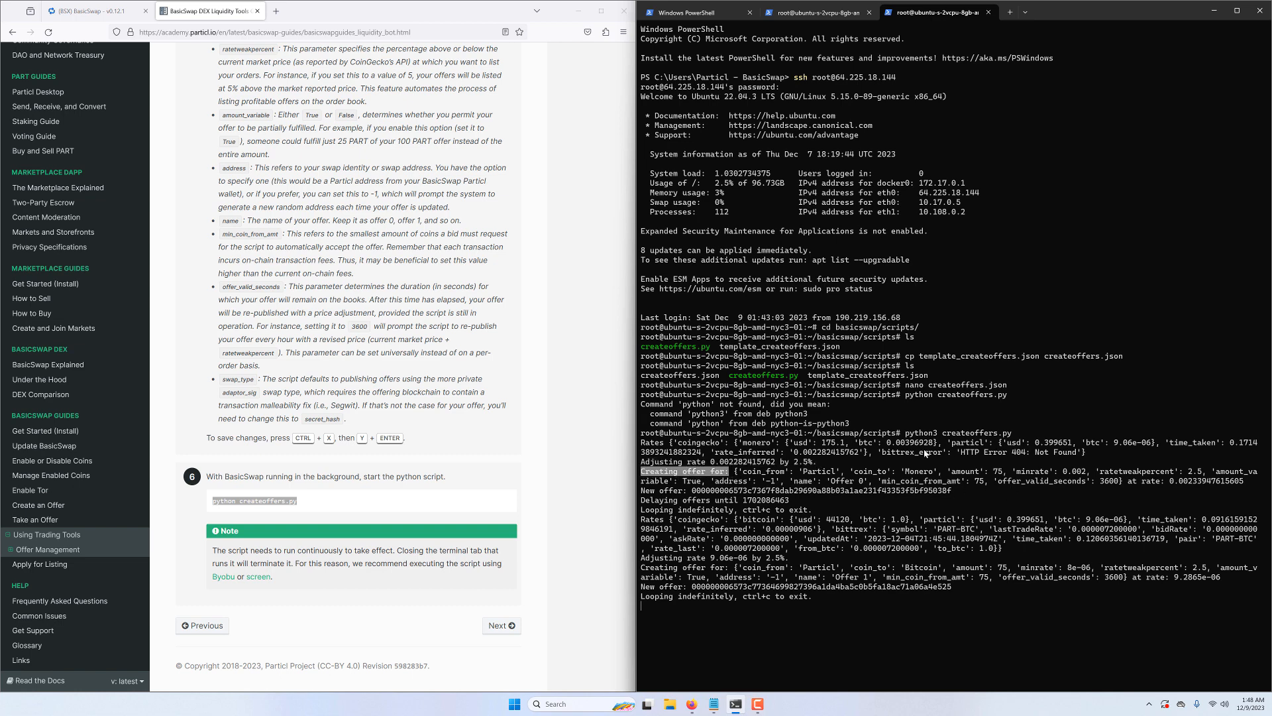
pyautogui.moveTo(646, 492)
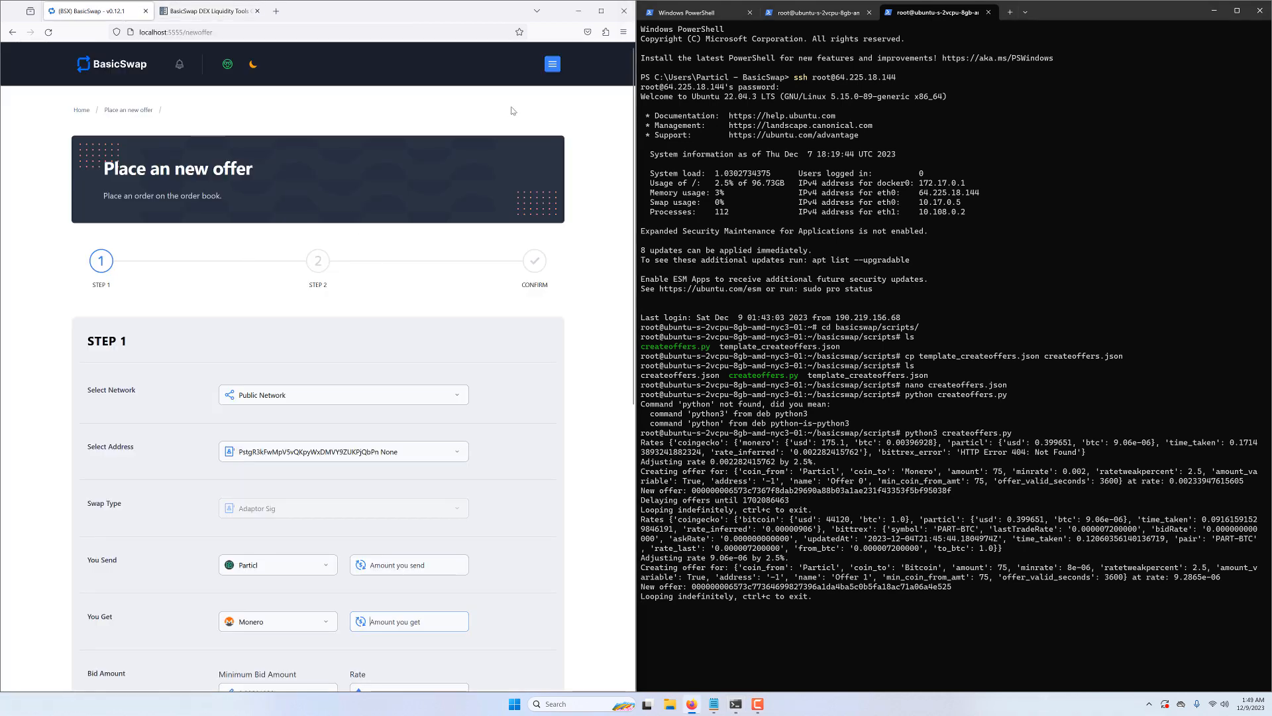
# Open Your Offers from the sidebar and highlight the 01:47 Particl offer's date.
pyautogui.click(552, 64)
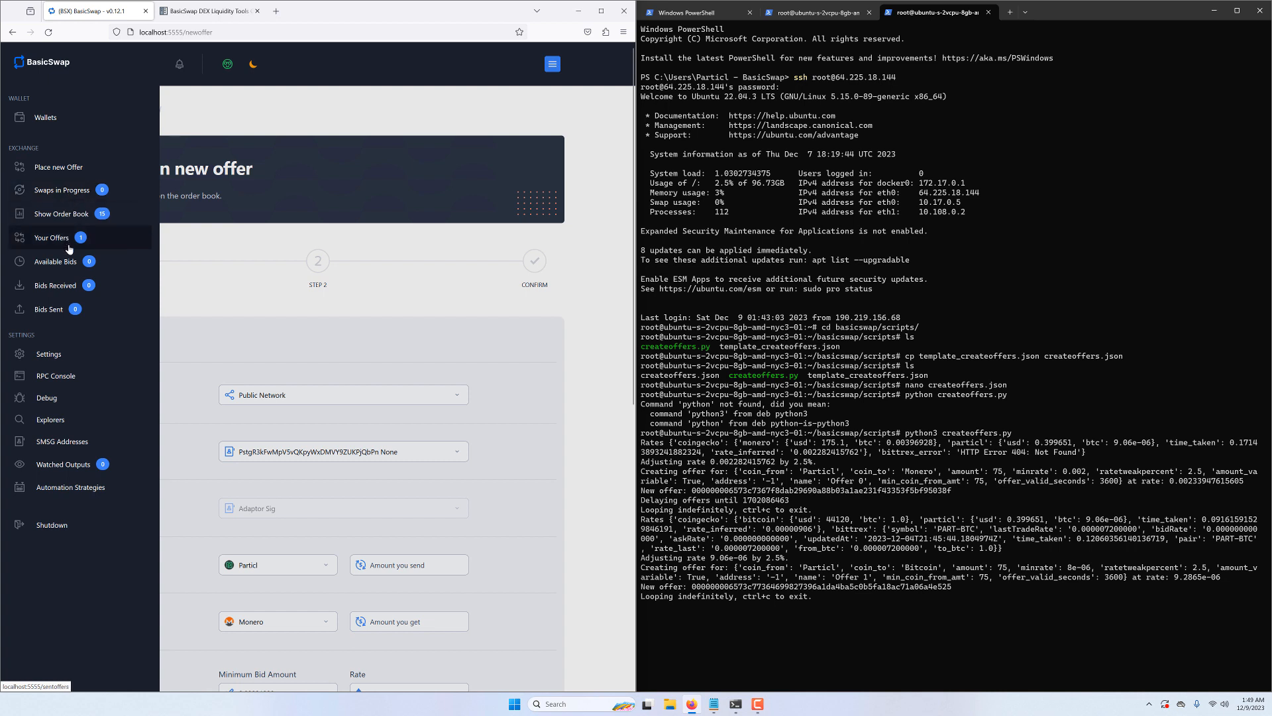
pyautogui.click(52, 238)
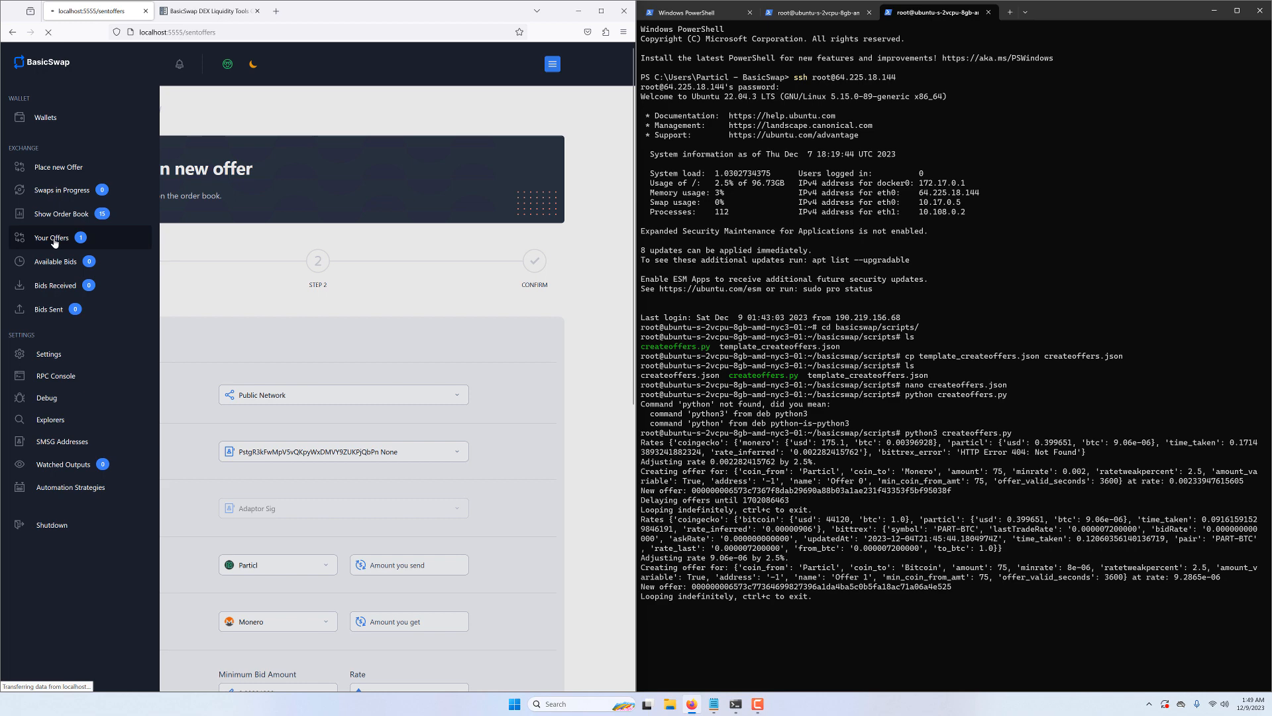
pyautogui.click(51, 238)
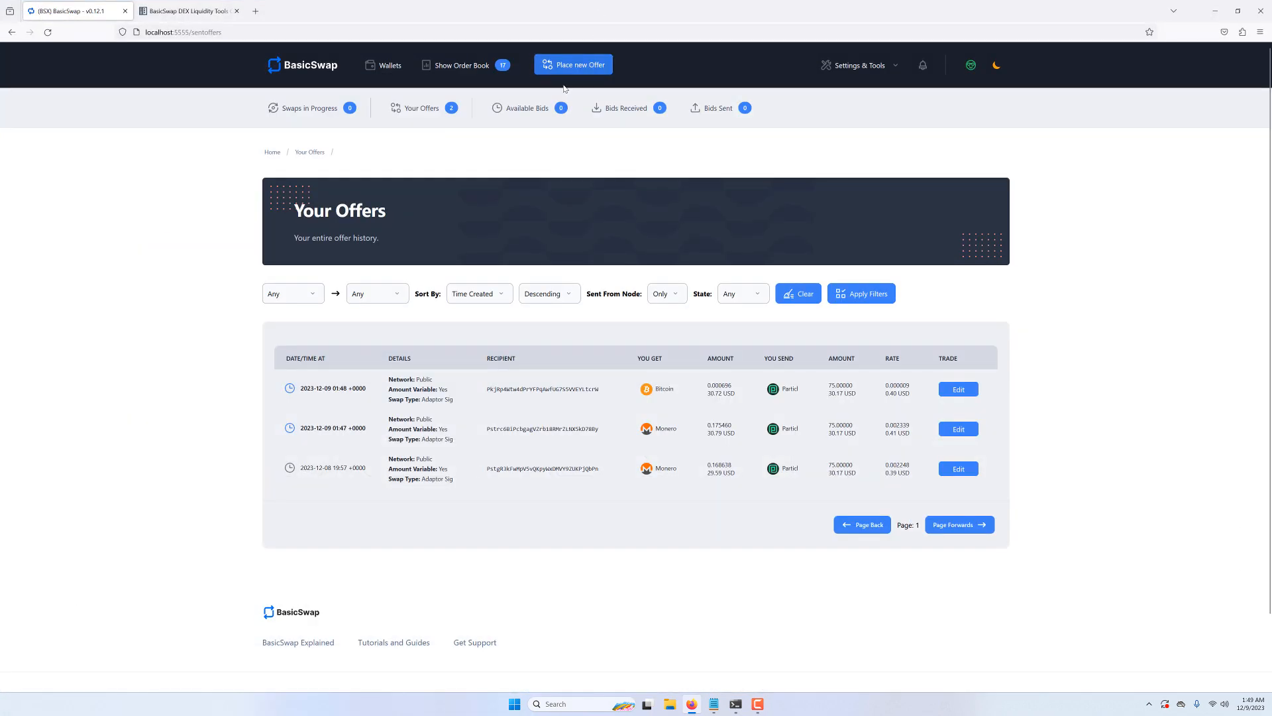
pyautogui.moveTo(558, 332)
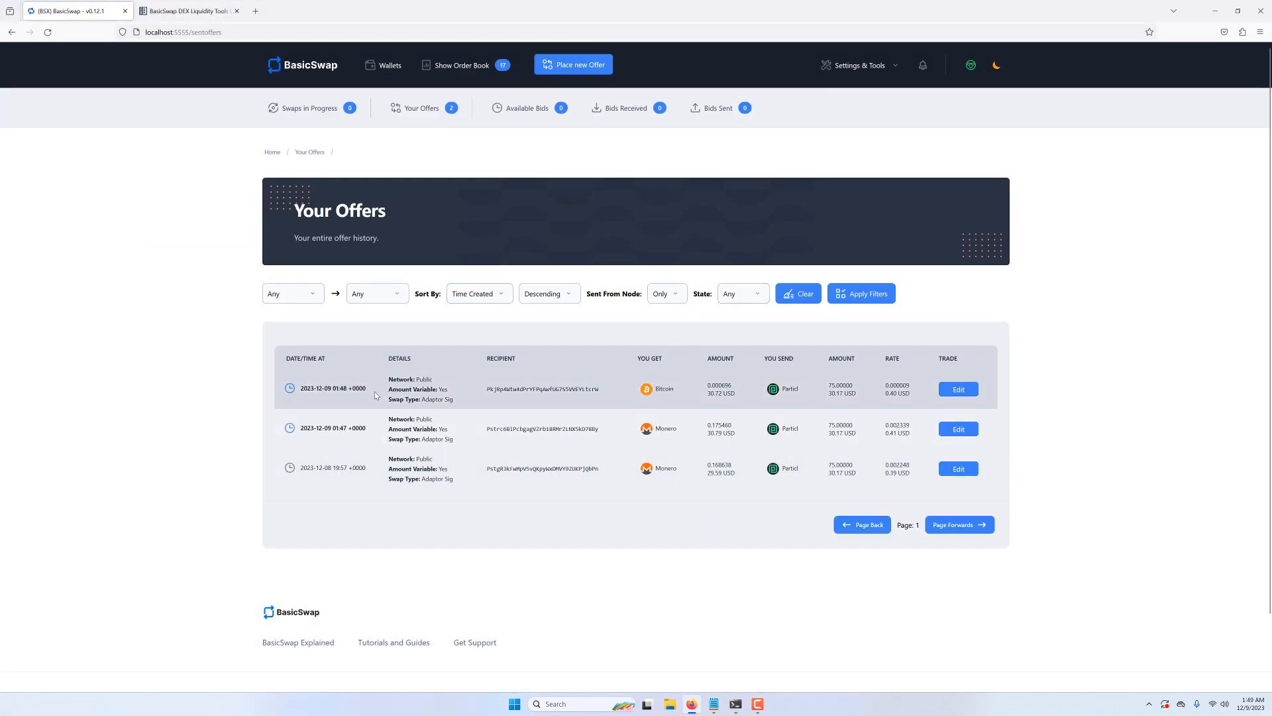
pyautogui.doubleClick(331, 387)
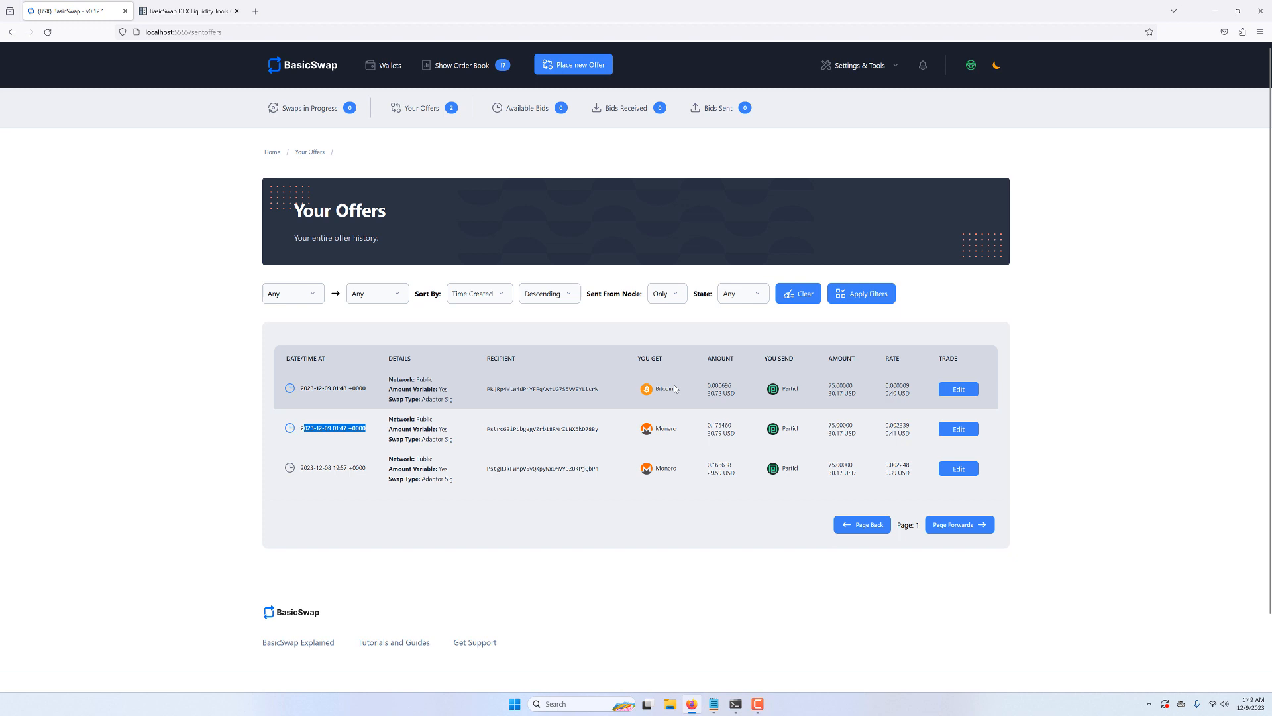
pyautogui.moveTo(491, 127)
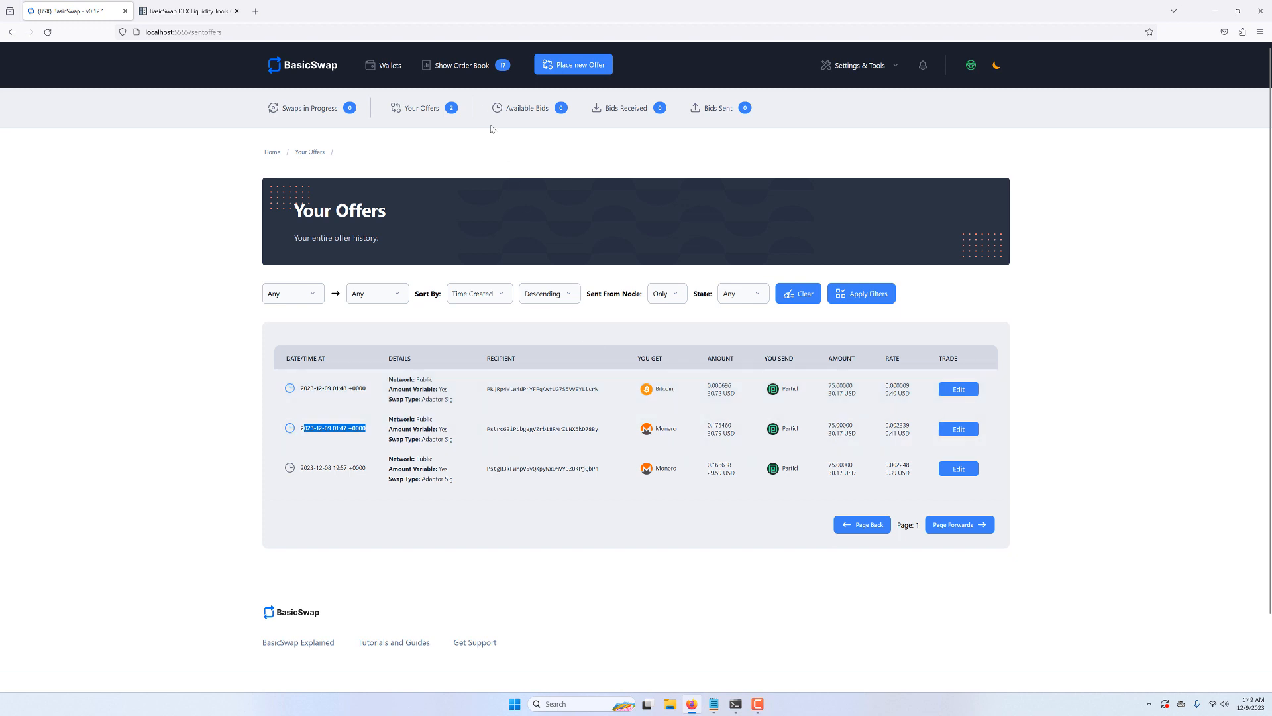
pyautogui.click(463, 64)
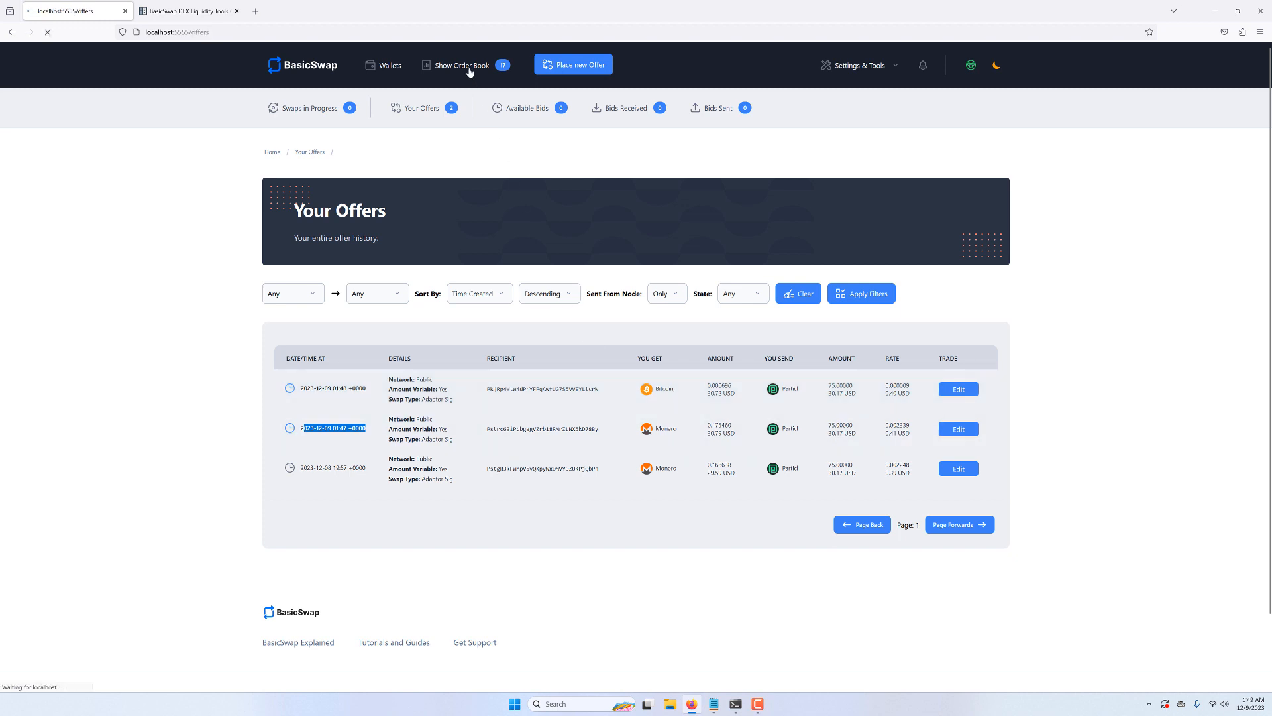
# Browse the Network Order Book to confirm the Particl-Bitcoin and Particl-Monero offers at the top.
pyautogui.click(459, 66)
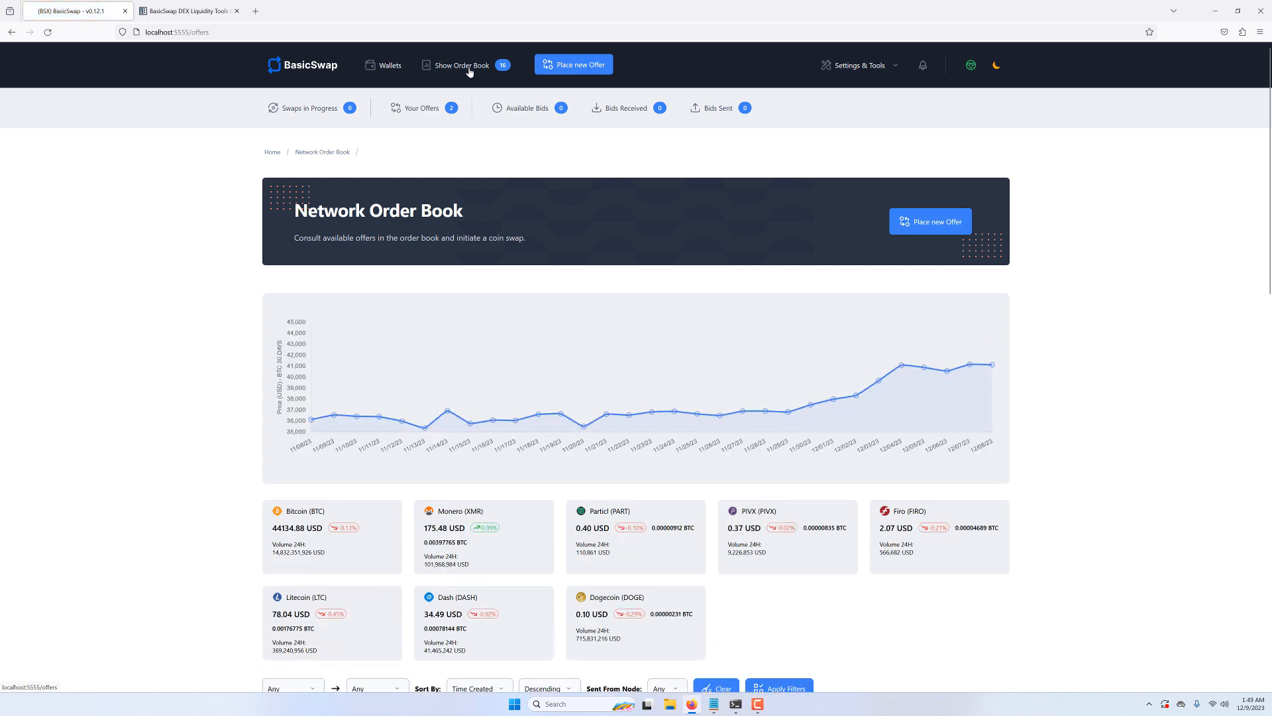
pyautogui.scroll(-3)
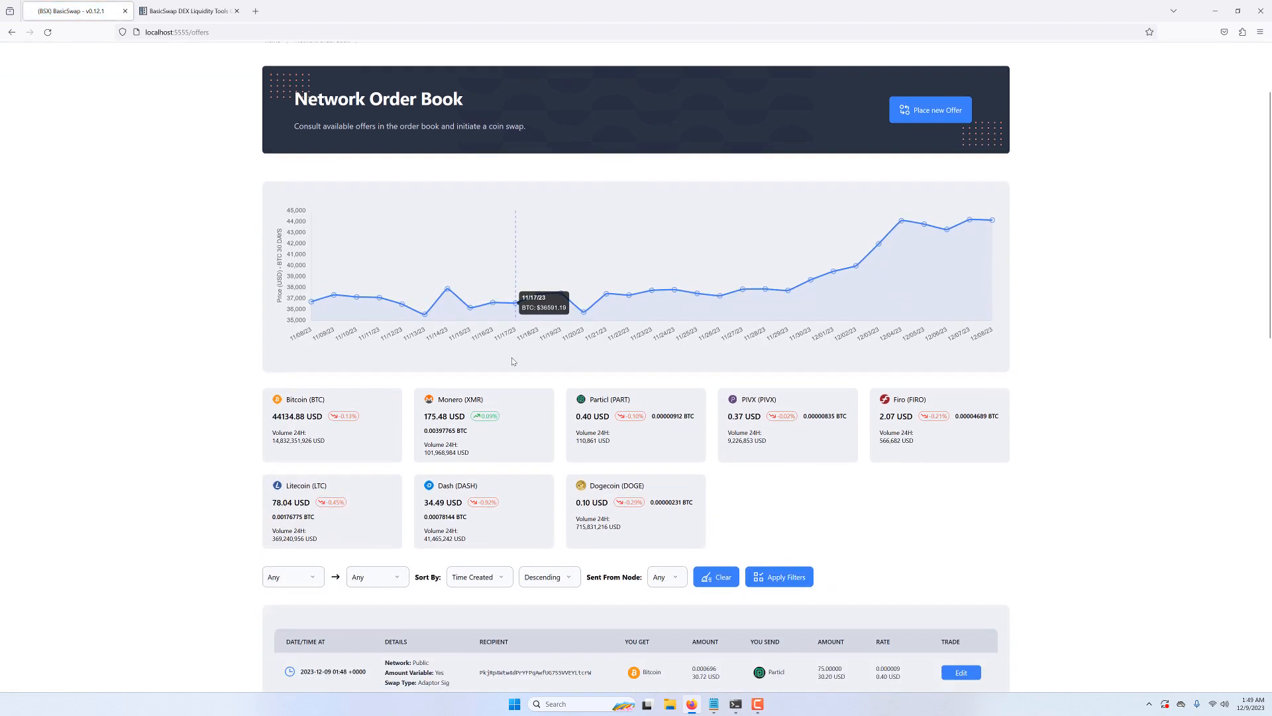
pyautogui.scroll(-3)
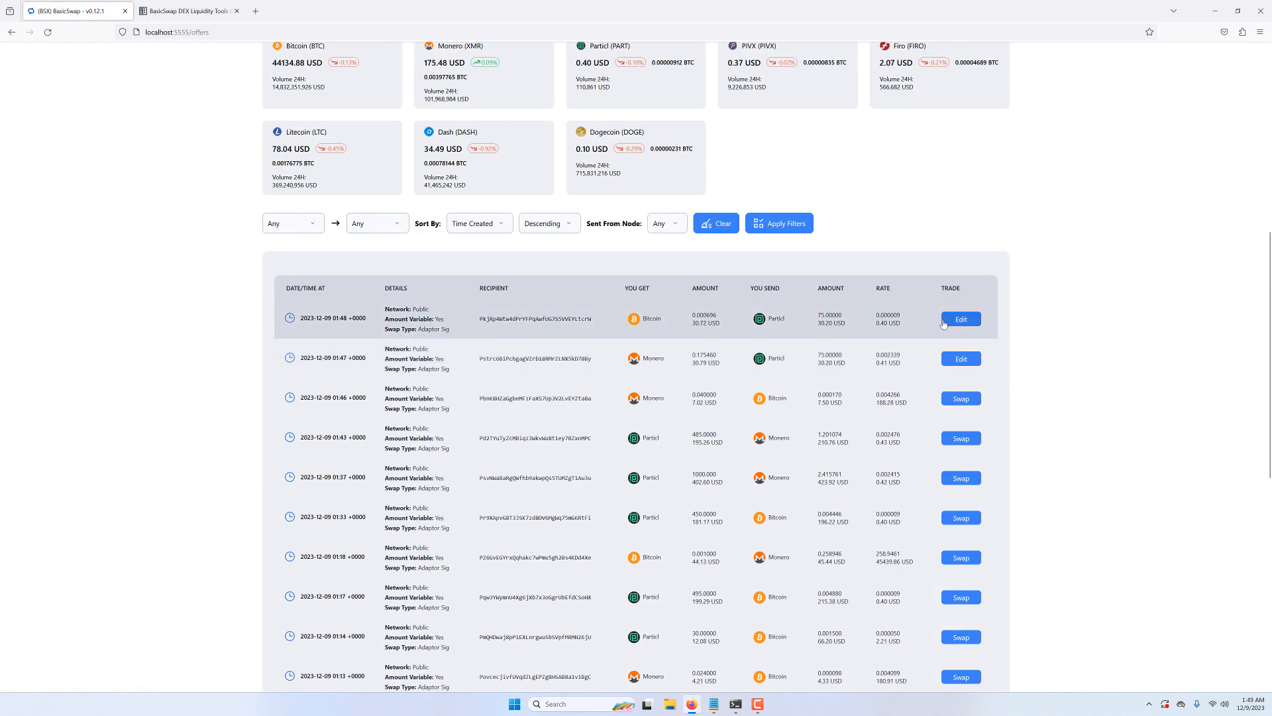
pyautogui.moveTo(359, 311)
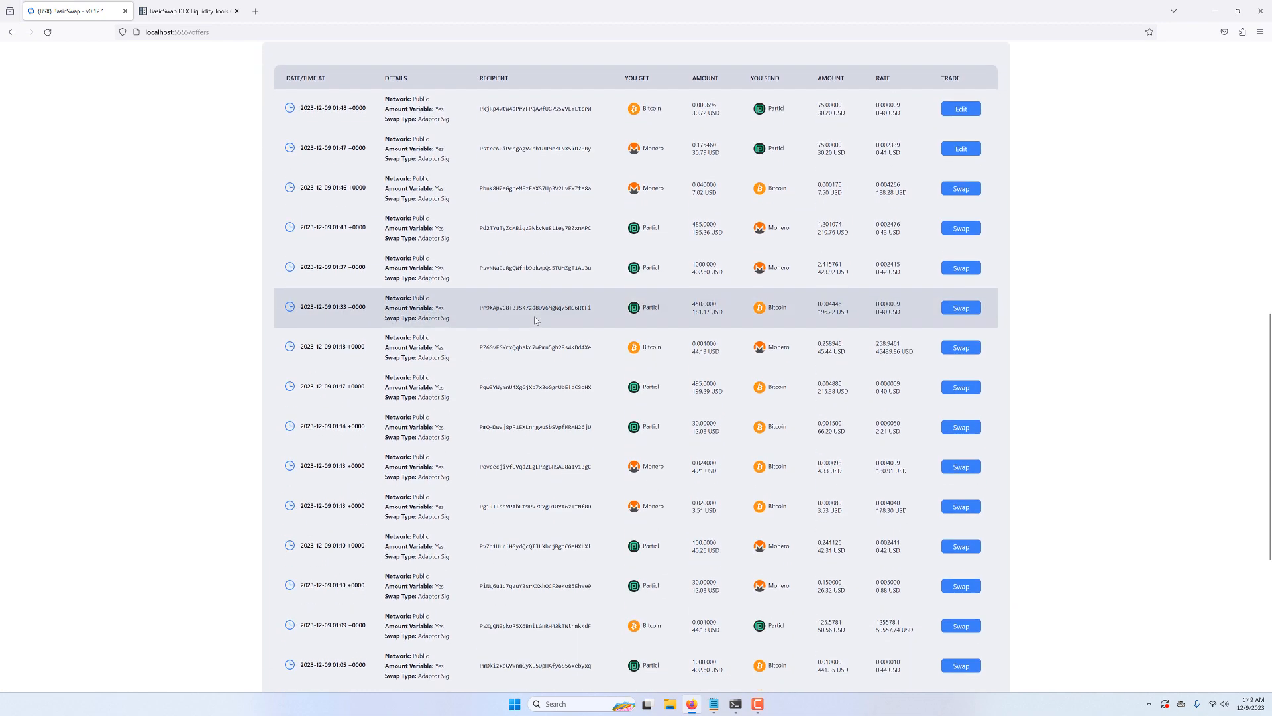
pyautogui.scroll(-3)
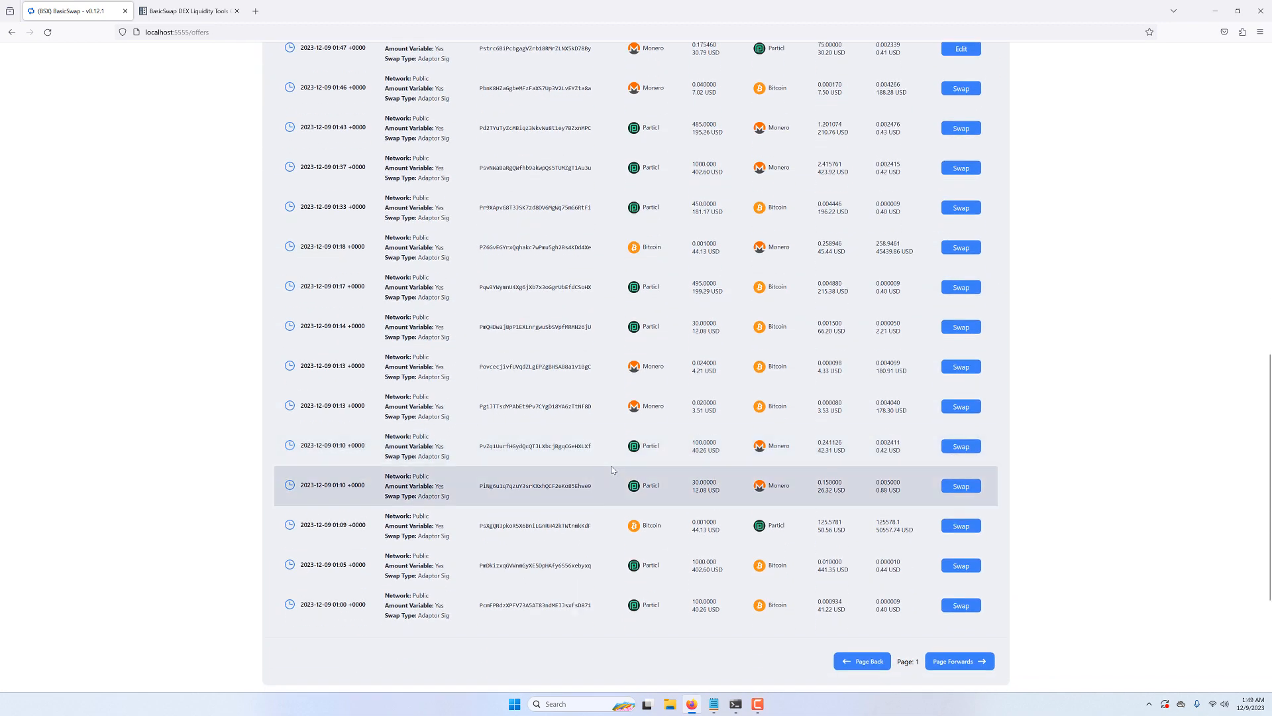
pyautogui.scroll(3)
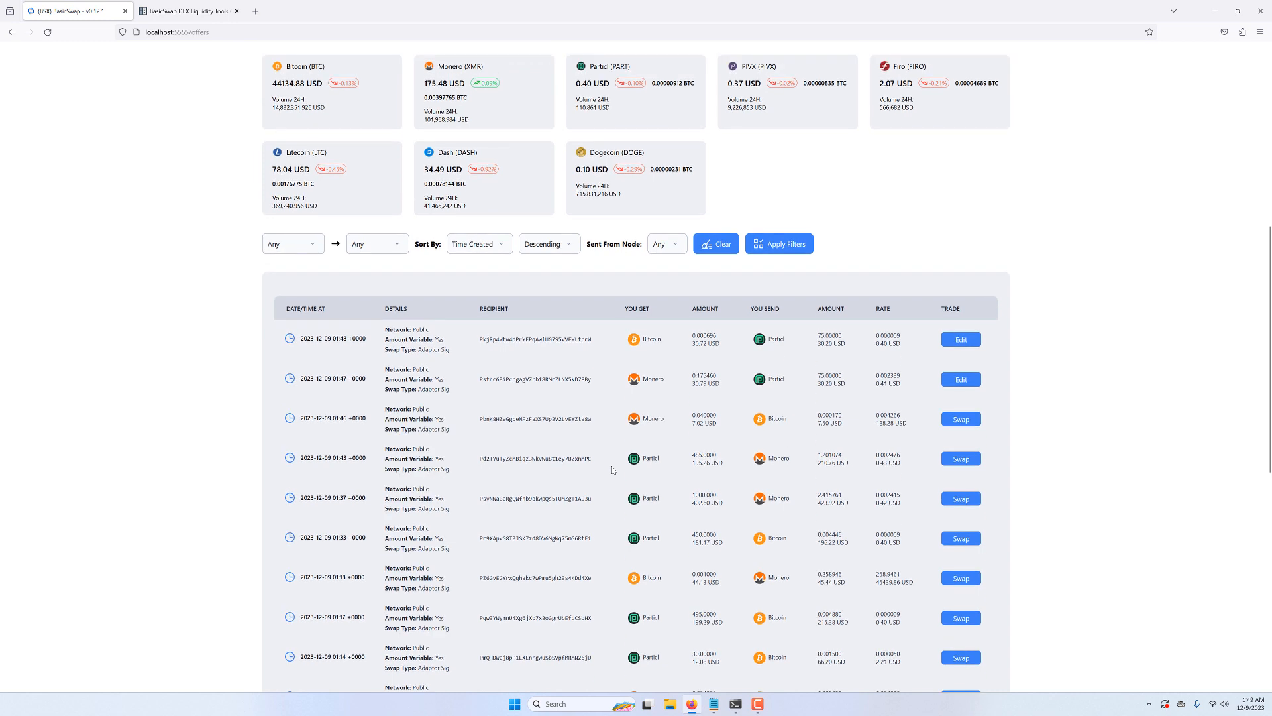